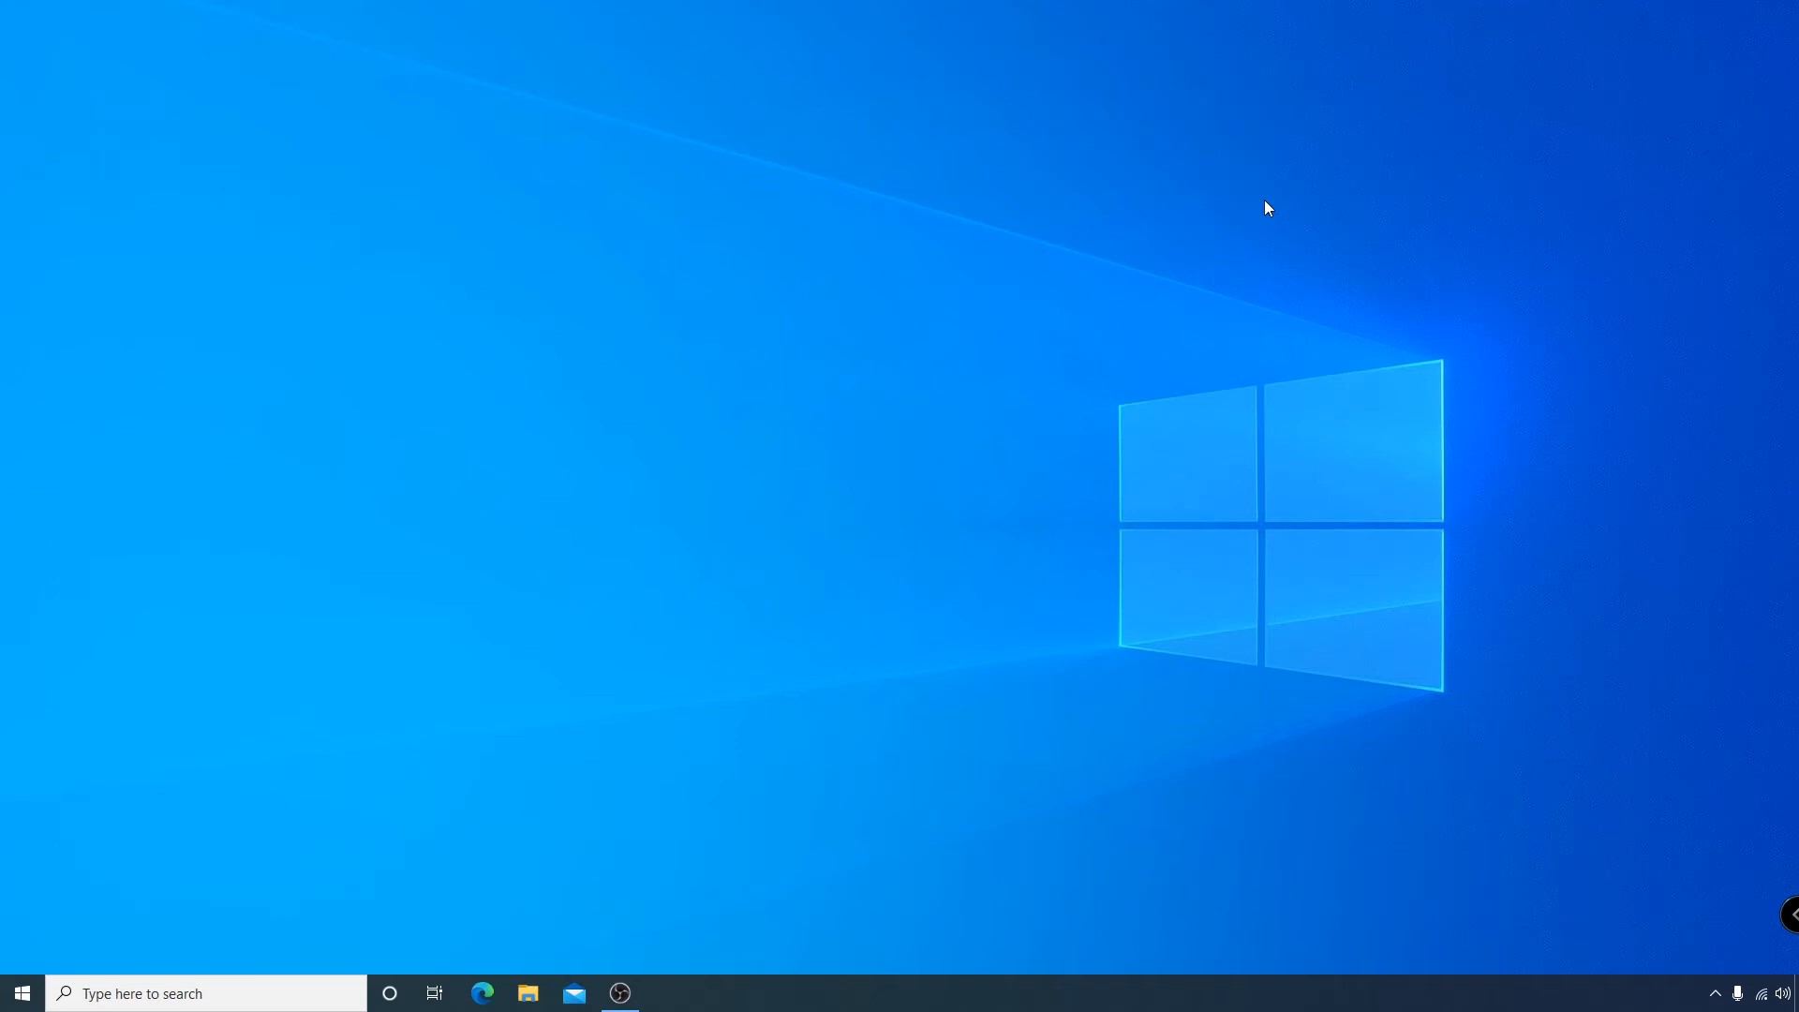
Launch Kiwi Syslog Server Console from the Windows search box.
click(173, 993)
text(kiwi)
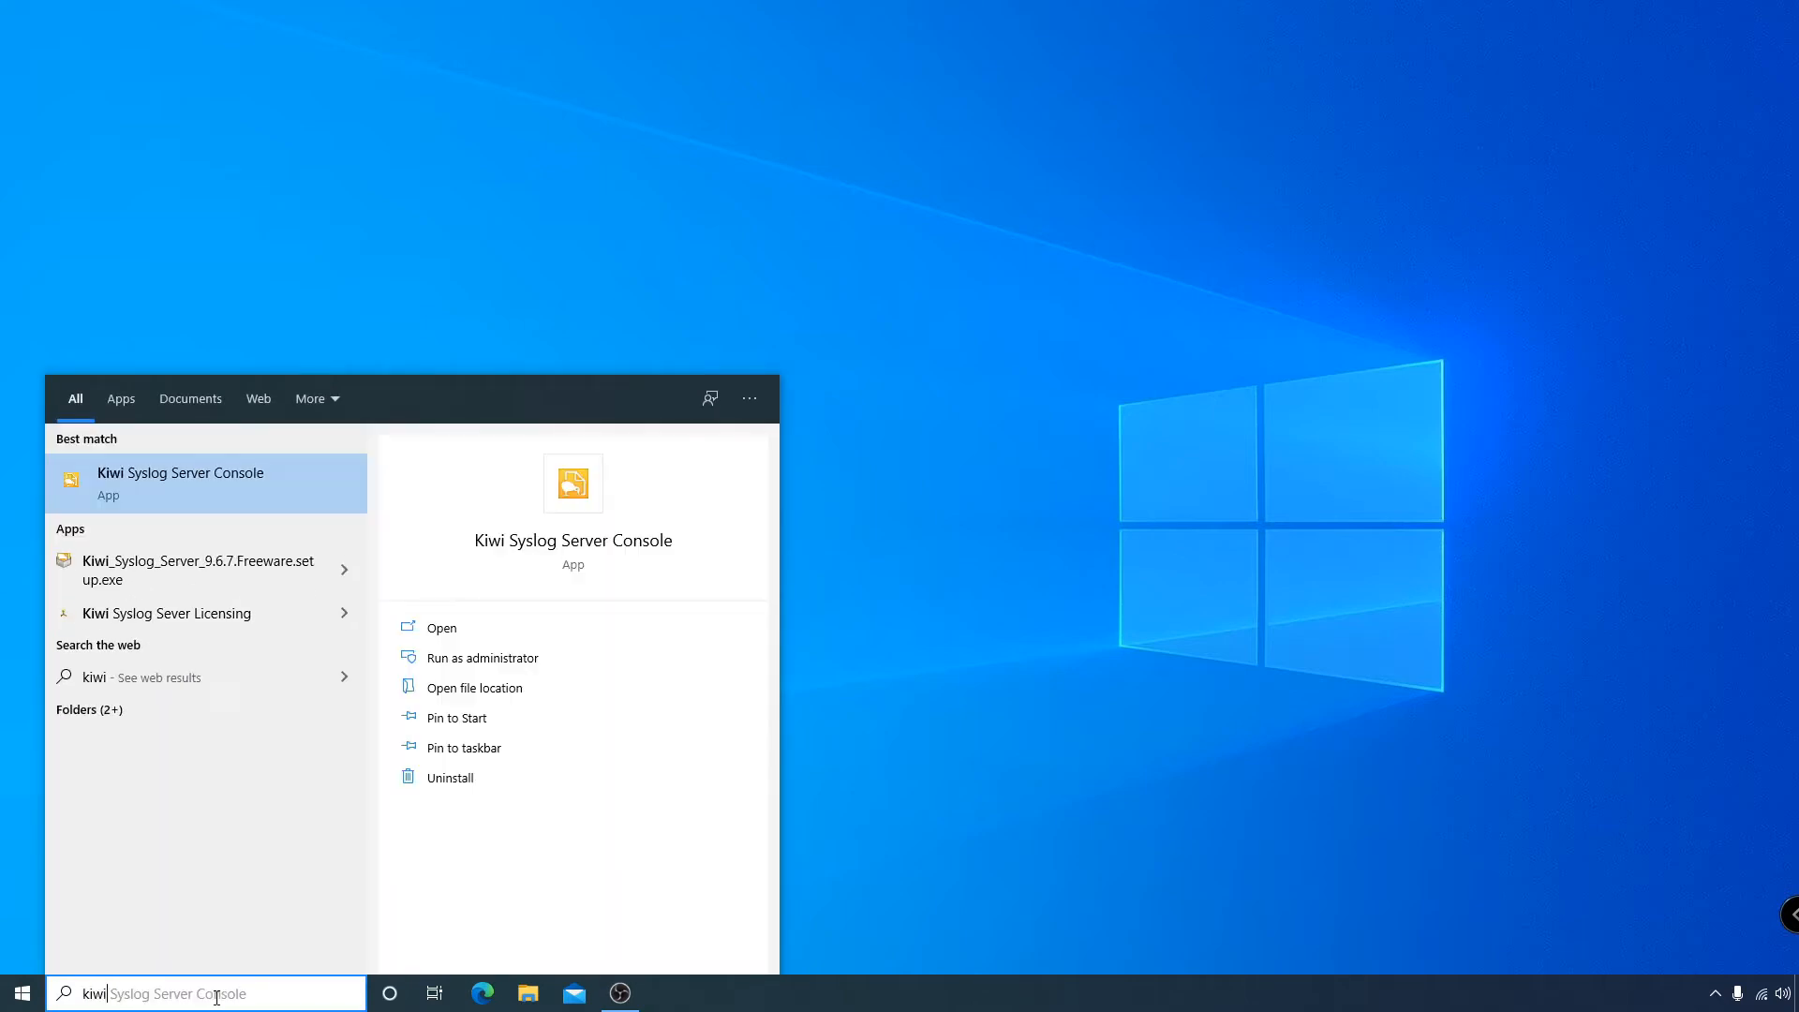
click(180, 481)
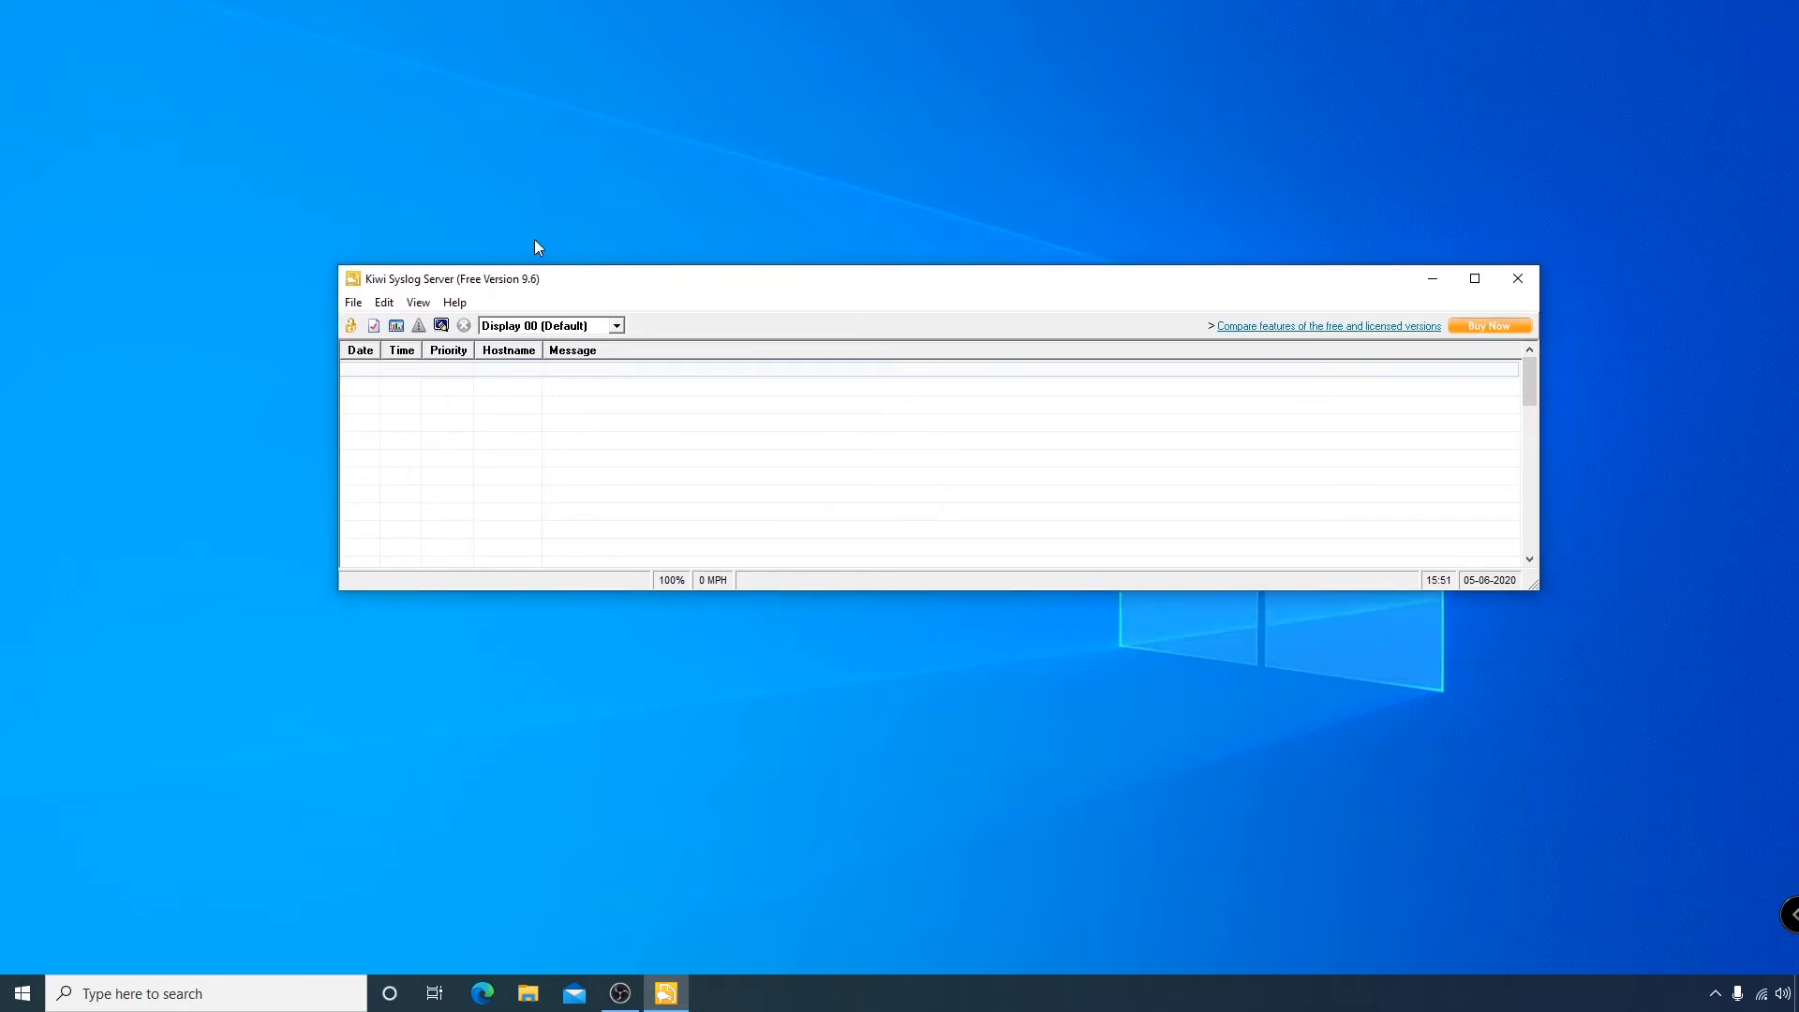
mouse_move(350, 318)
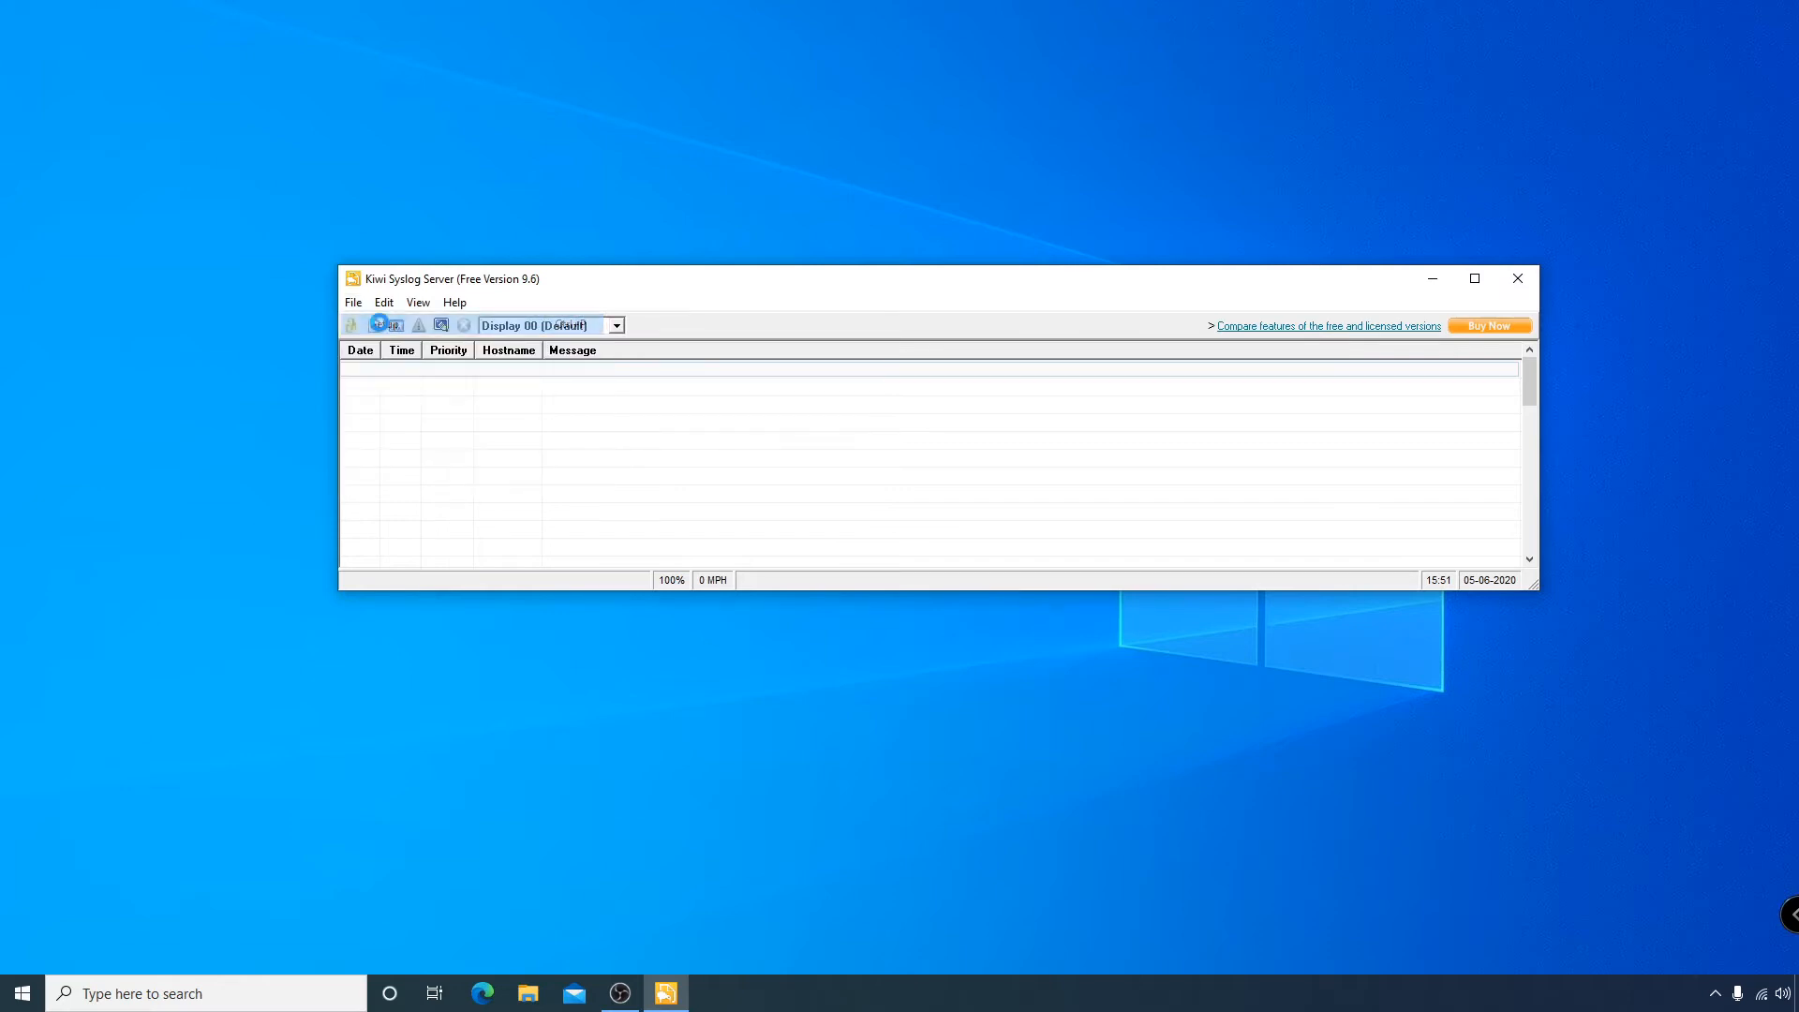
Review Setup > Inputs, which permits sources 255.255.255.255 and 192.168.1.250.
click(440, 324)
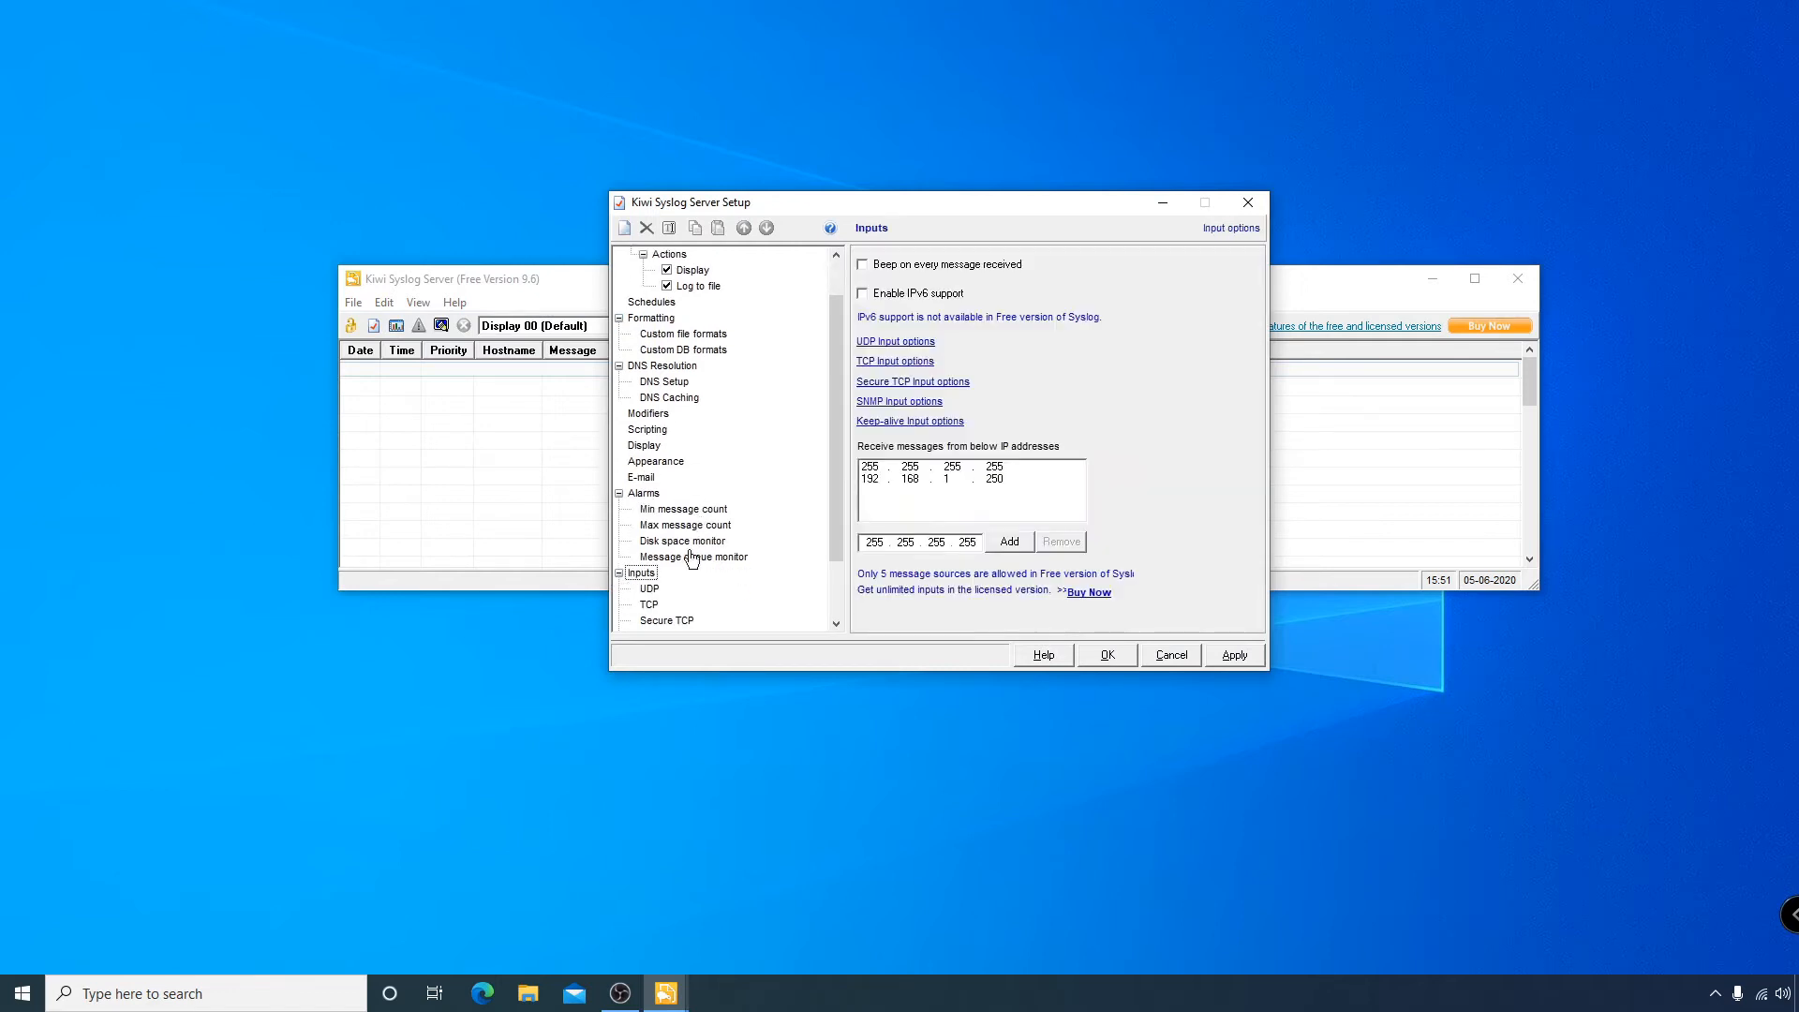
mouse_move(1051, 508)
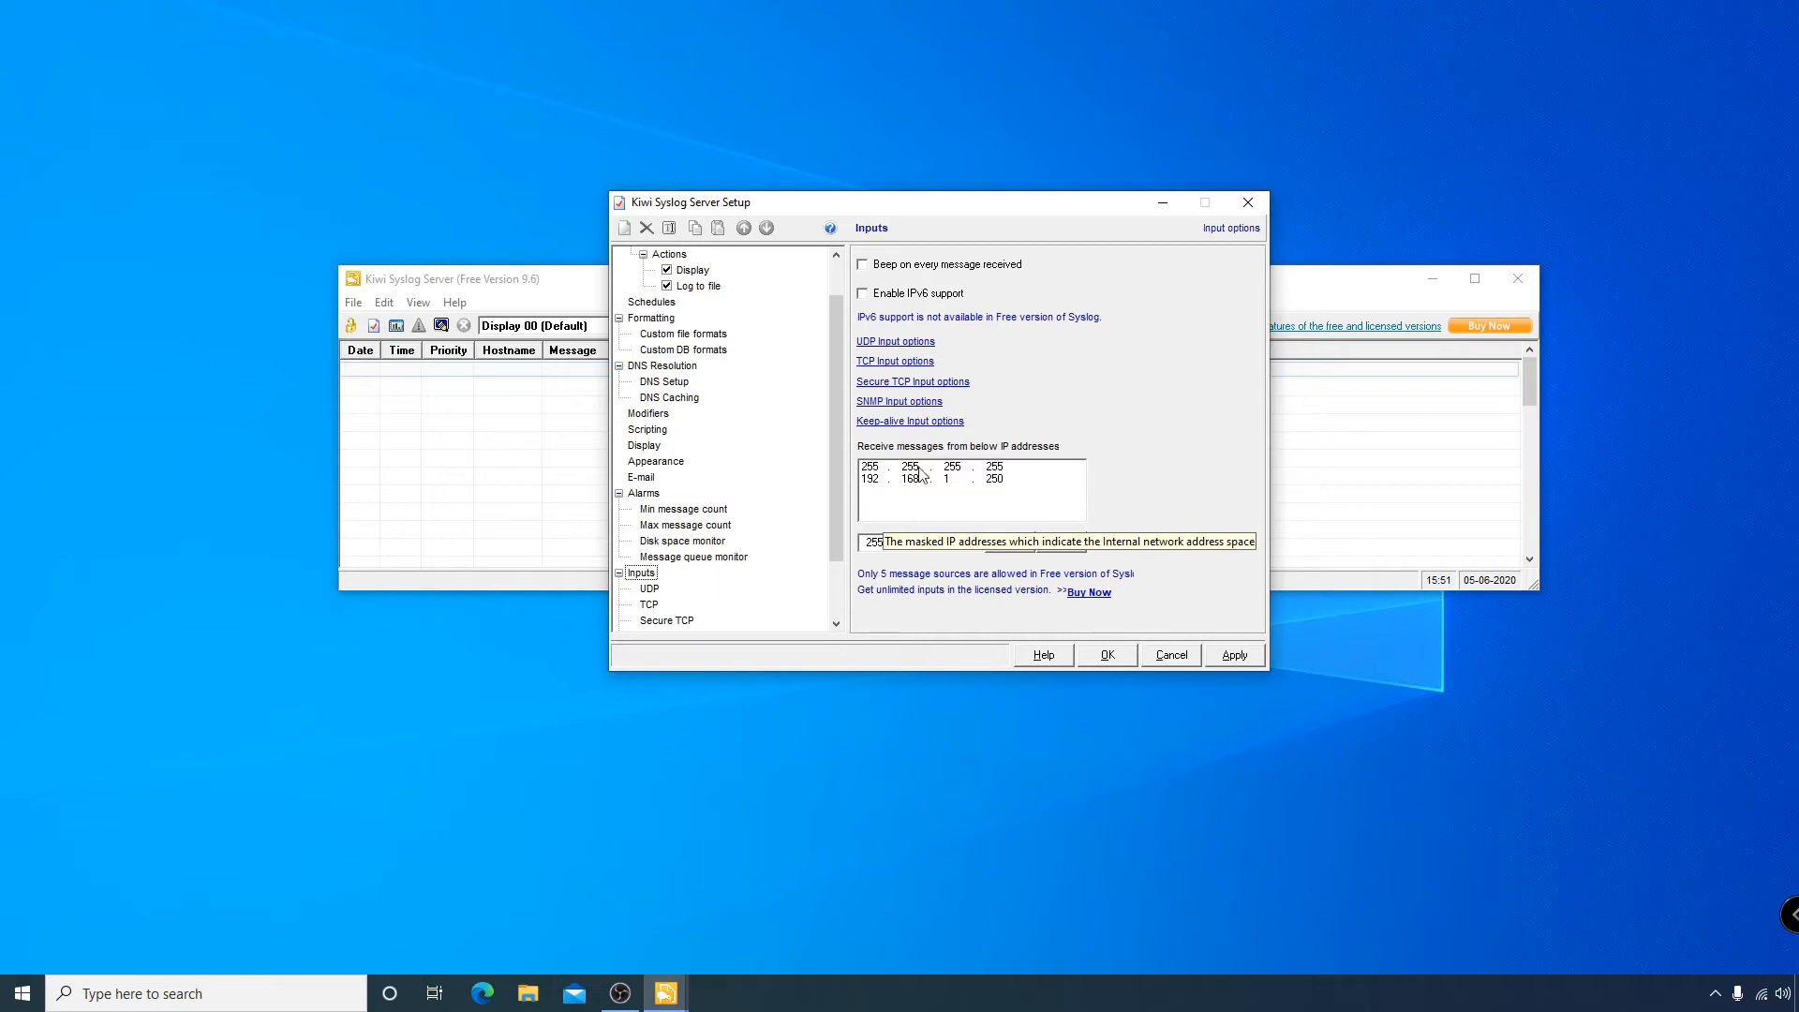
mouse_move(1028, 480)
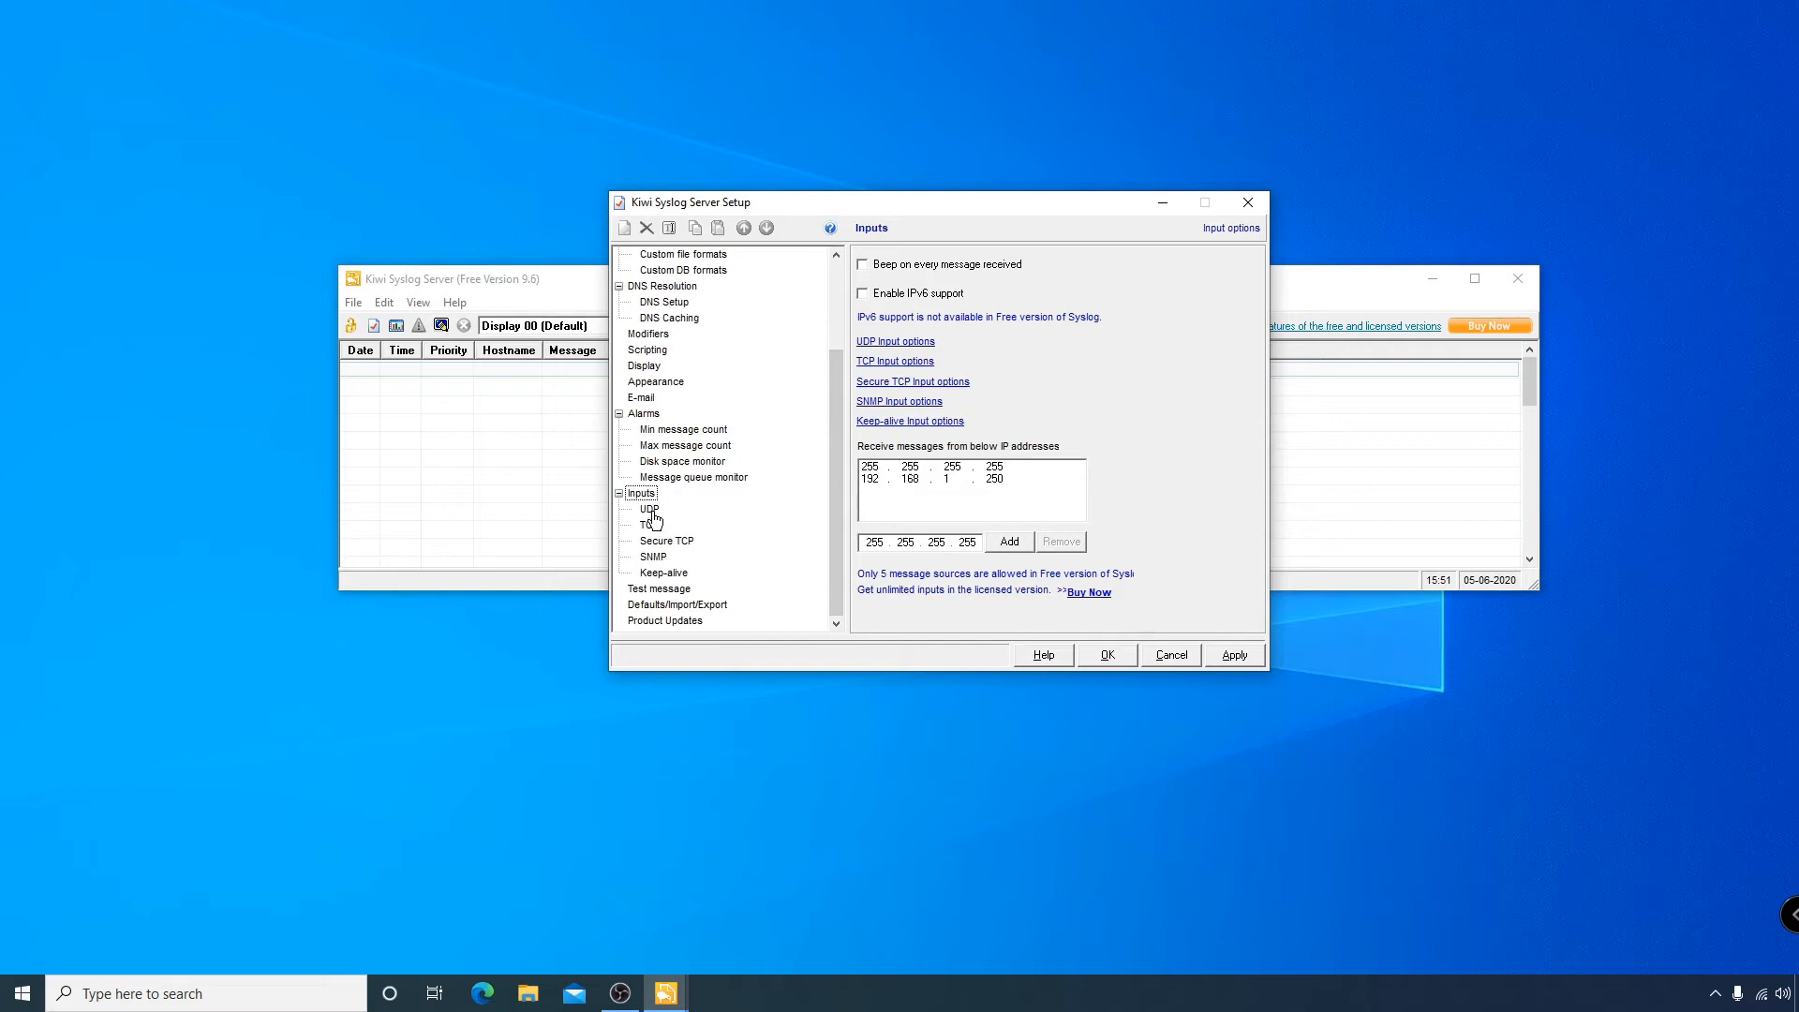
Confirm UDP syslog listening on port 514, close Setup and park the console top-left.
click(651, 507)
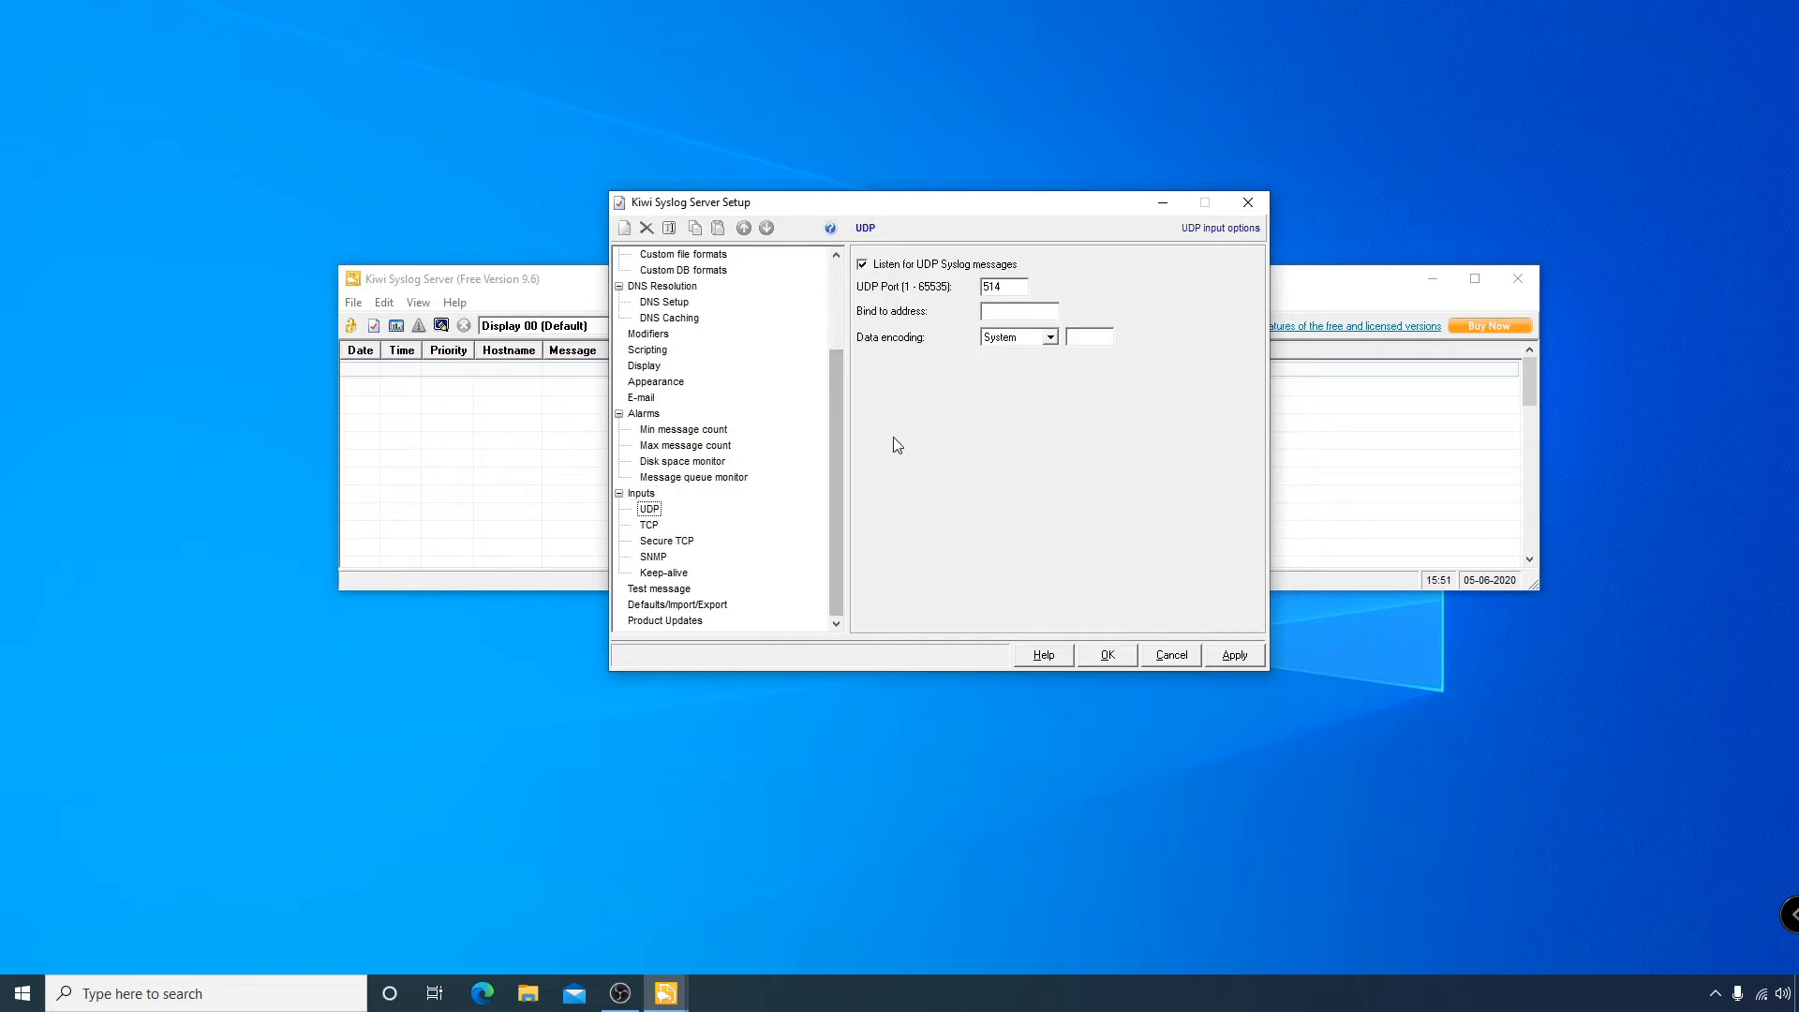
mouse_move(868, 431)
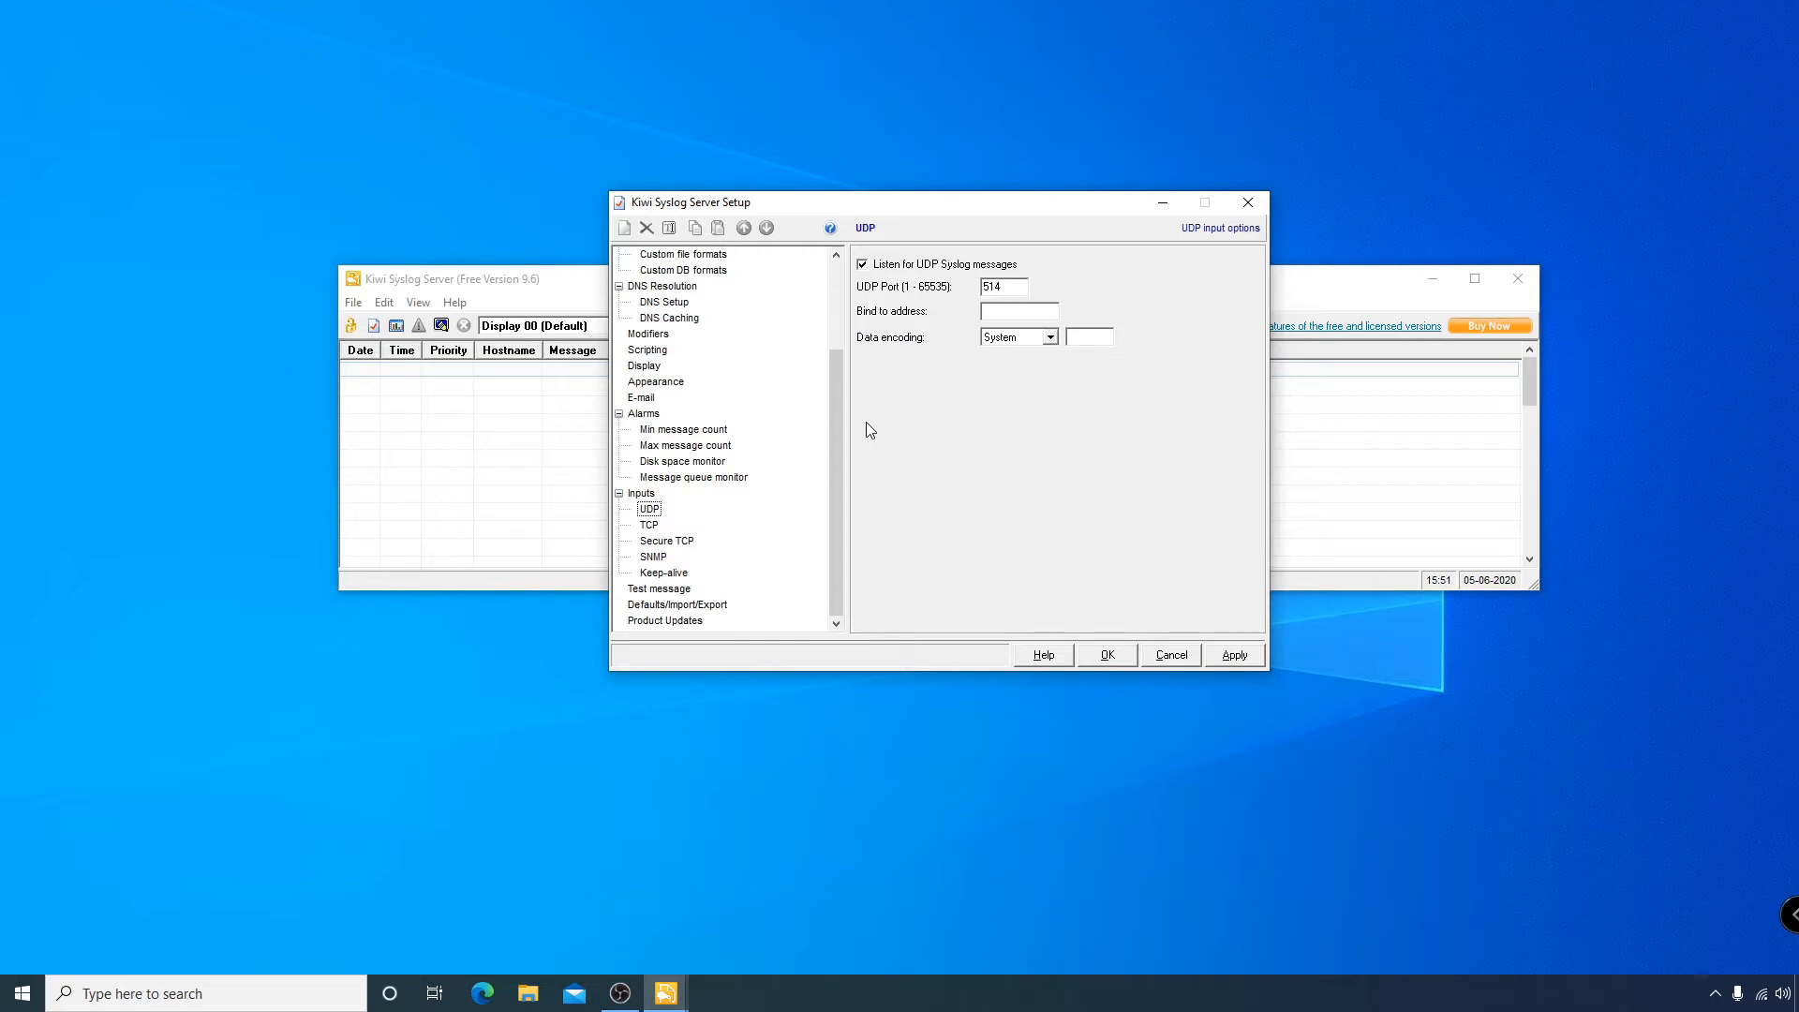
mouse_move(853, 410)
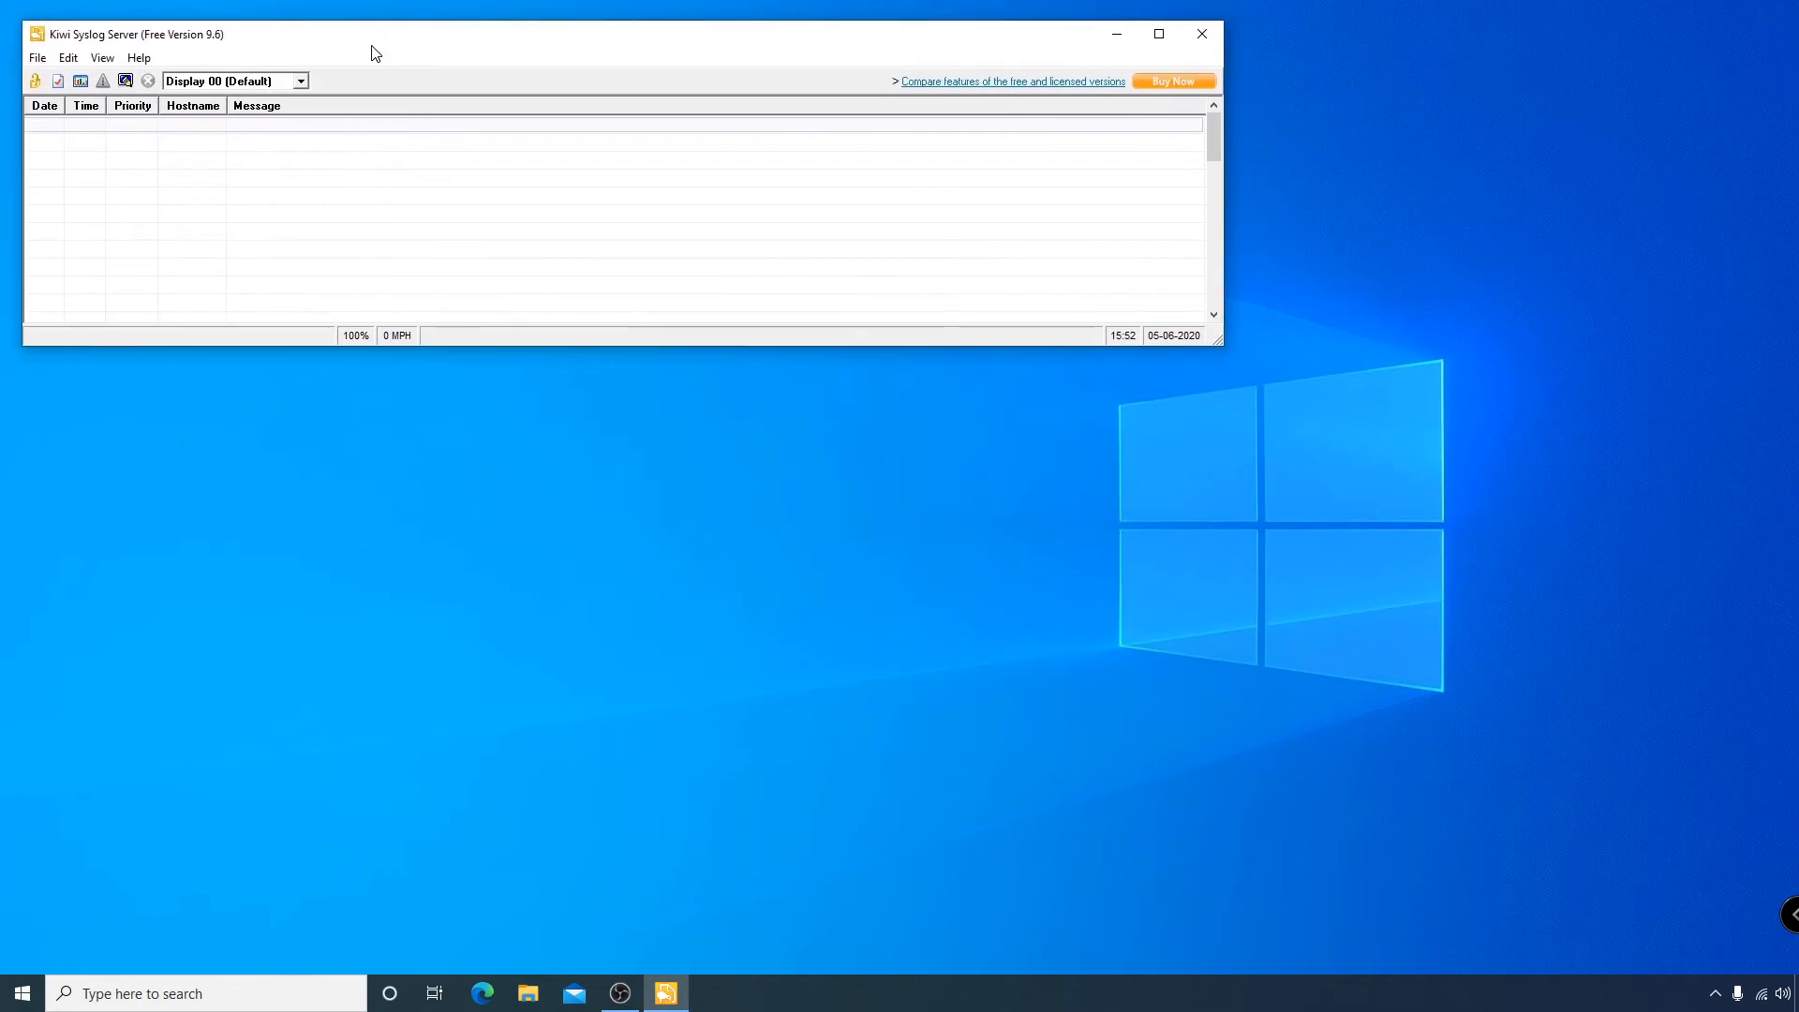
mouse_move(1001, 734)
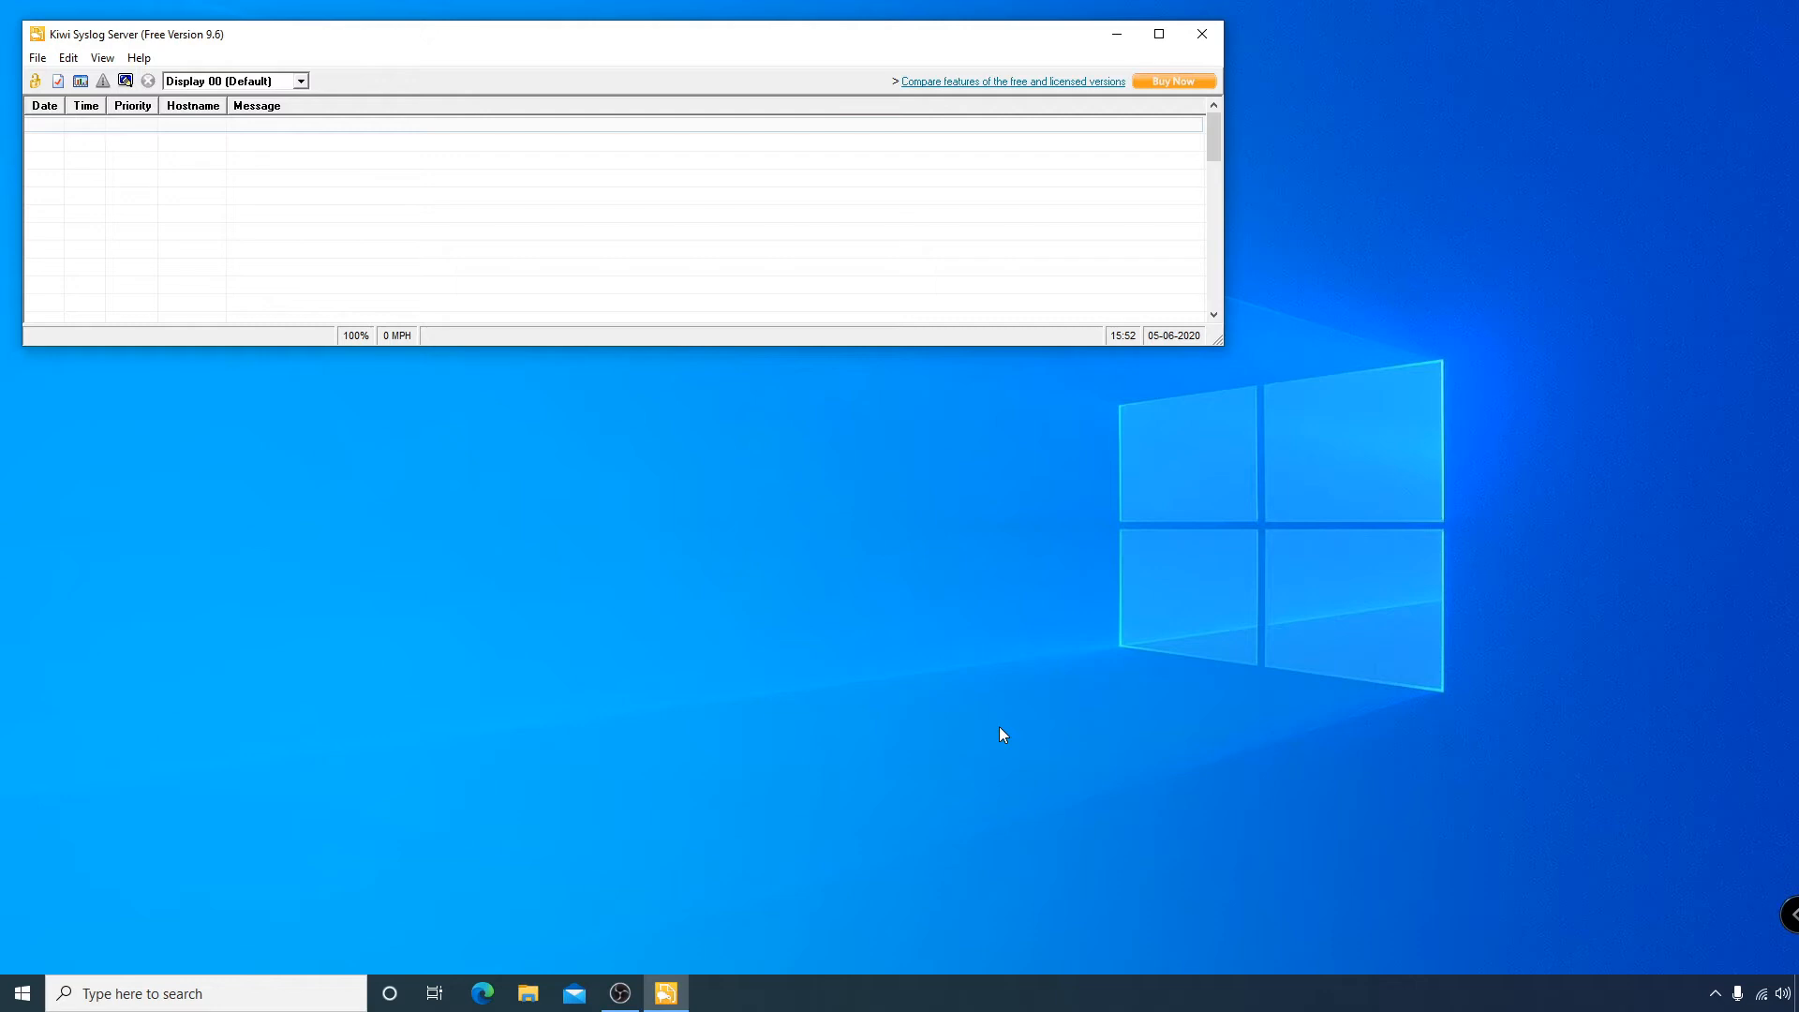
drag(607, 34, 562, 37)
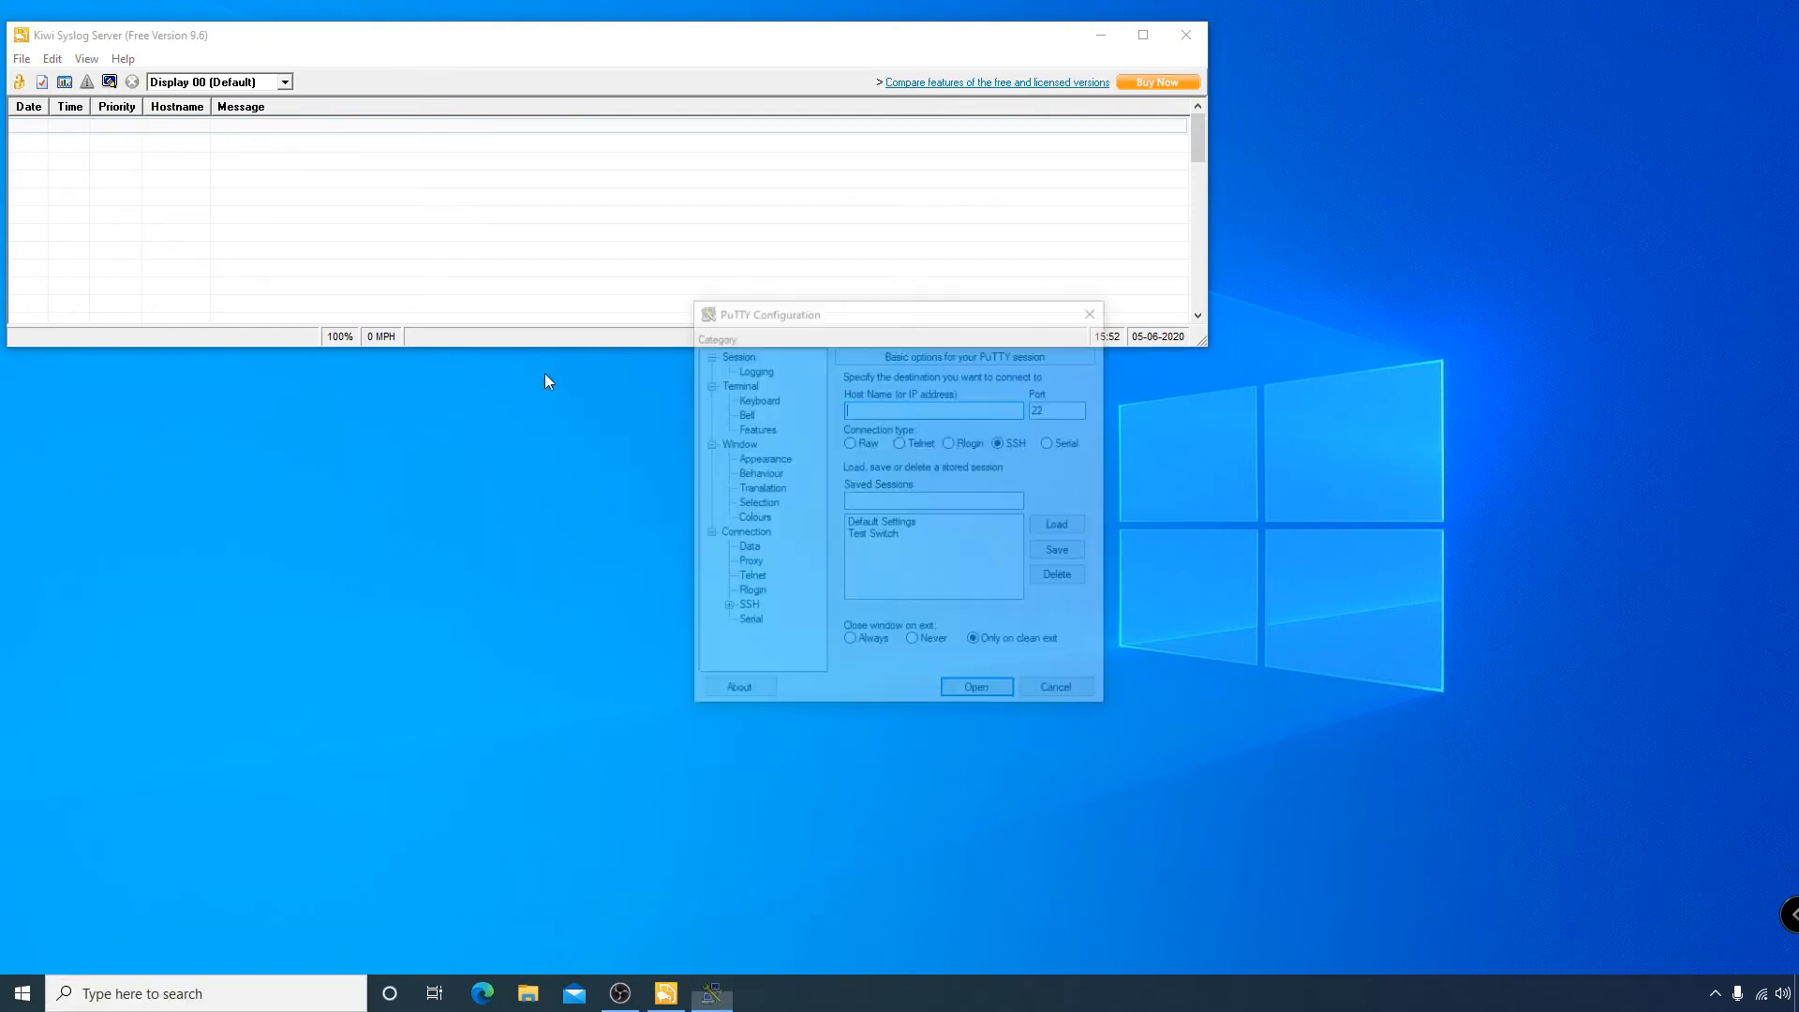
Connect the saved Test Switch SSH session to 192.168.1.250 and log in as chris.
click(875, 534)
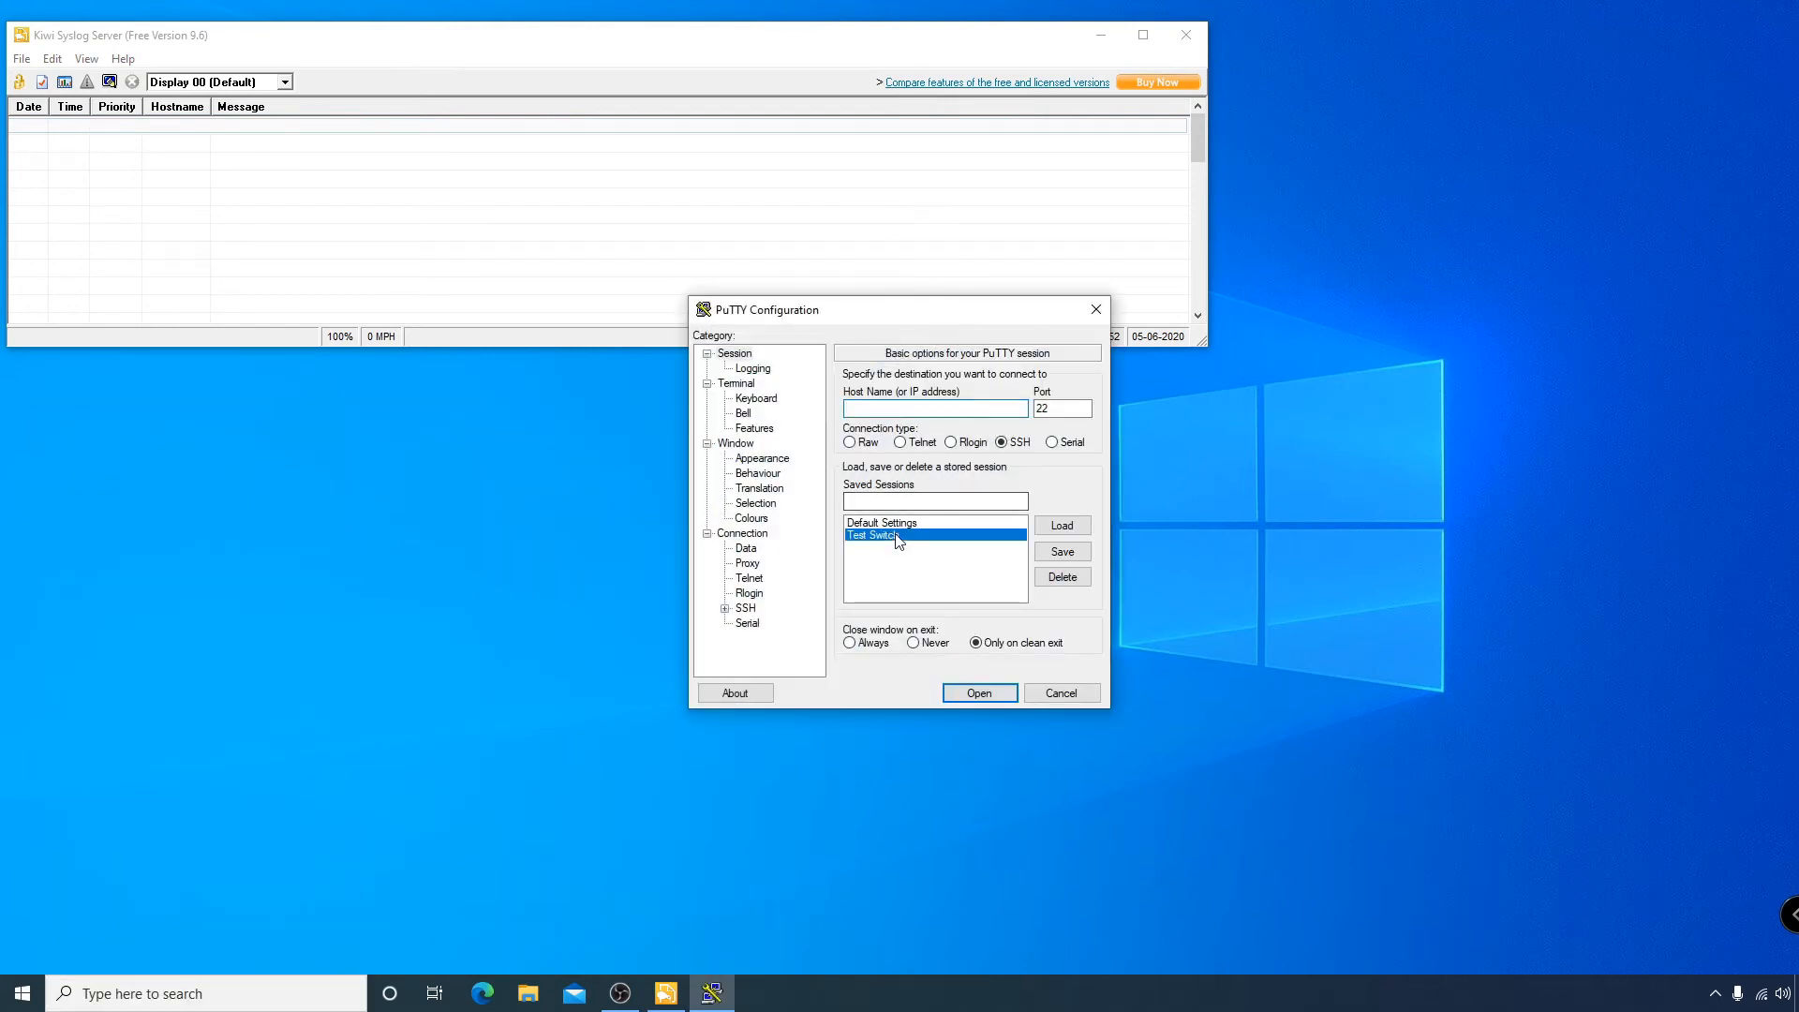
click(976, 692)
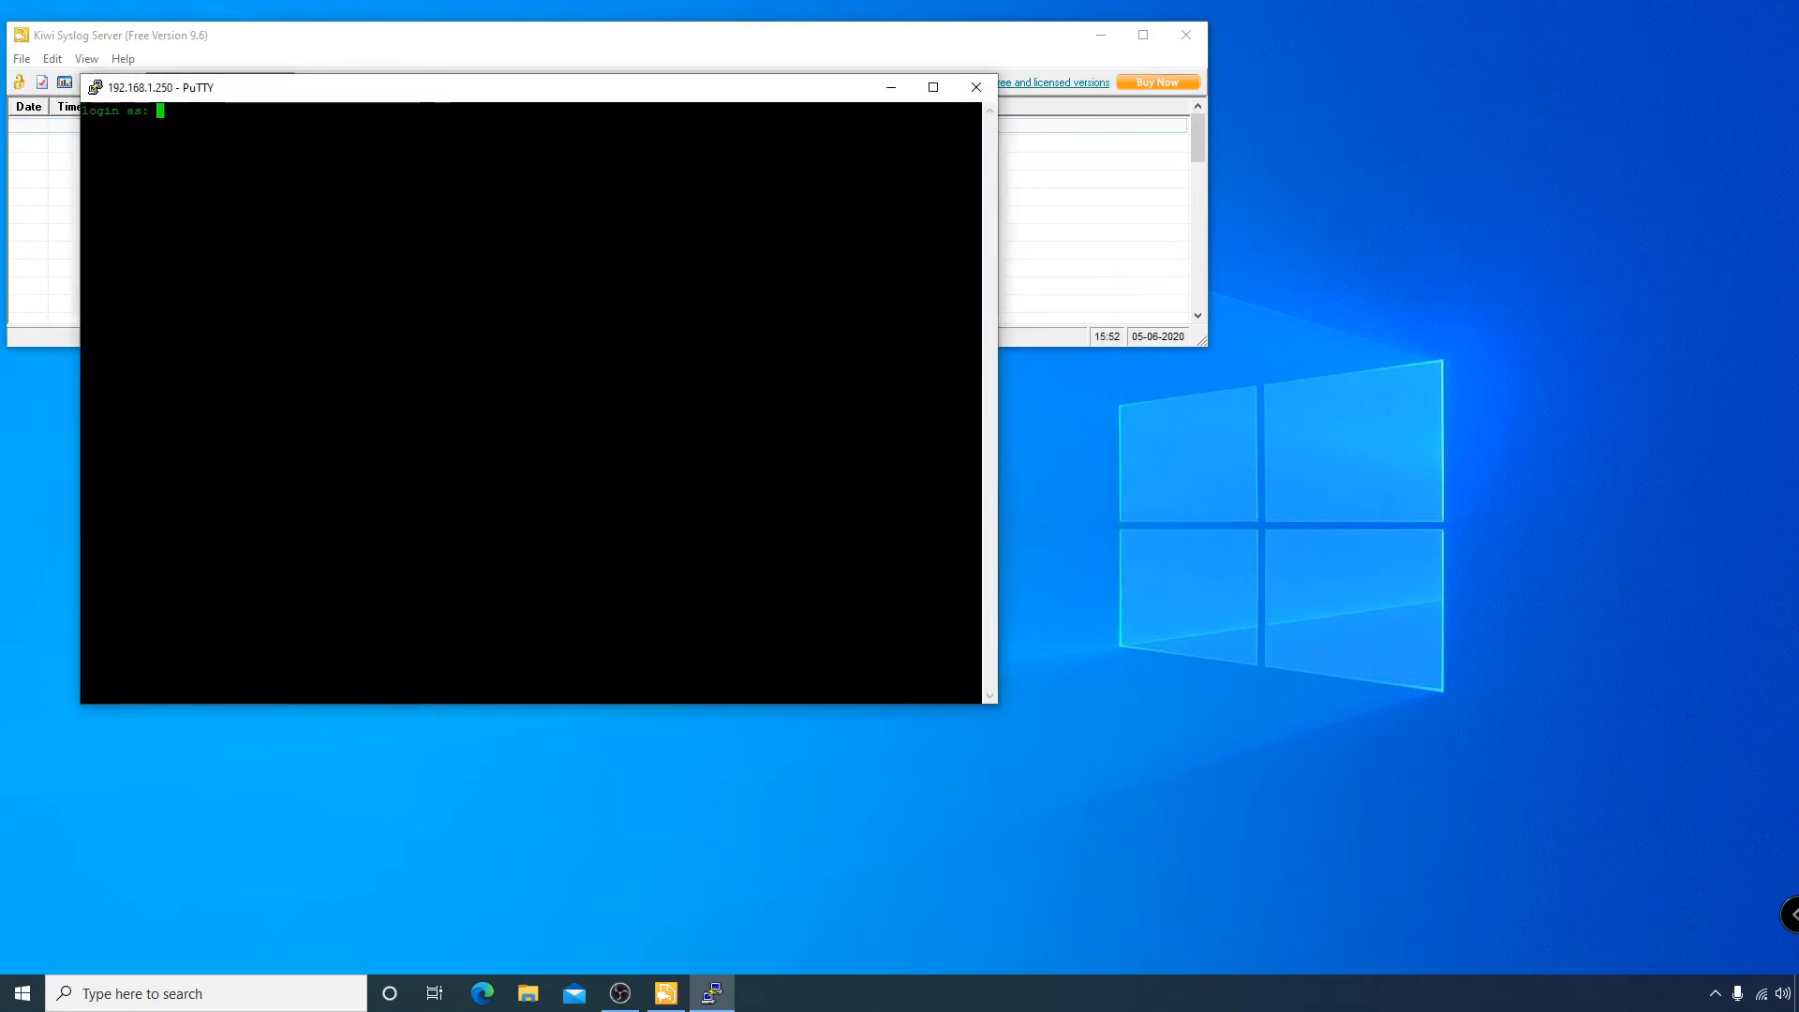
text(chris)
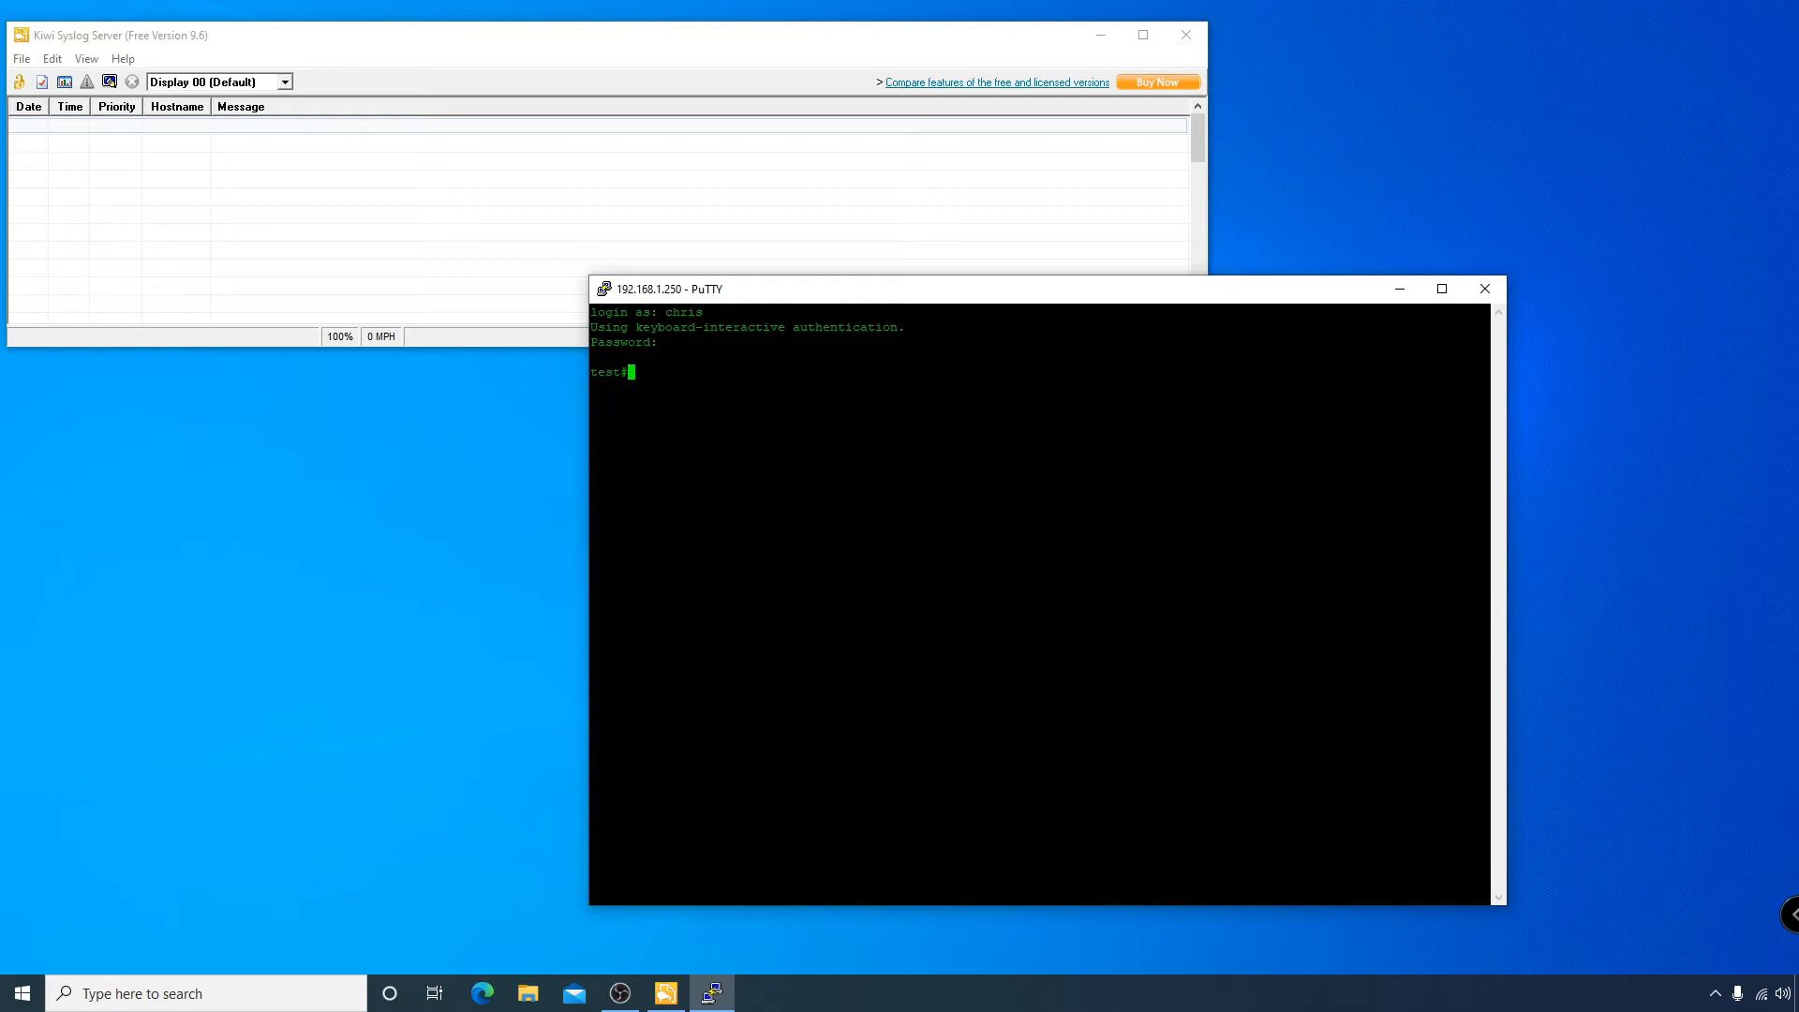
Run show clock, which reports a 1993 date, then abandon a half-typed ntp server command.
text(show clock)
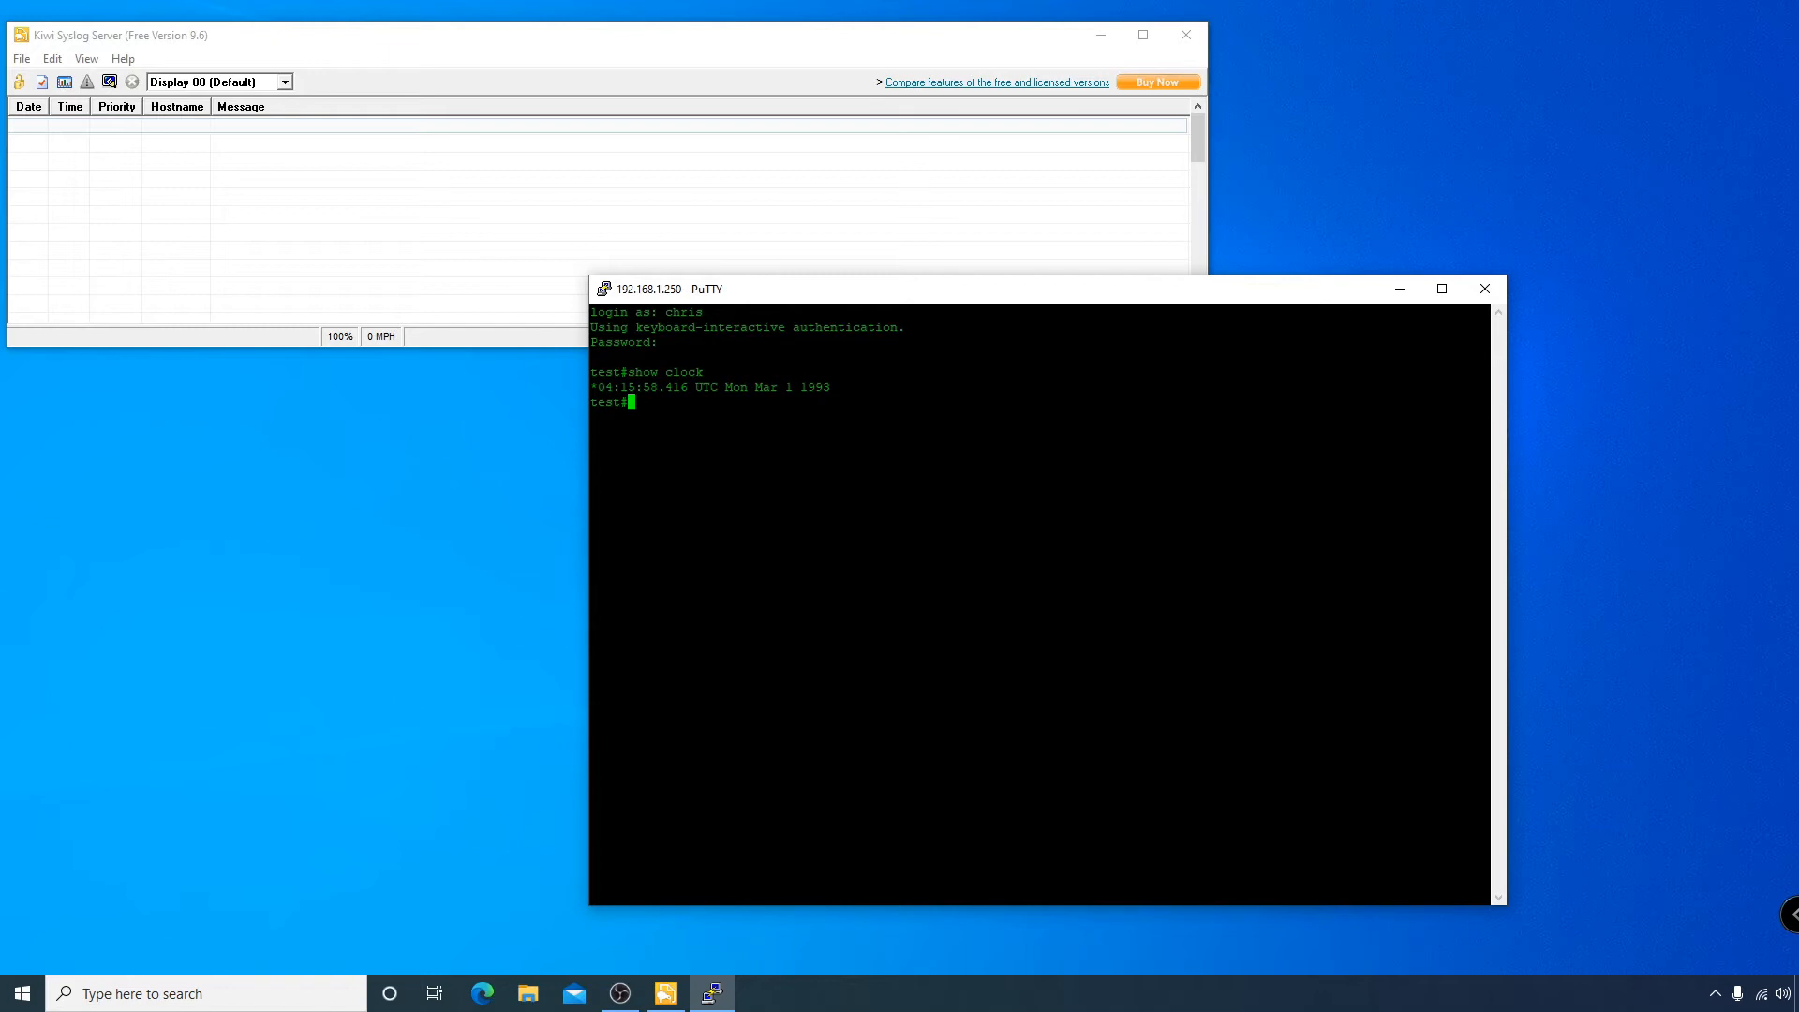
text(ntp)
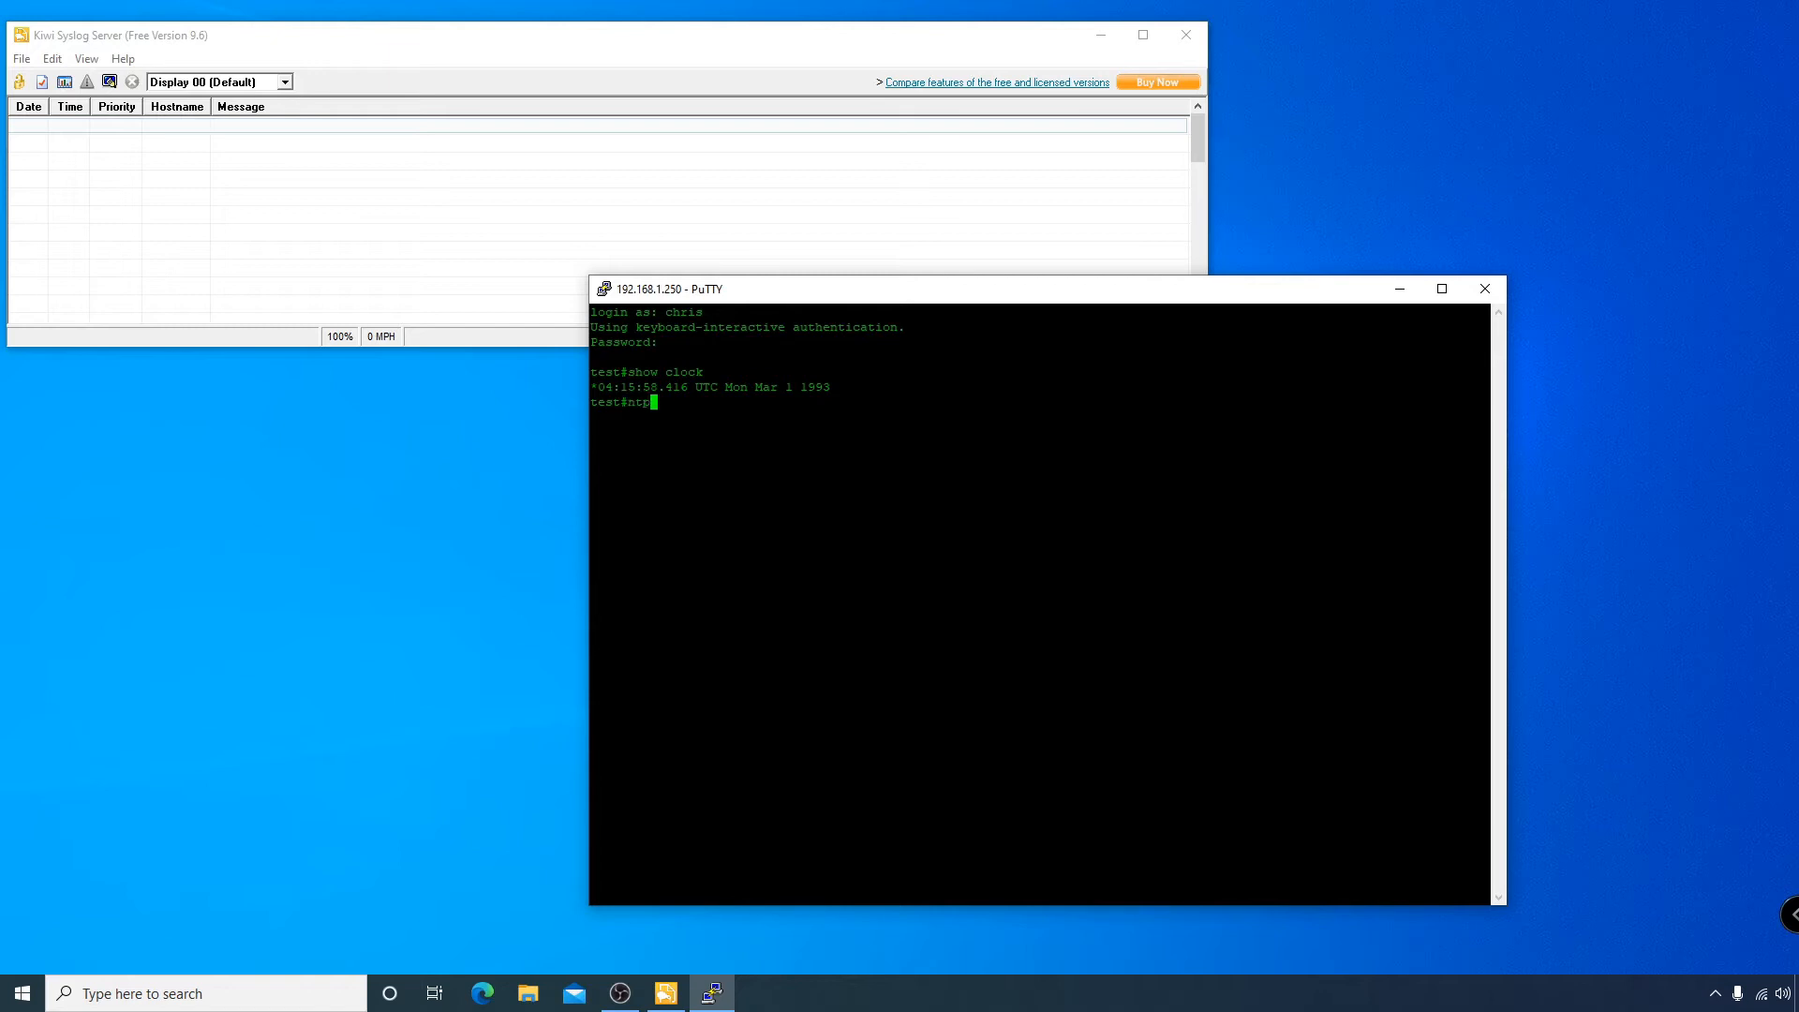
text(server)
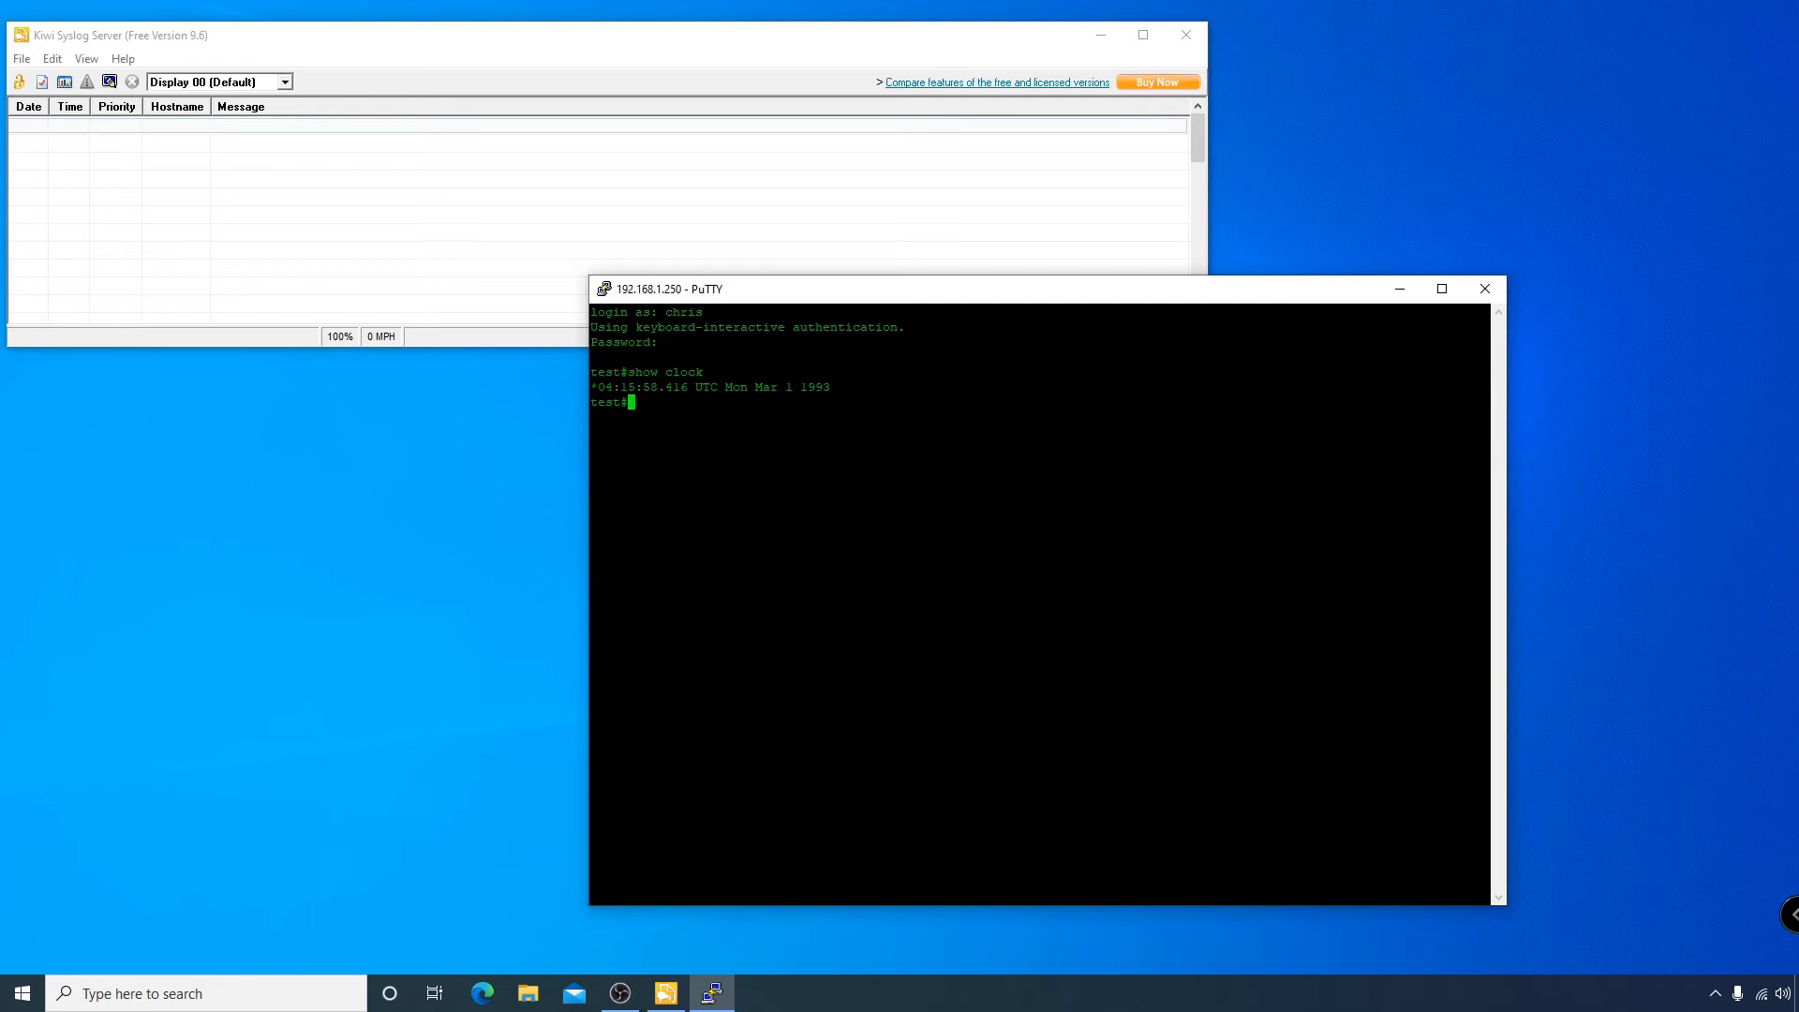
Enter config mode, turn logging on and add syslog host 192.168.1.10.
text(conf t)
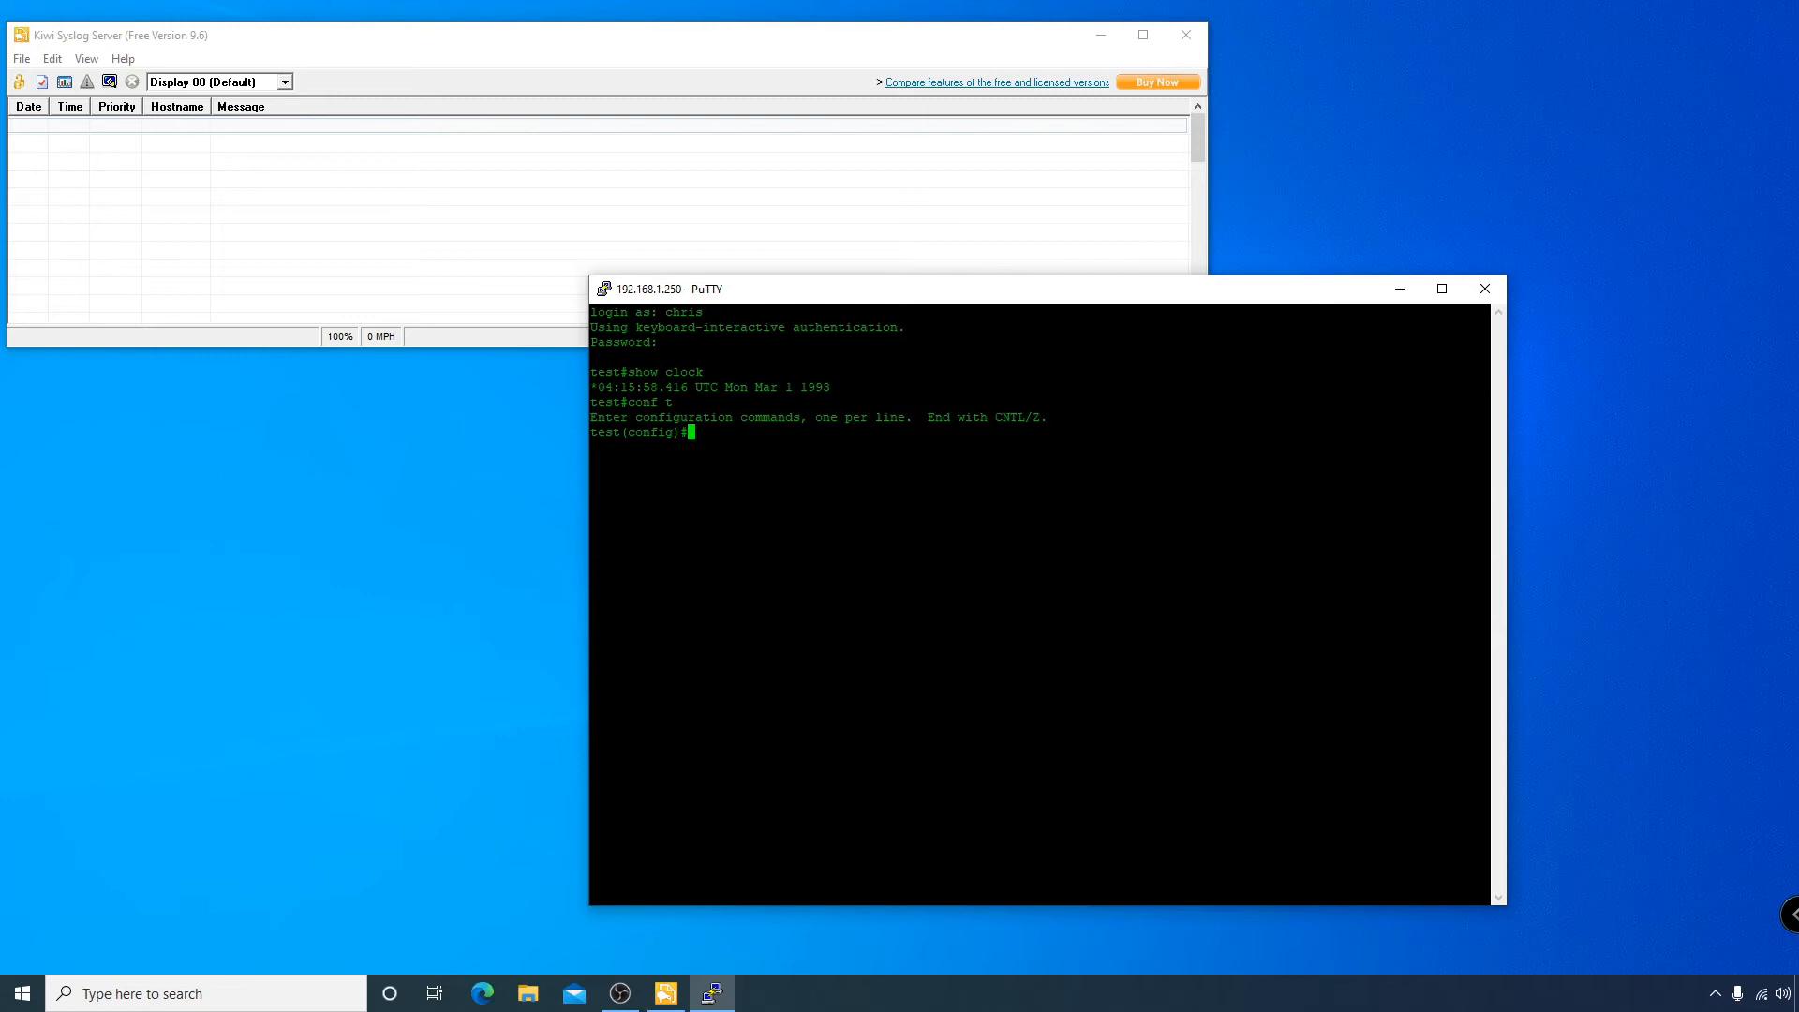
text(log)
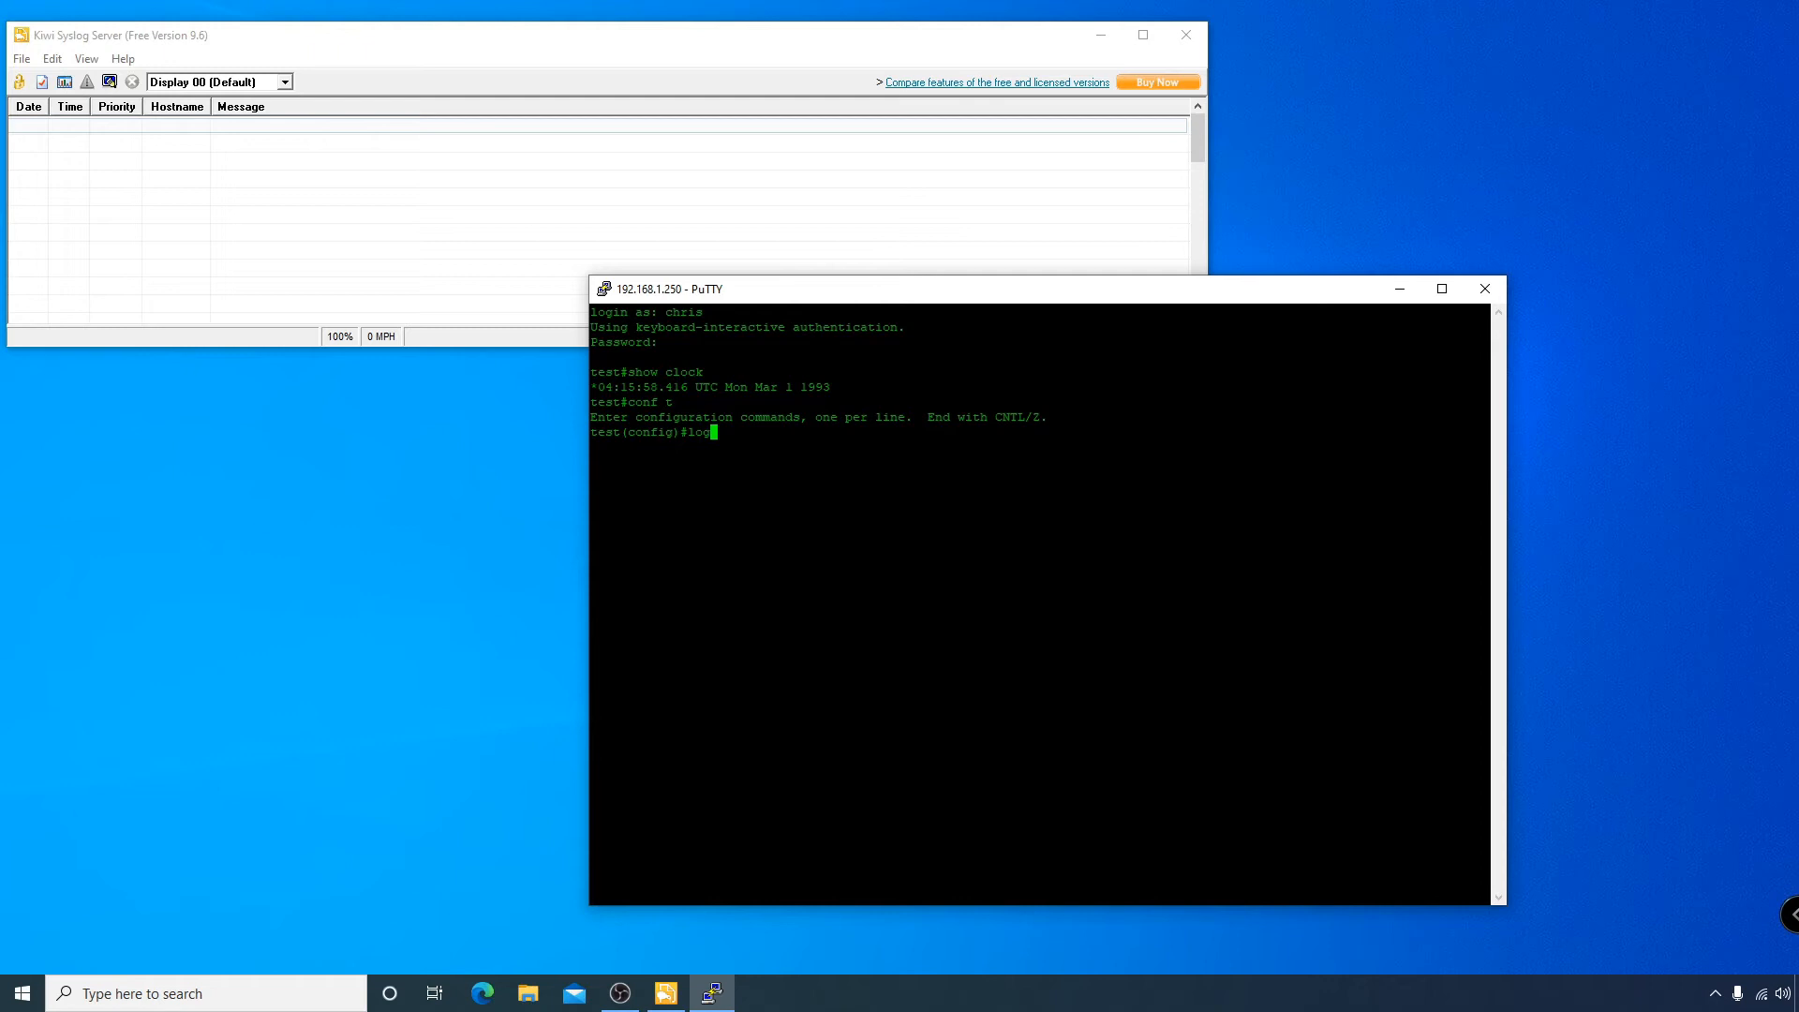
text(ging on)
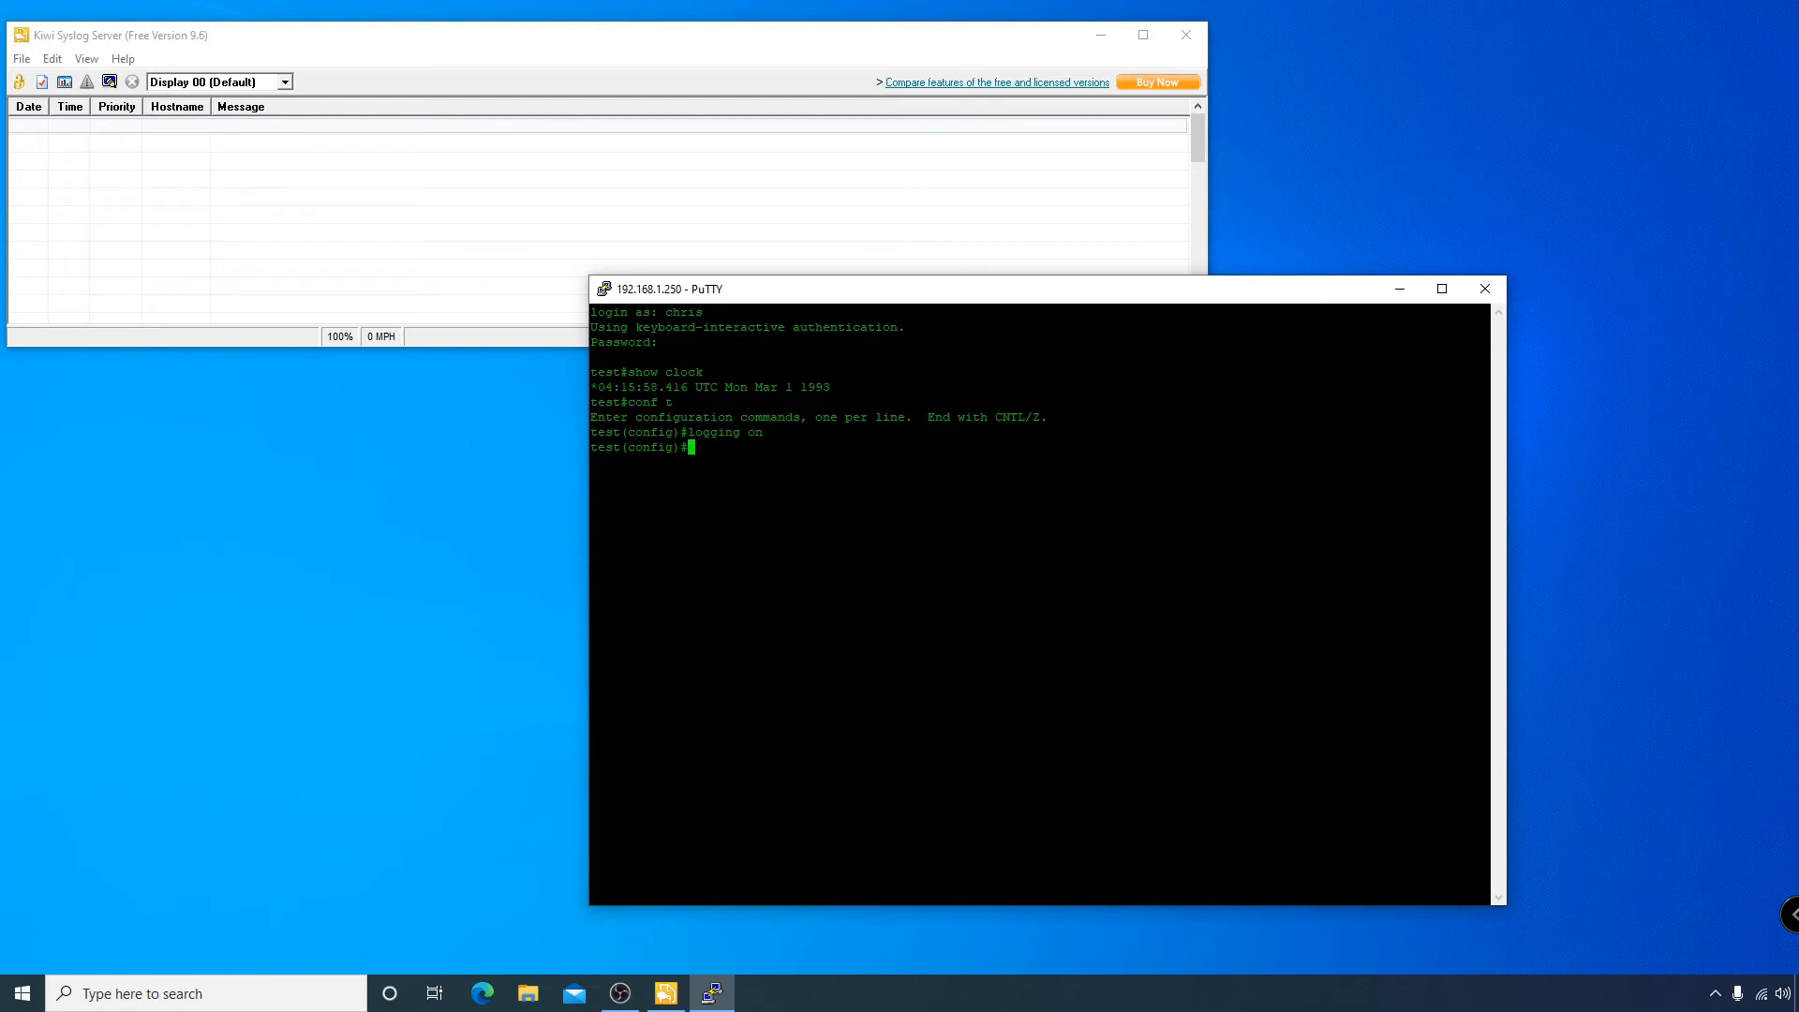
text(logg)
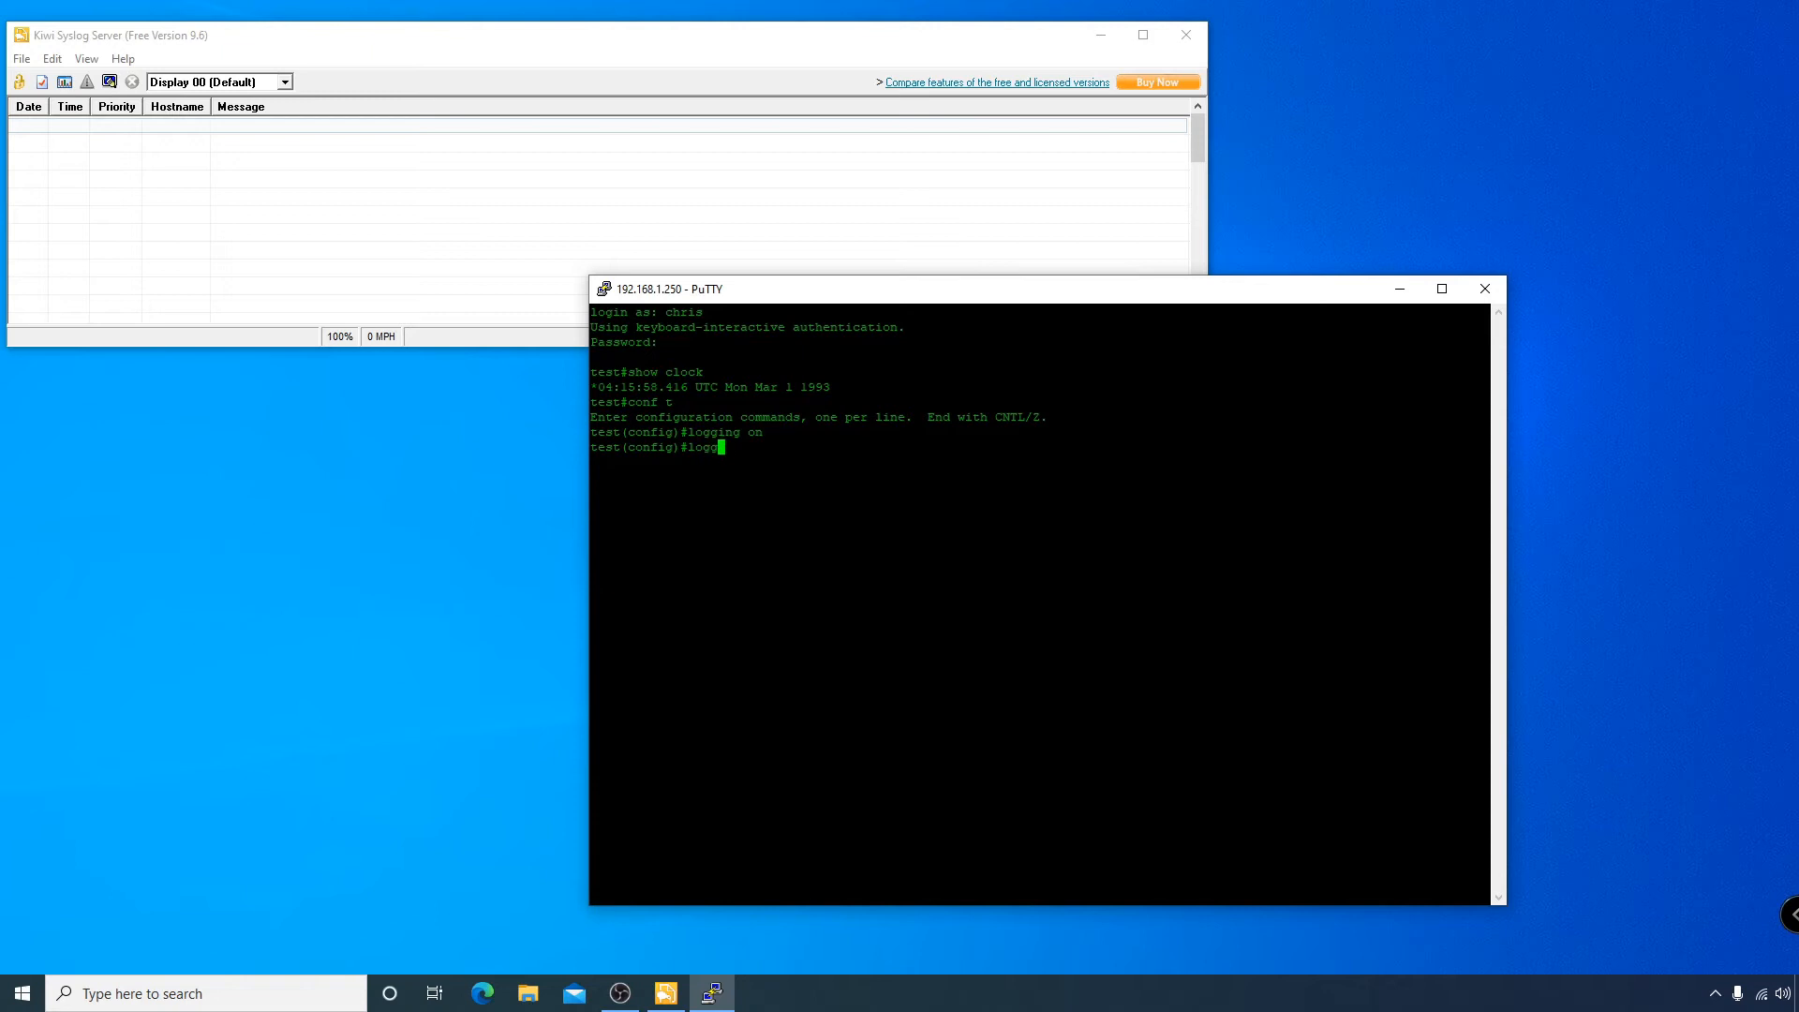
text(ing)
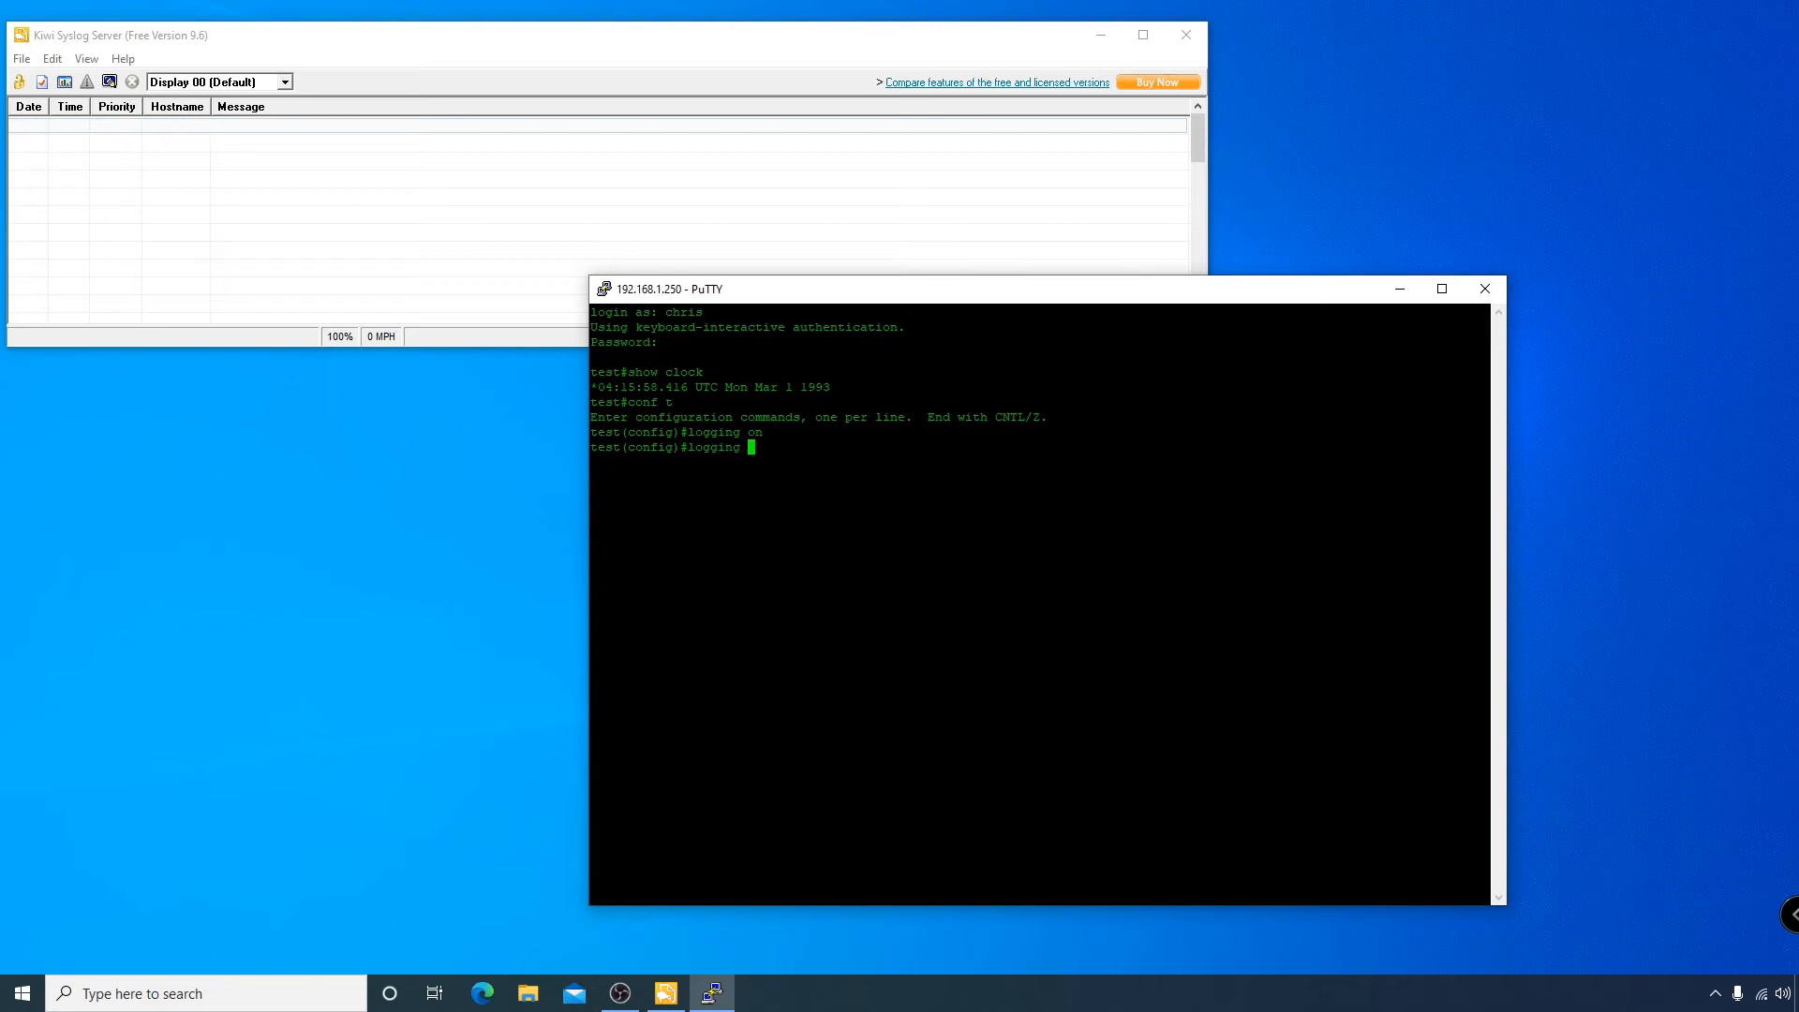
text(192.168)
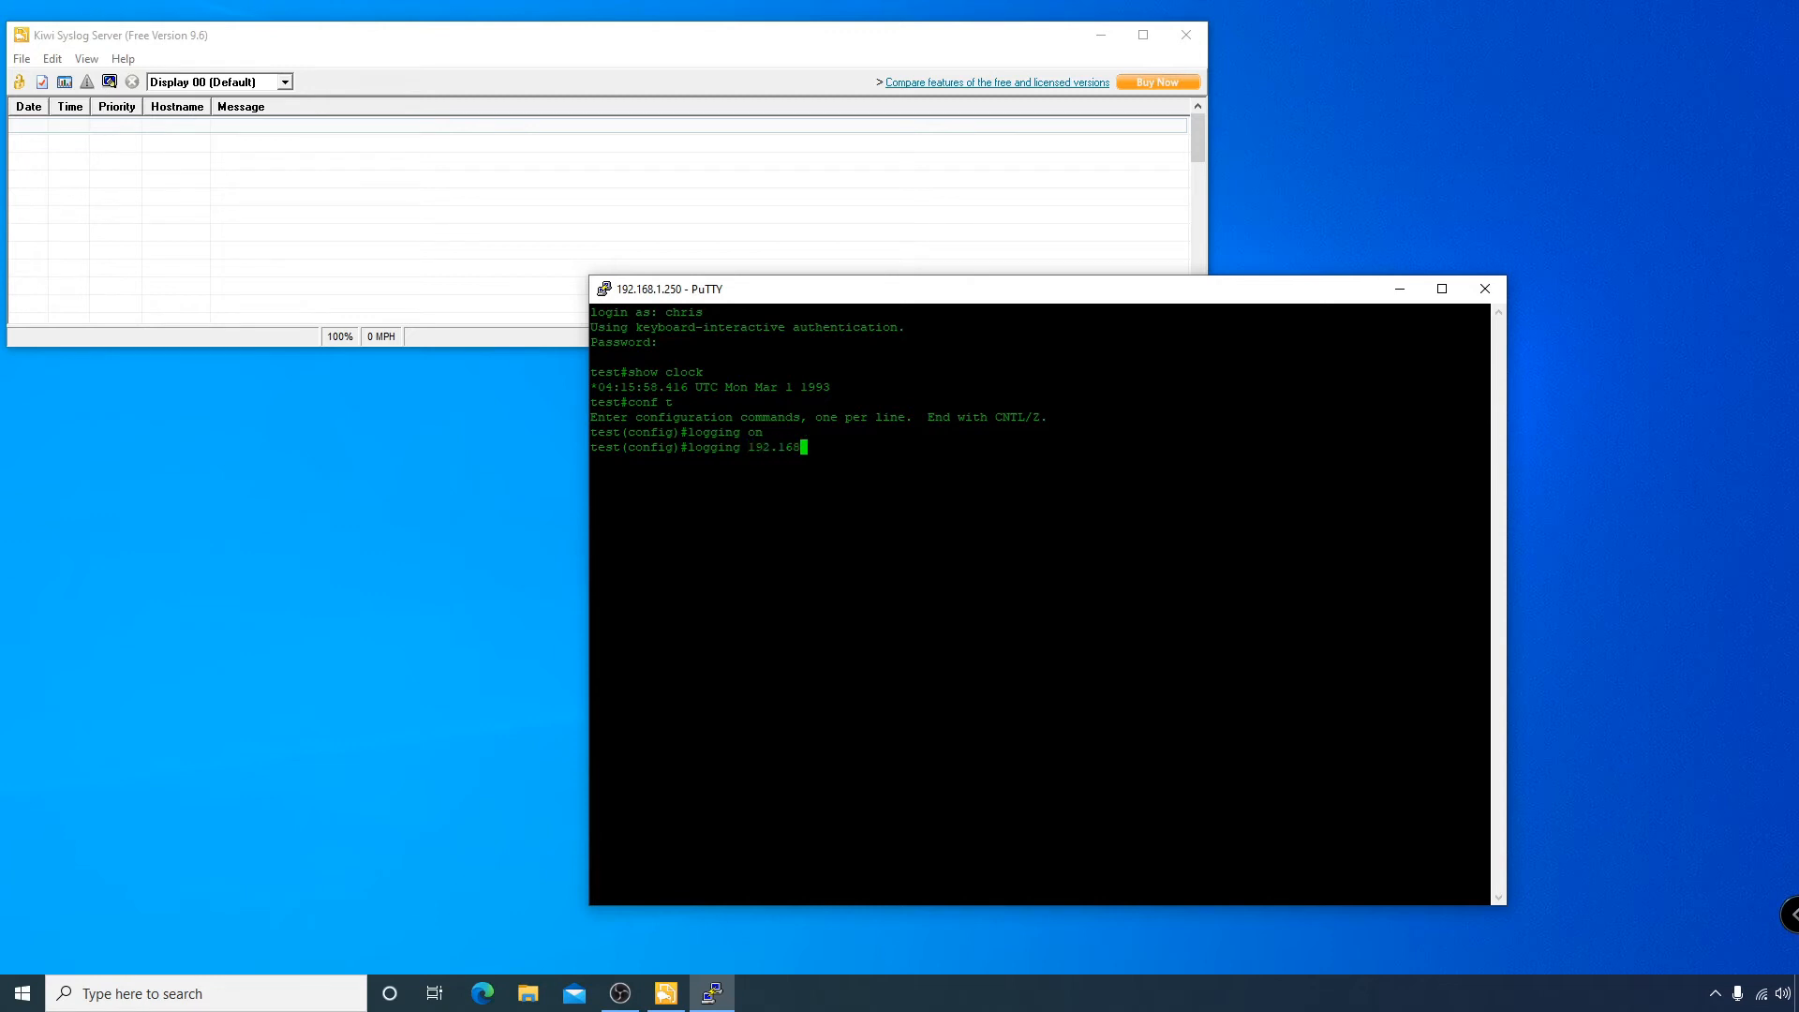
text(.1.10)
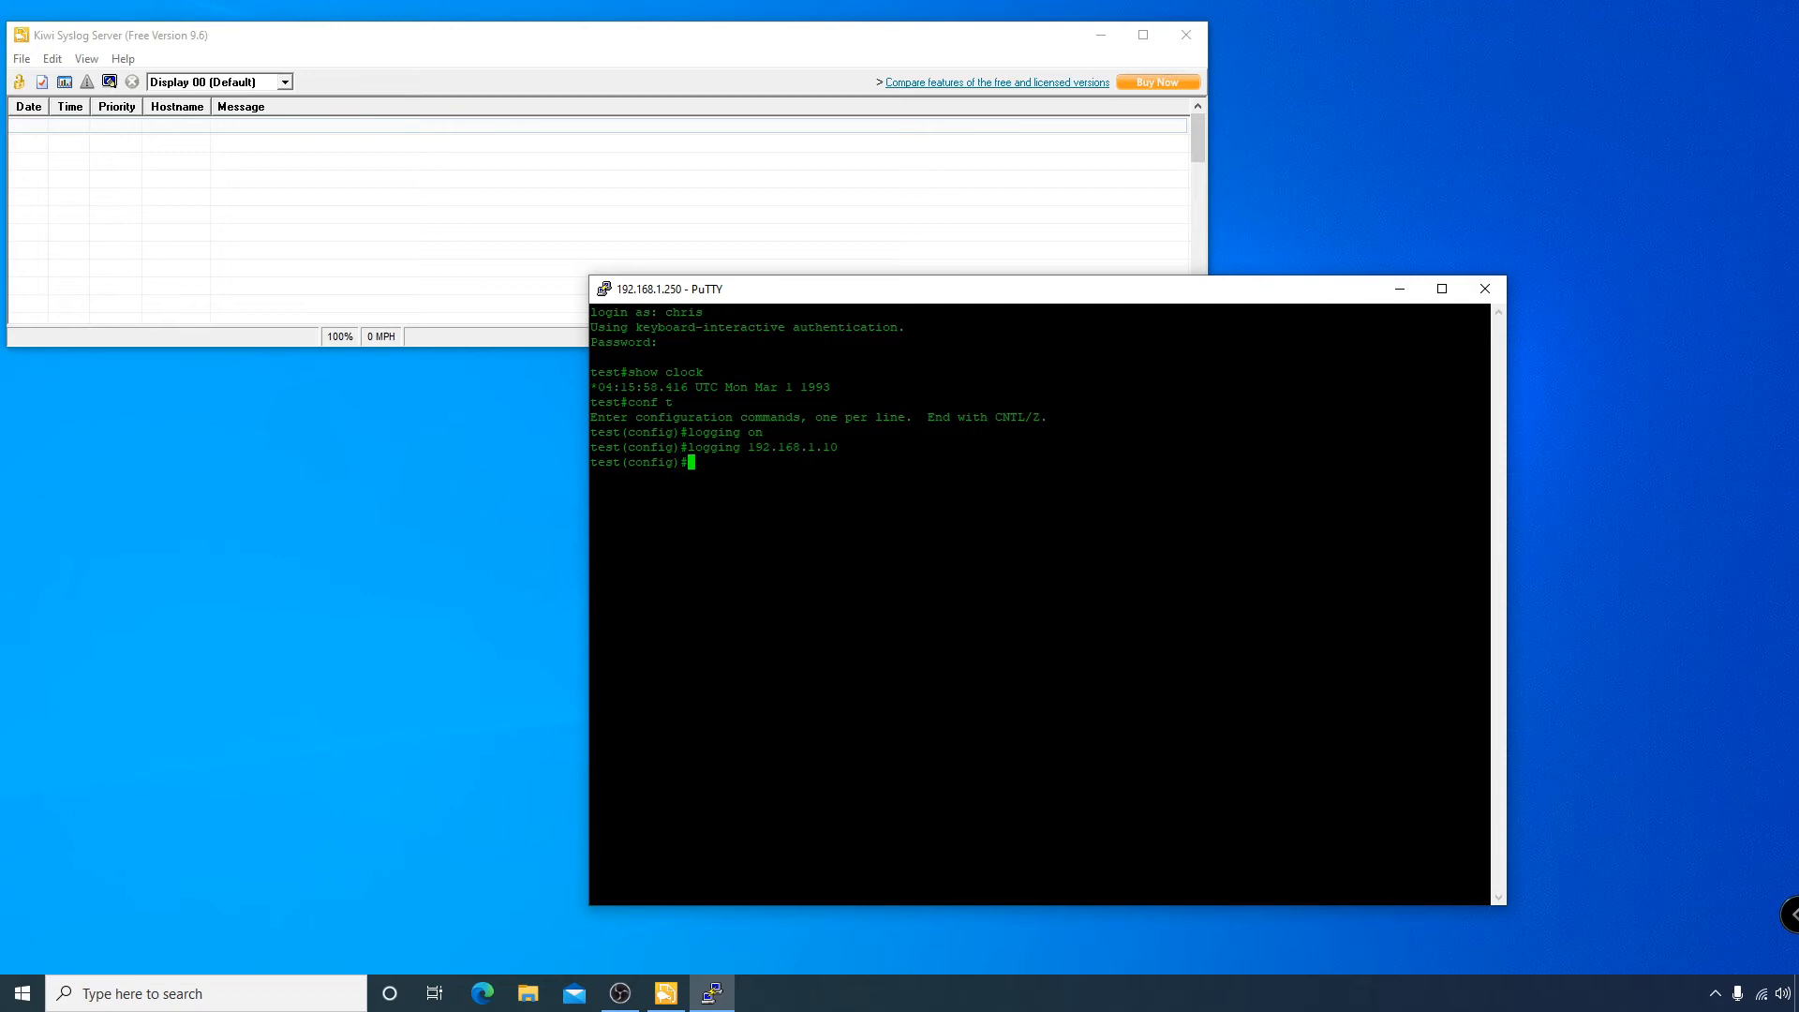
List trap levels with logging trap ?, set trap level 6 (informational) and exit config mode.
text(logging)
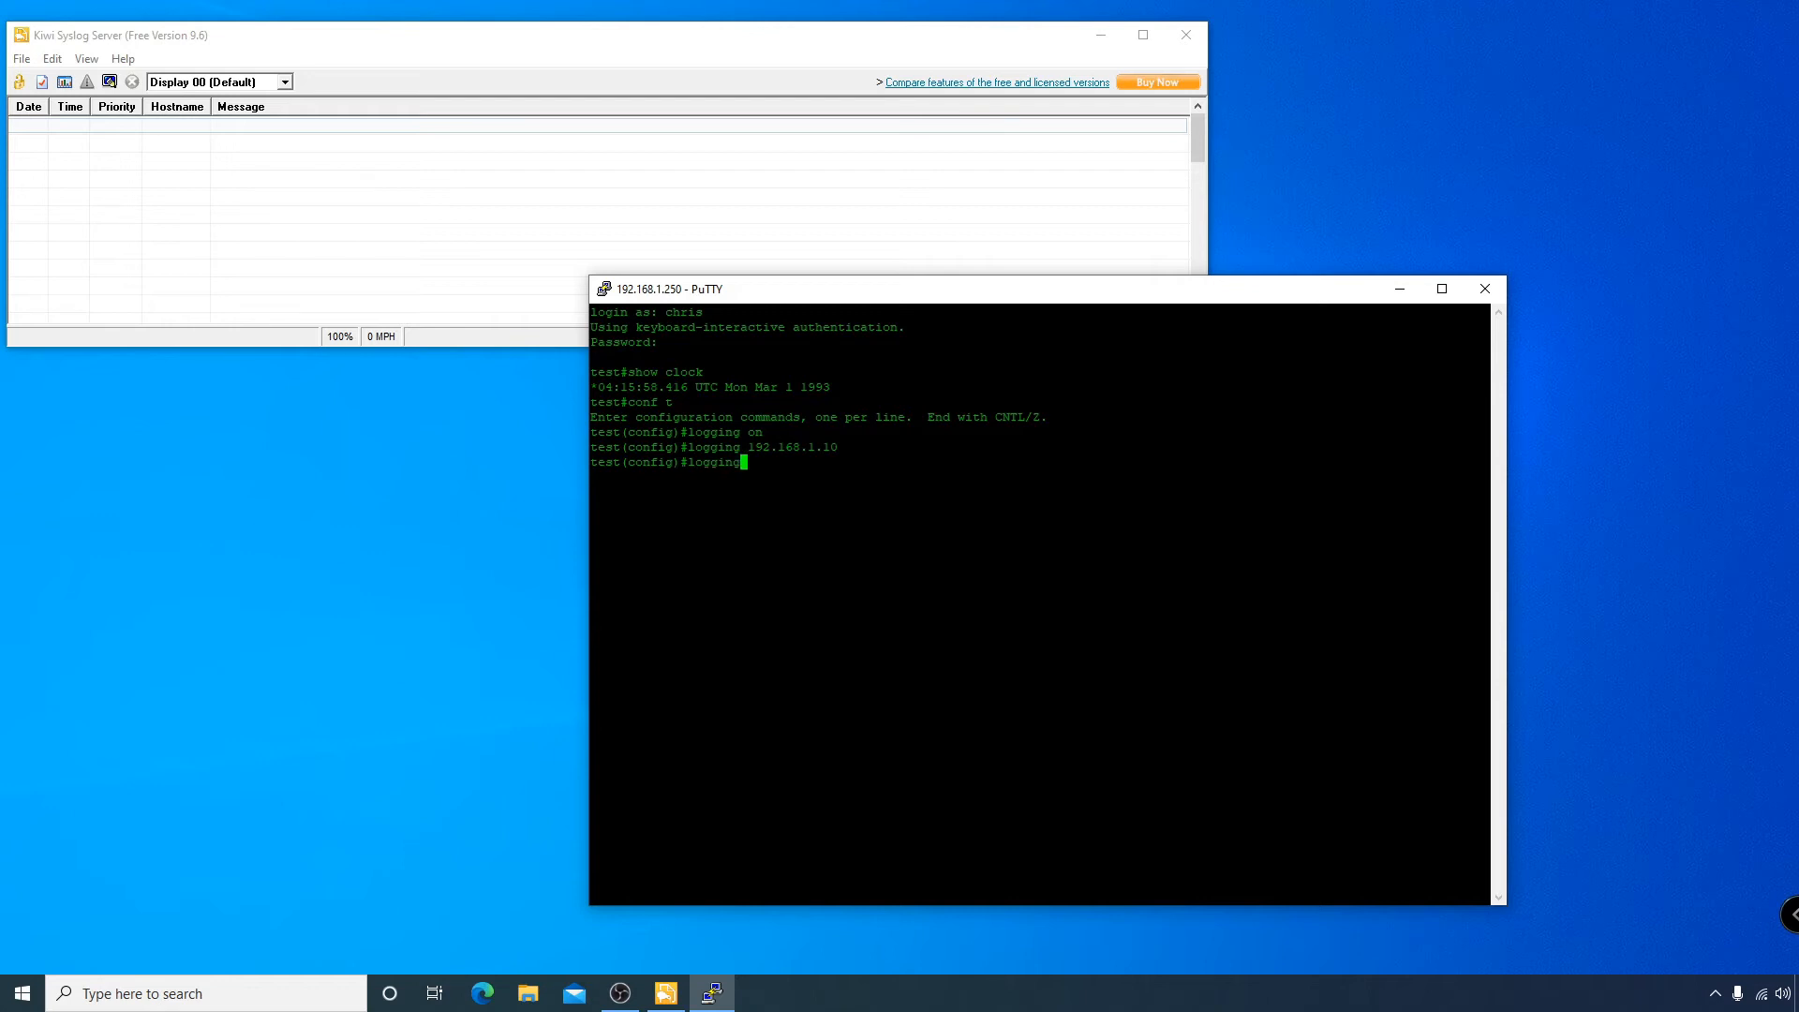
text(trap)
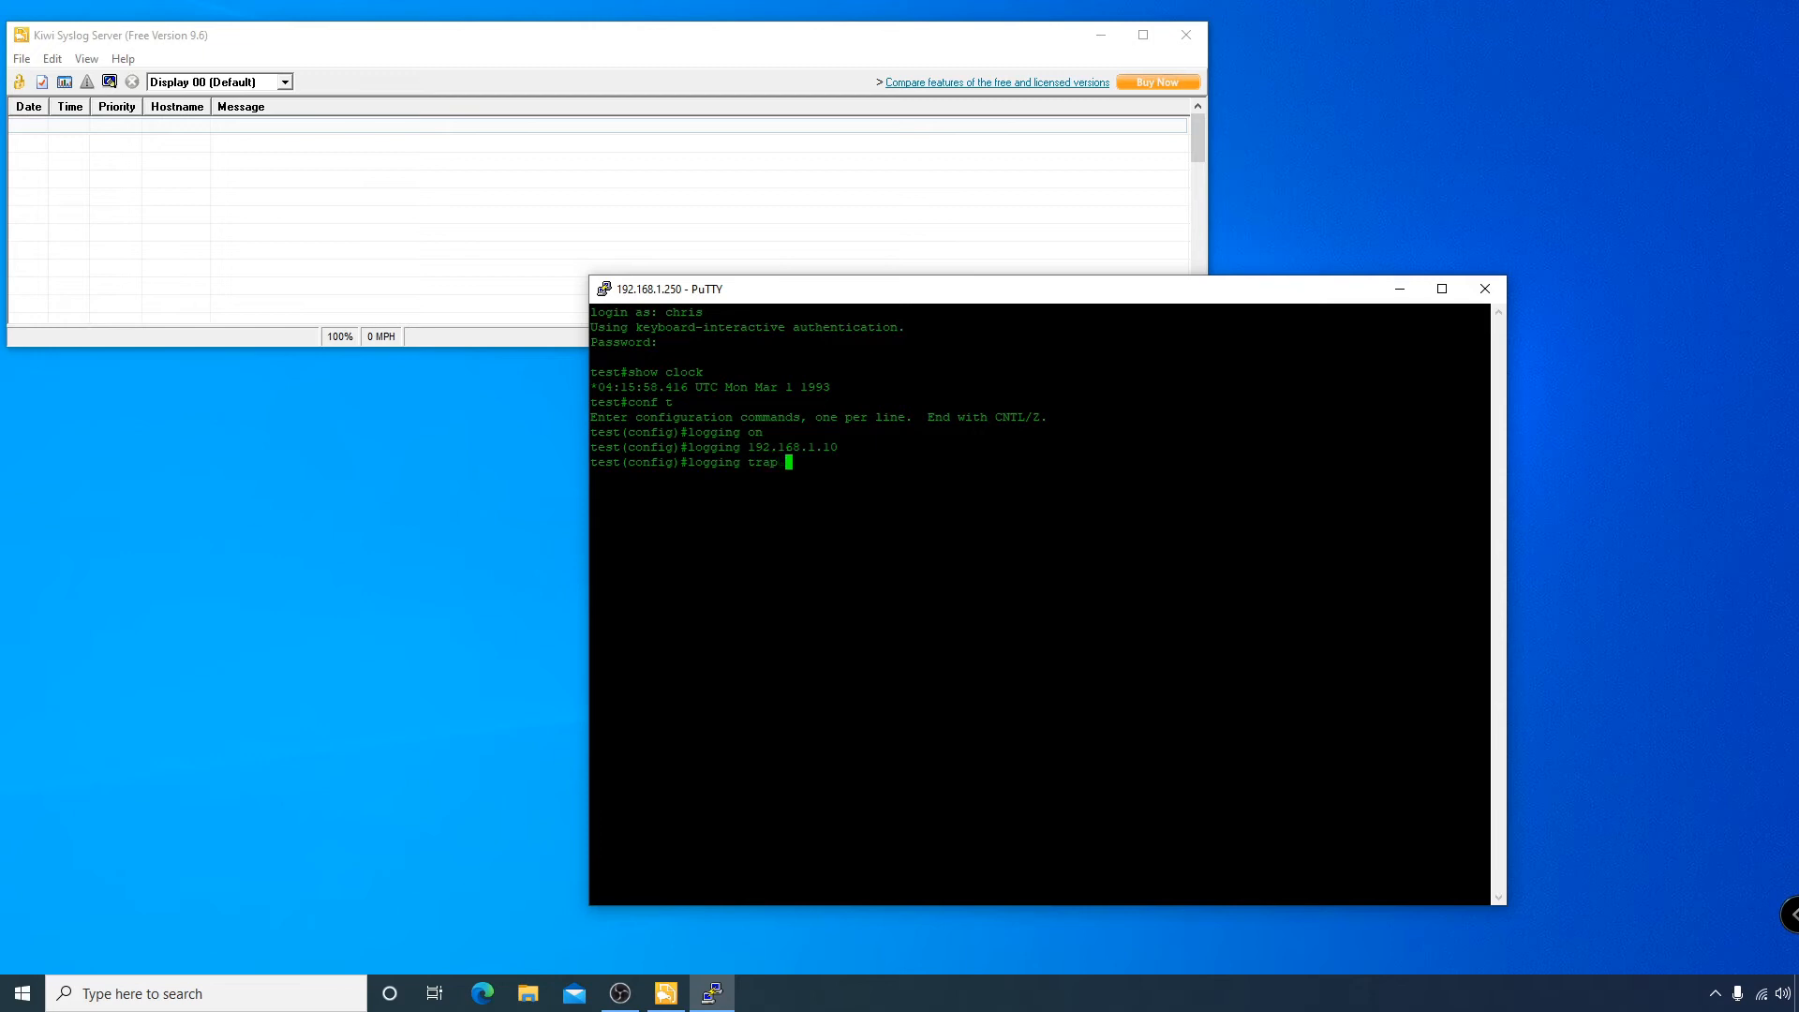
text(?)
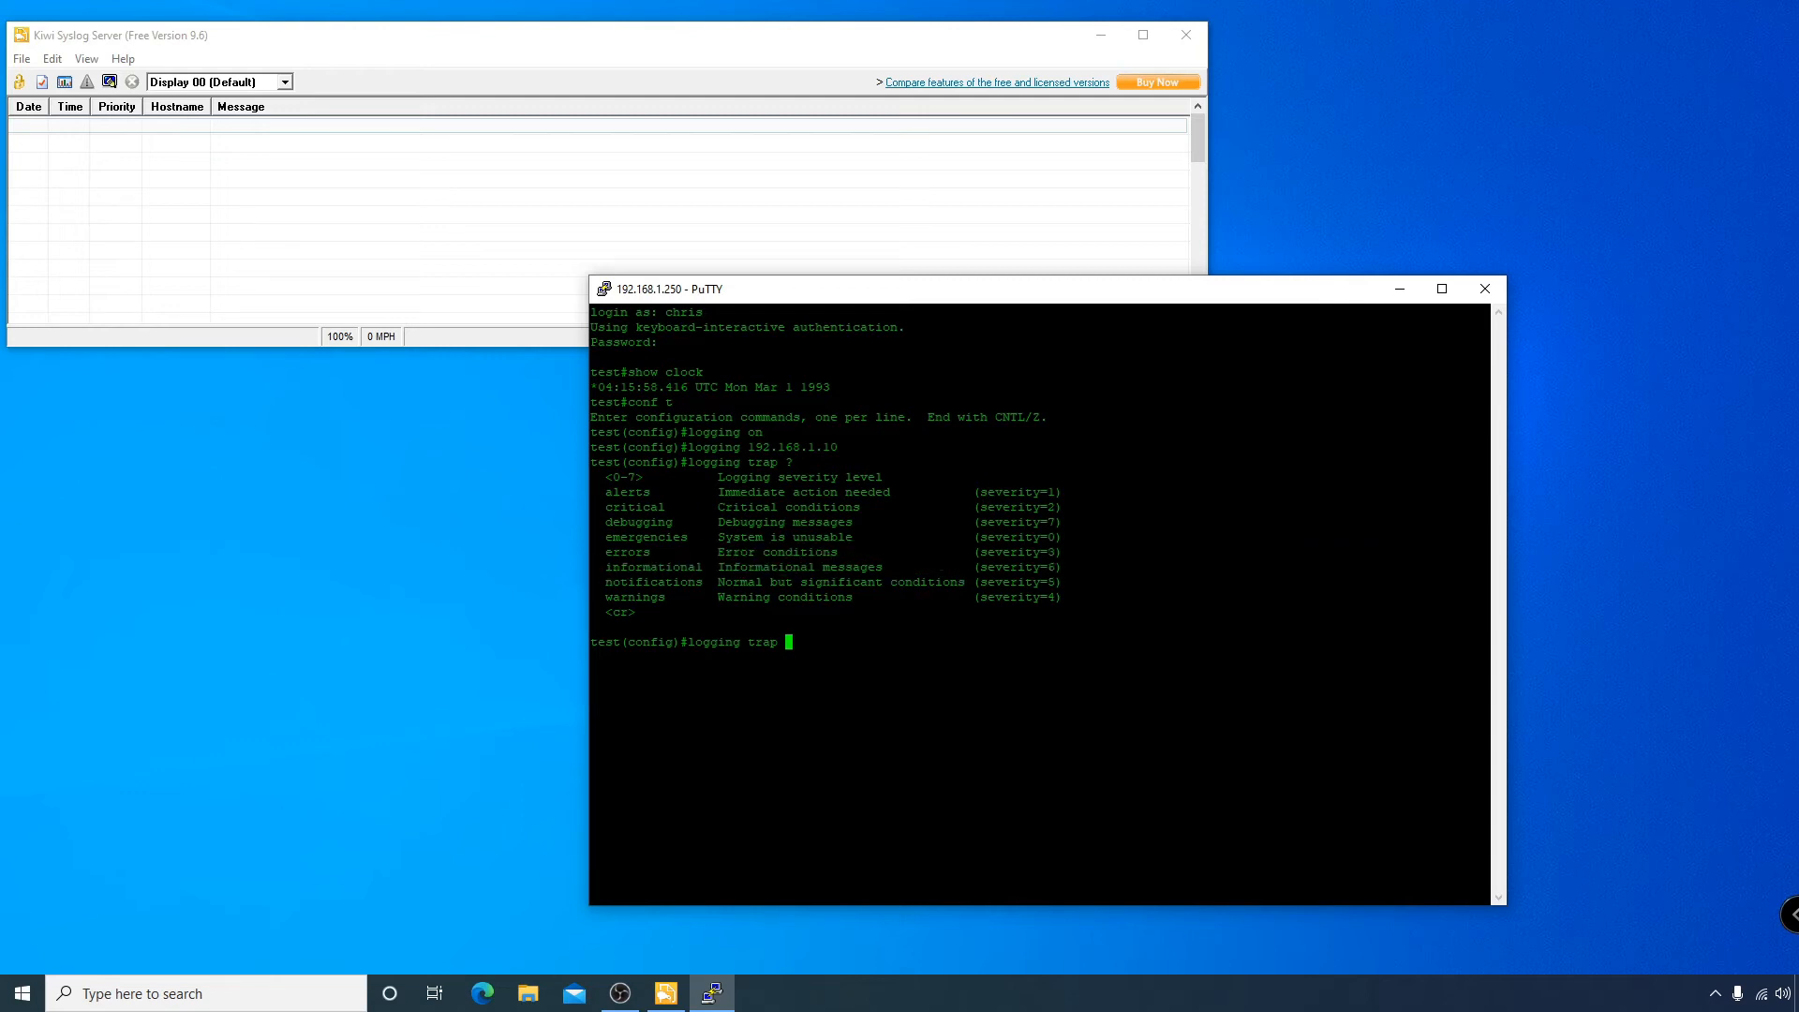
text(6)
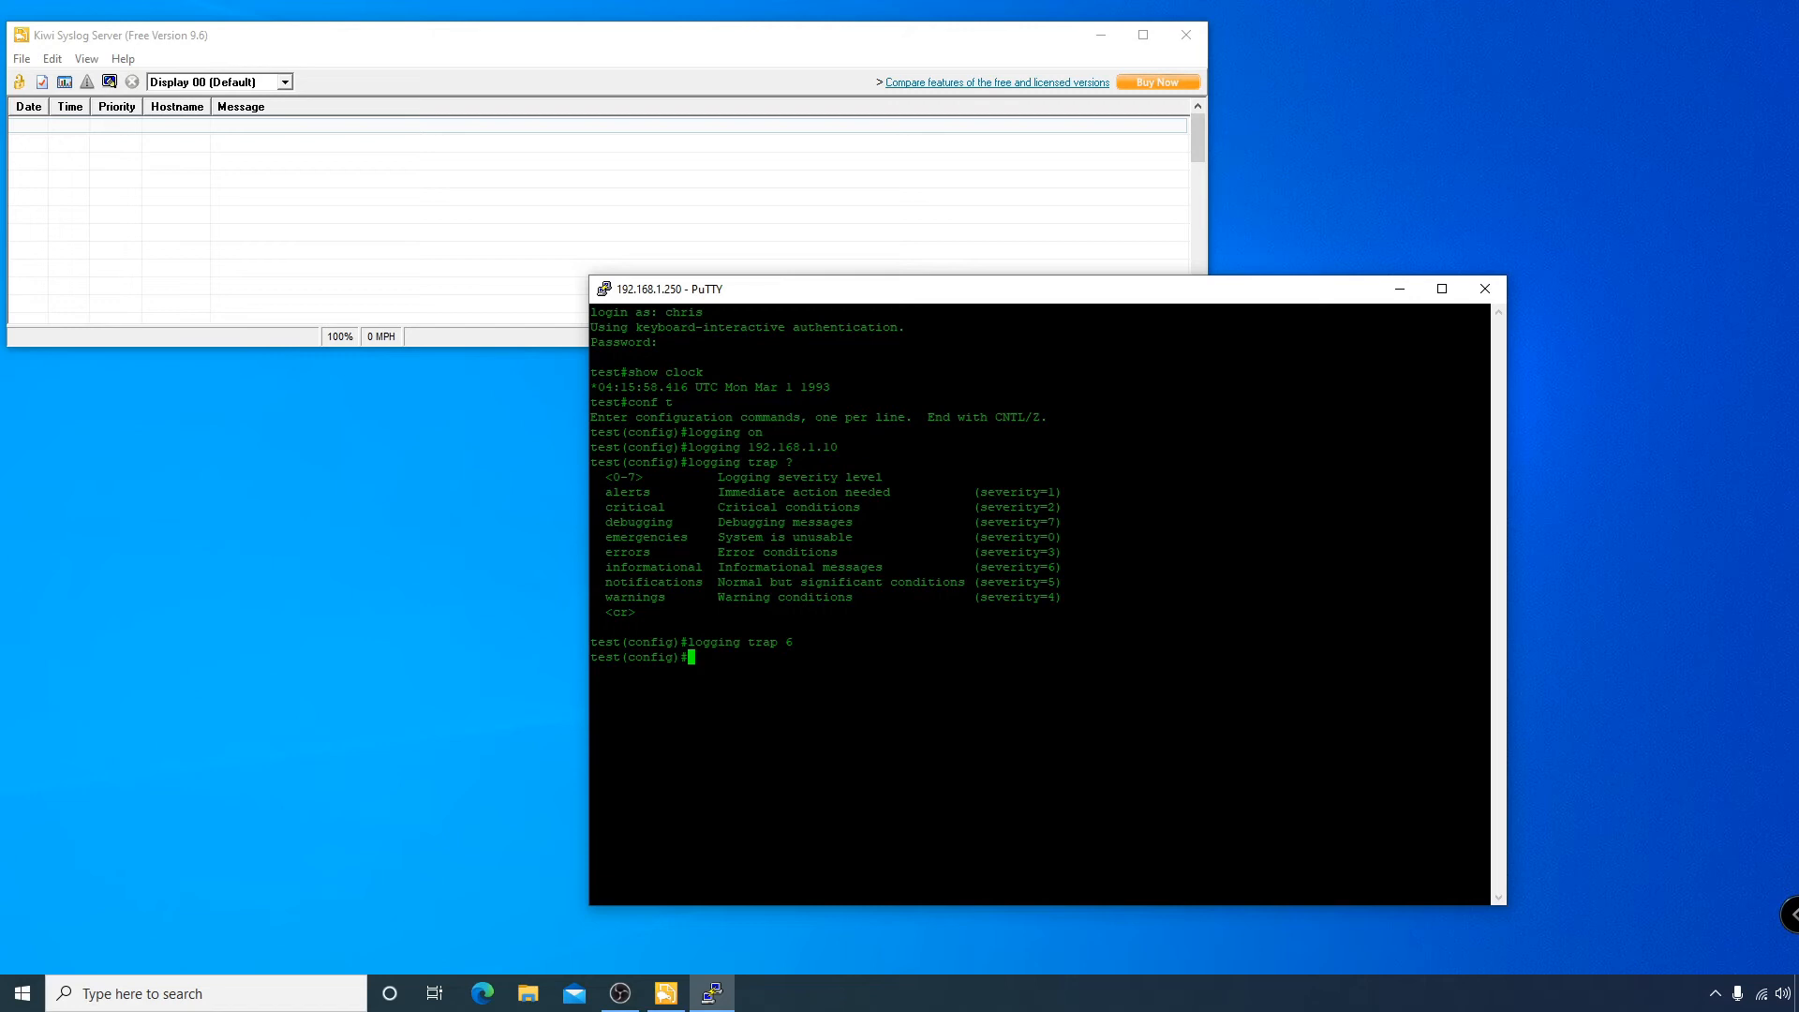
text(exit)
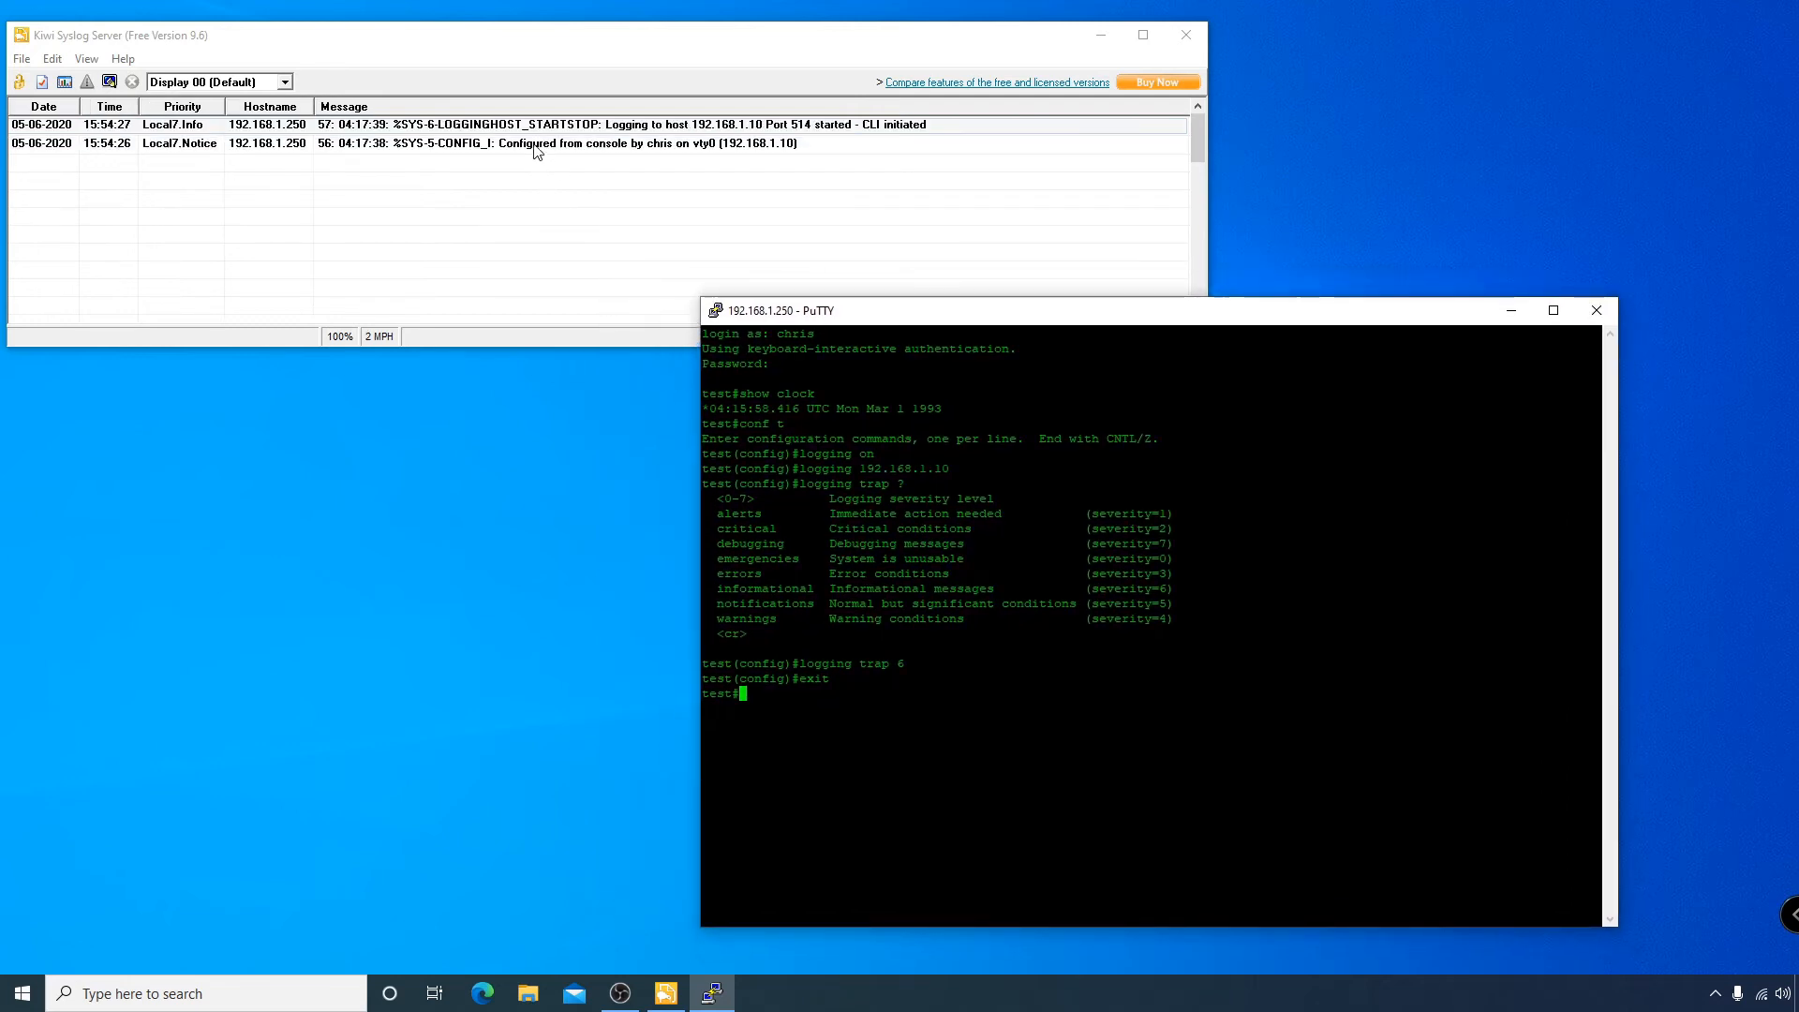
click(540, 143)
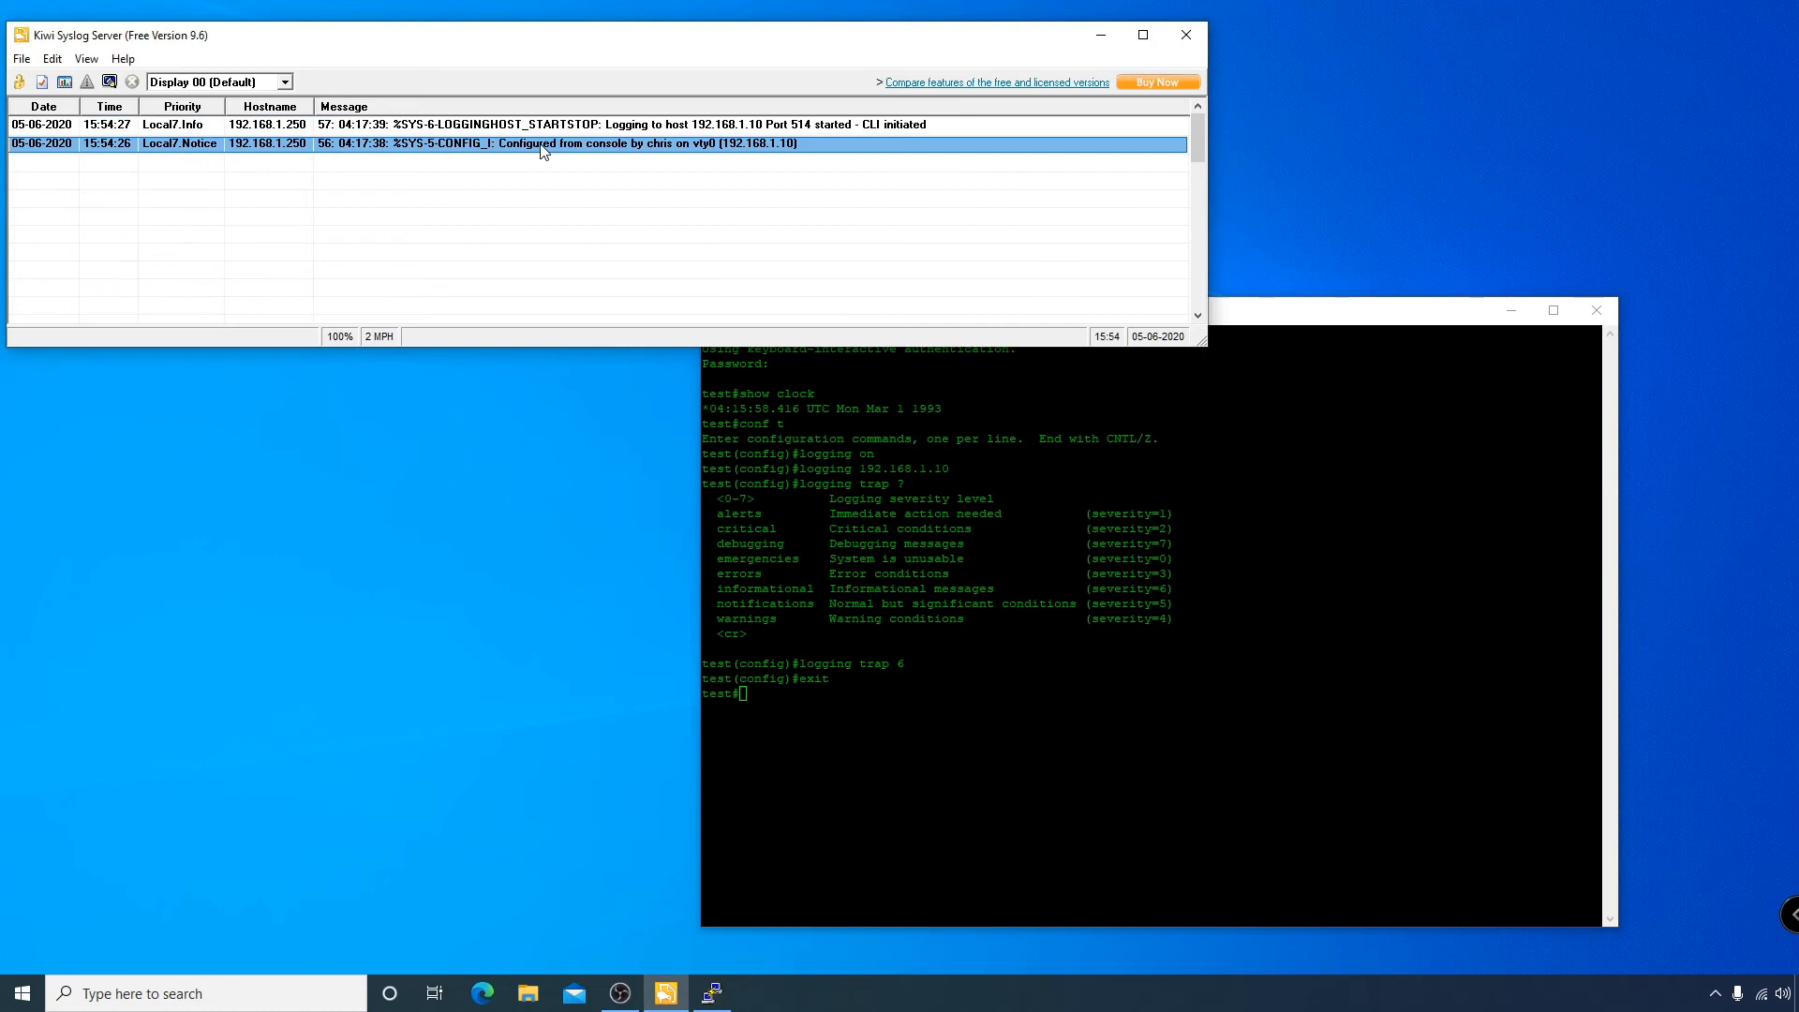
mouse_move(637, 155)
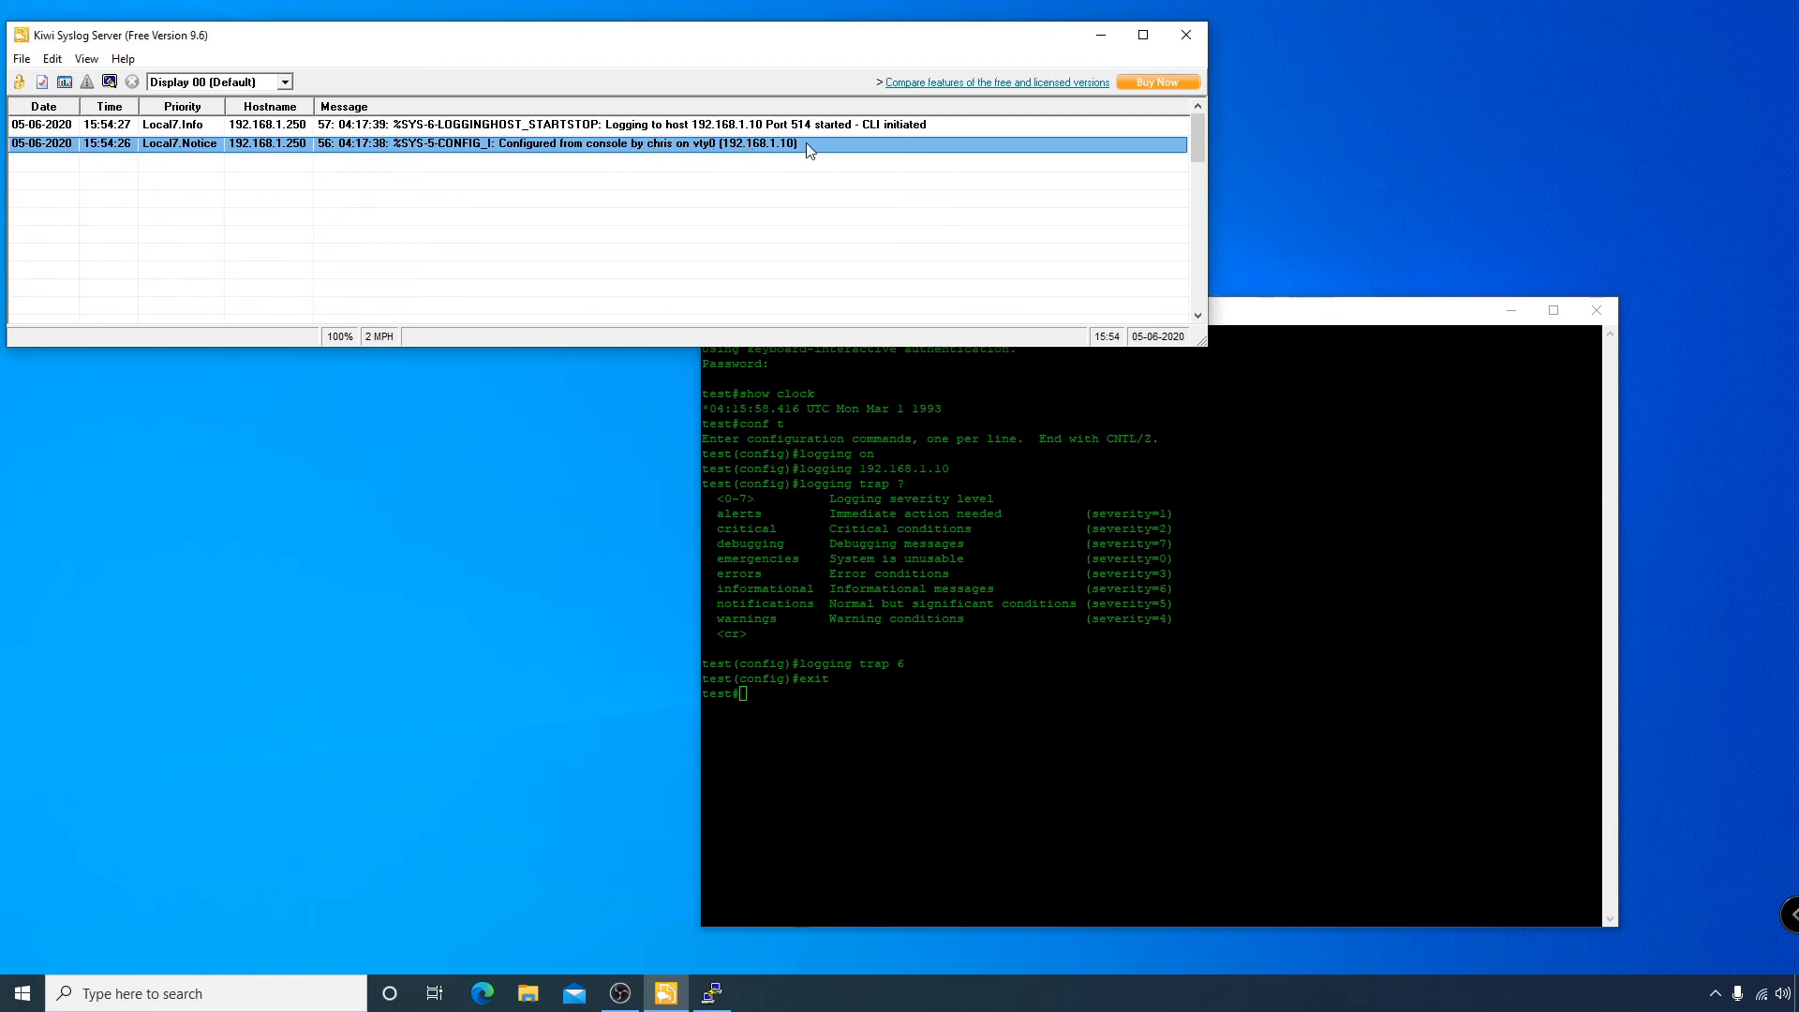
mouse_move(755, 158)
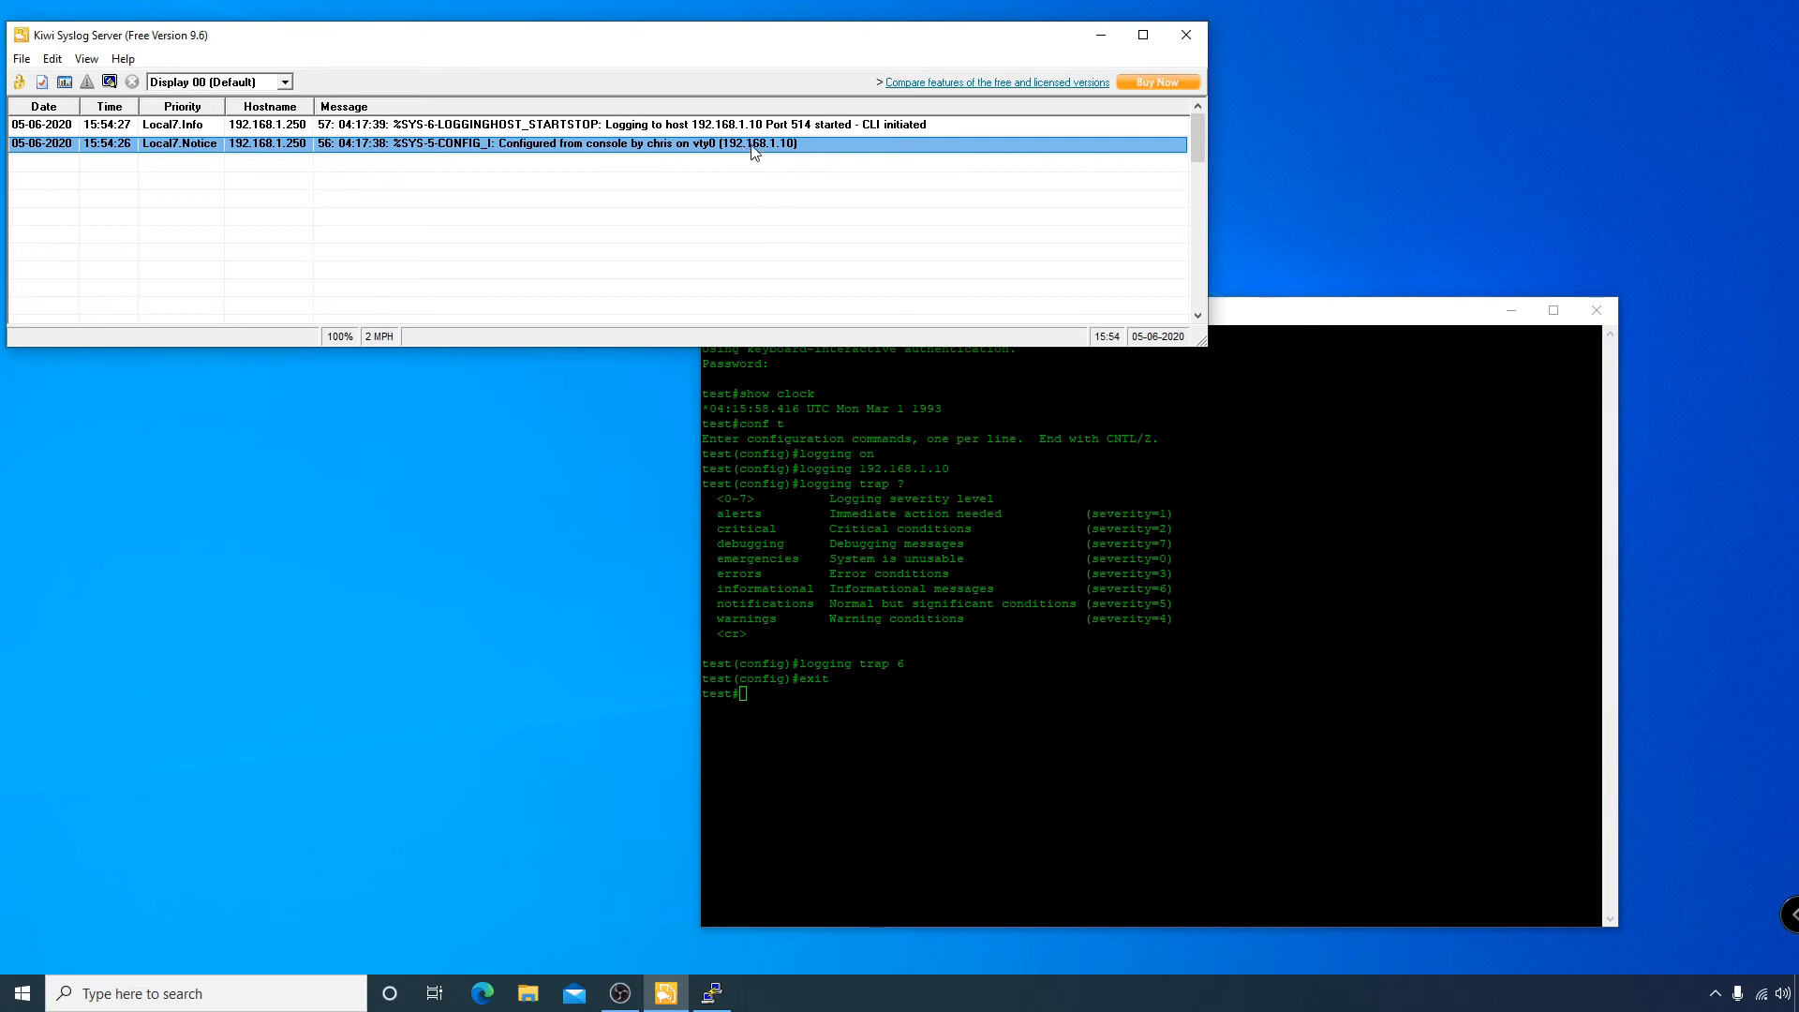
mouse_move(766, 163)
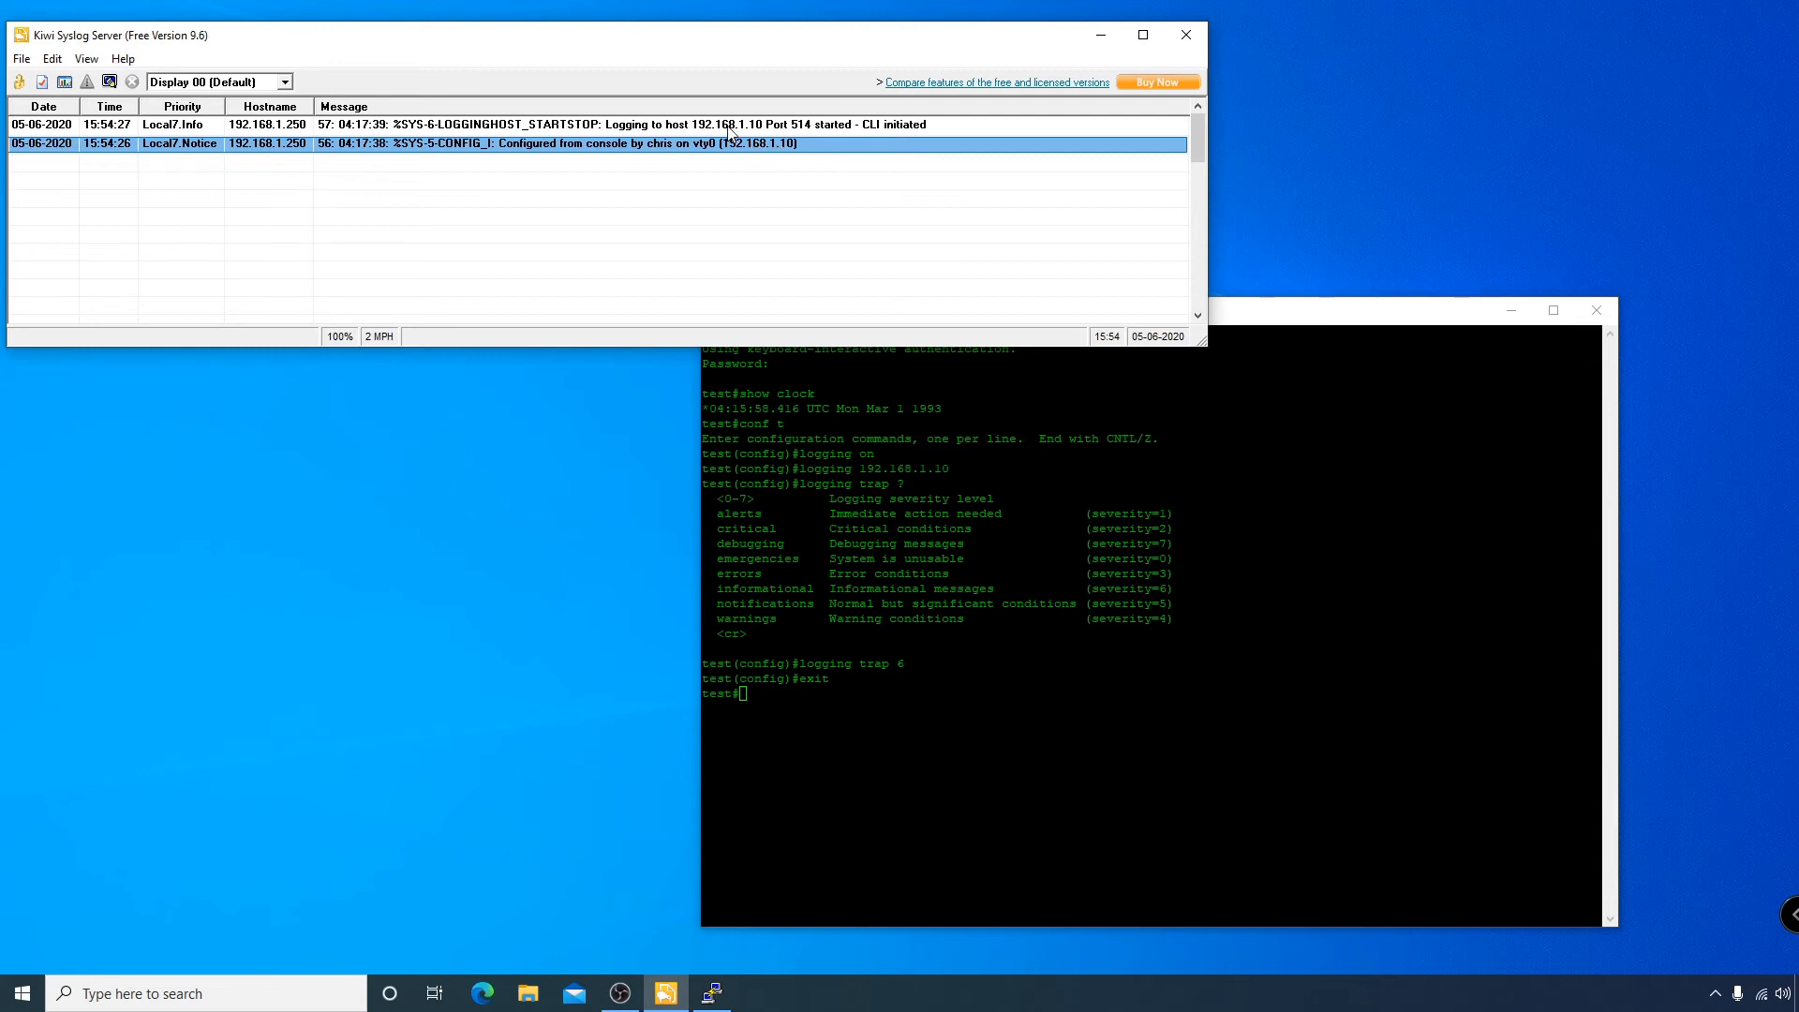
click(459, 124)
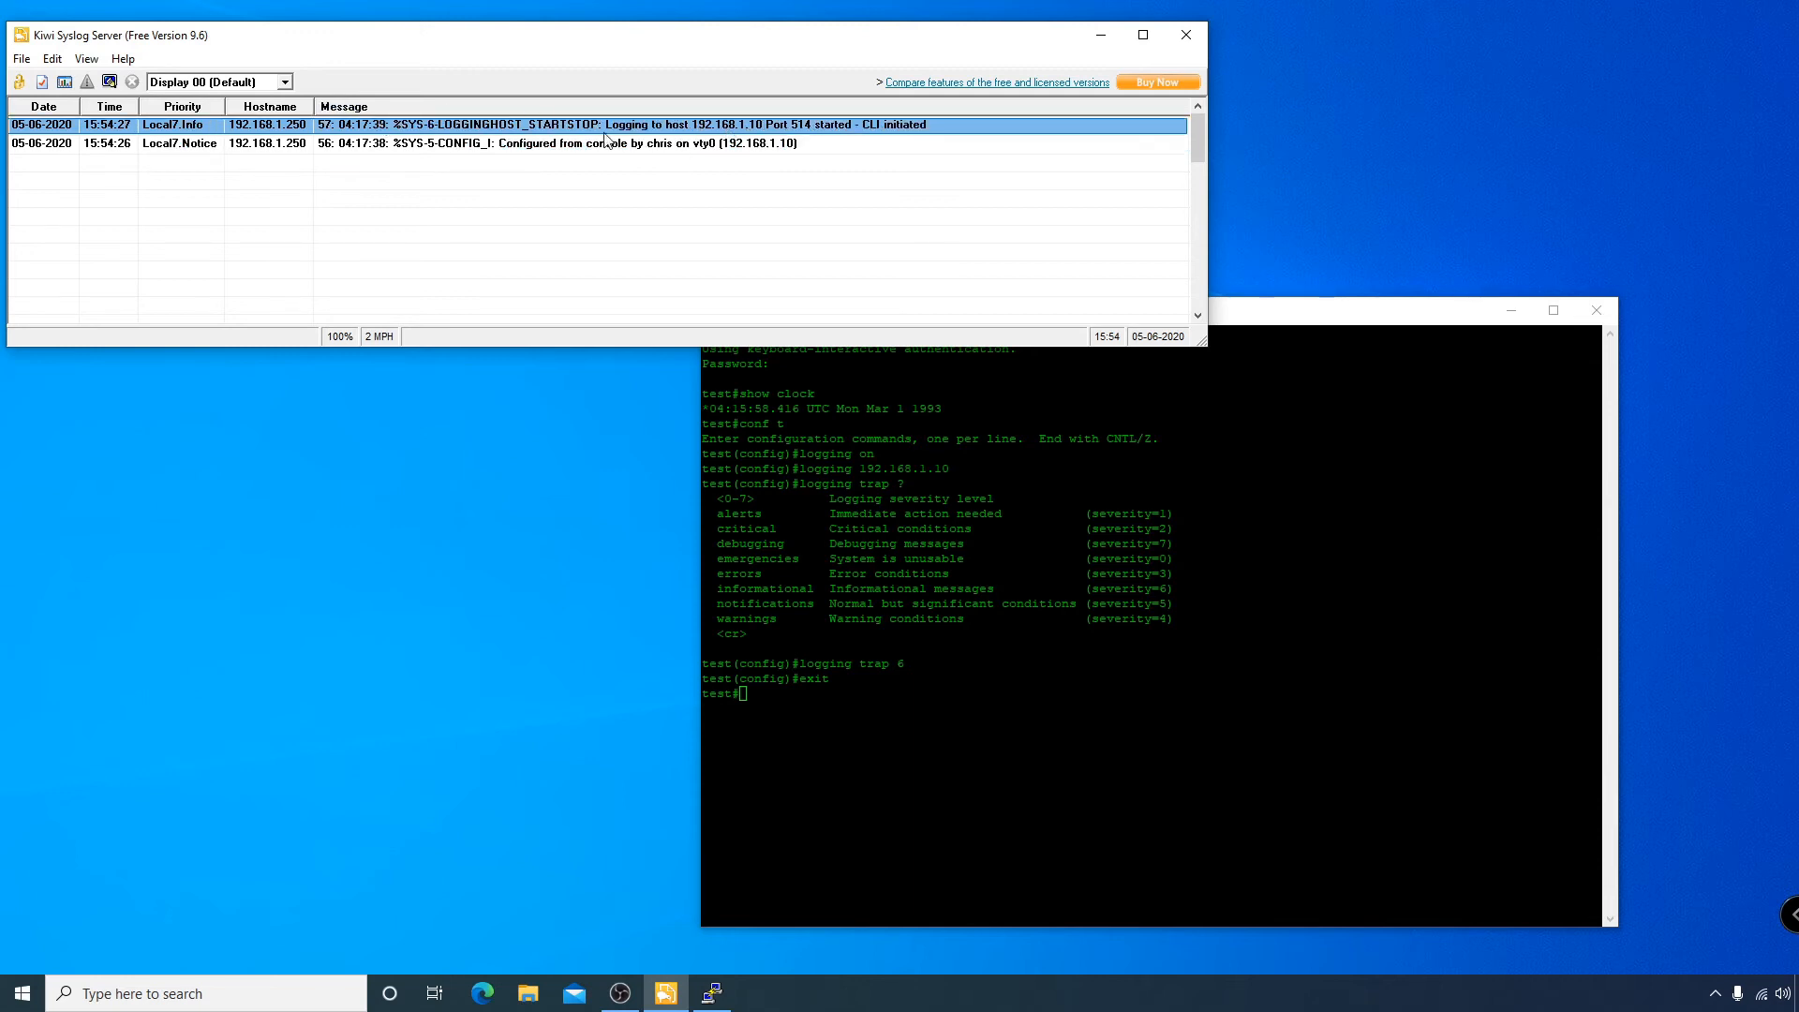
mouse_move(841, 129)
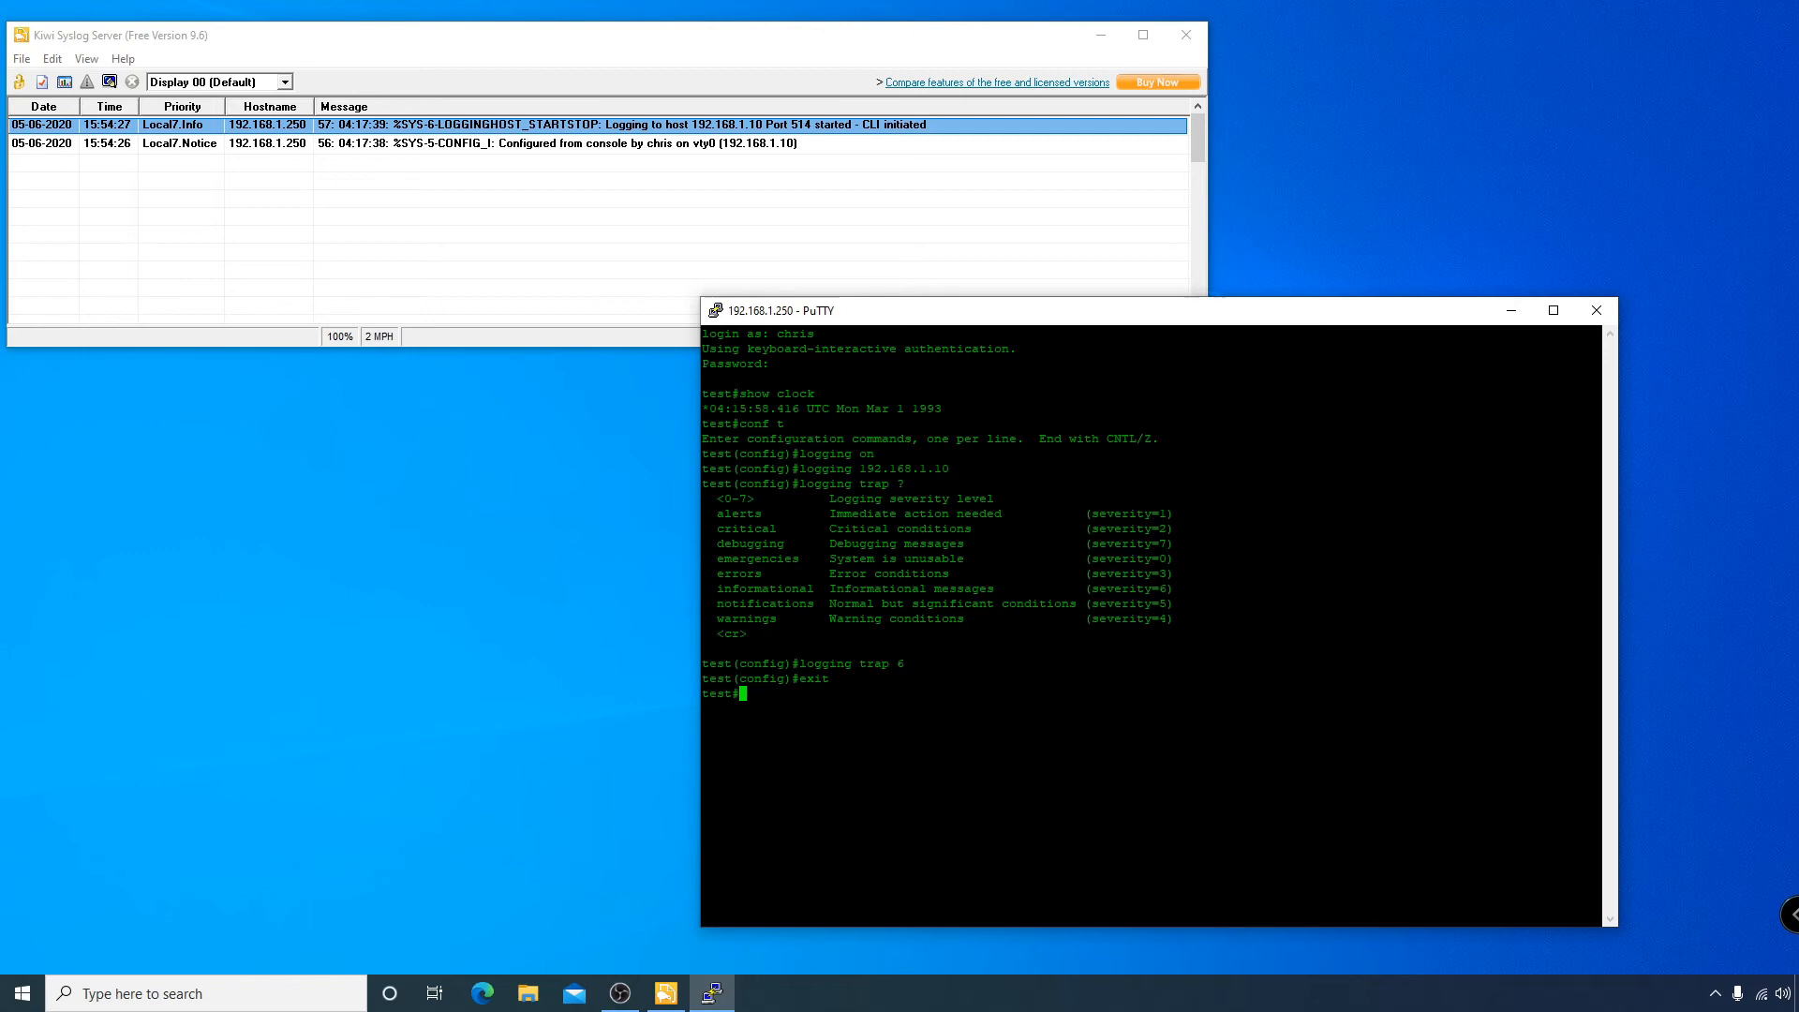
In config mode, enable interface fa0/48 with no shut.
text(conf t)
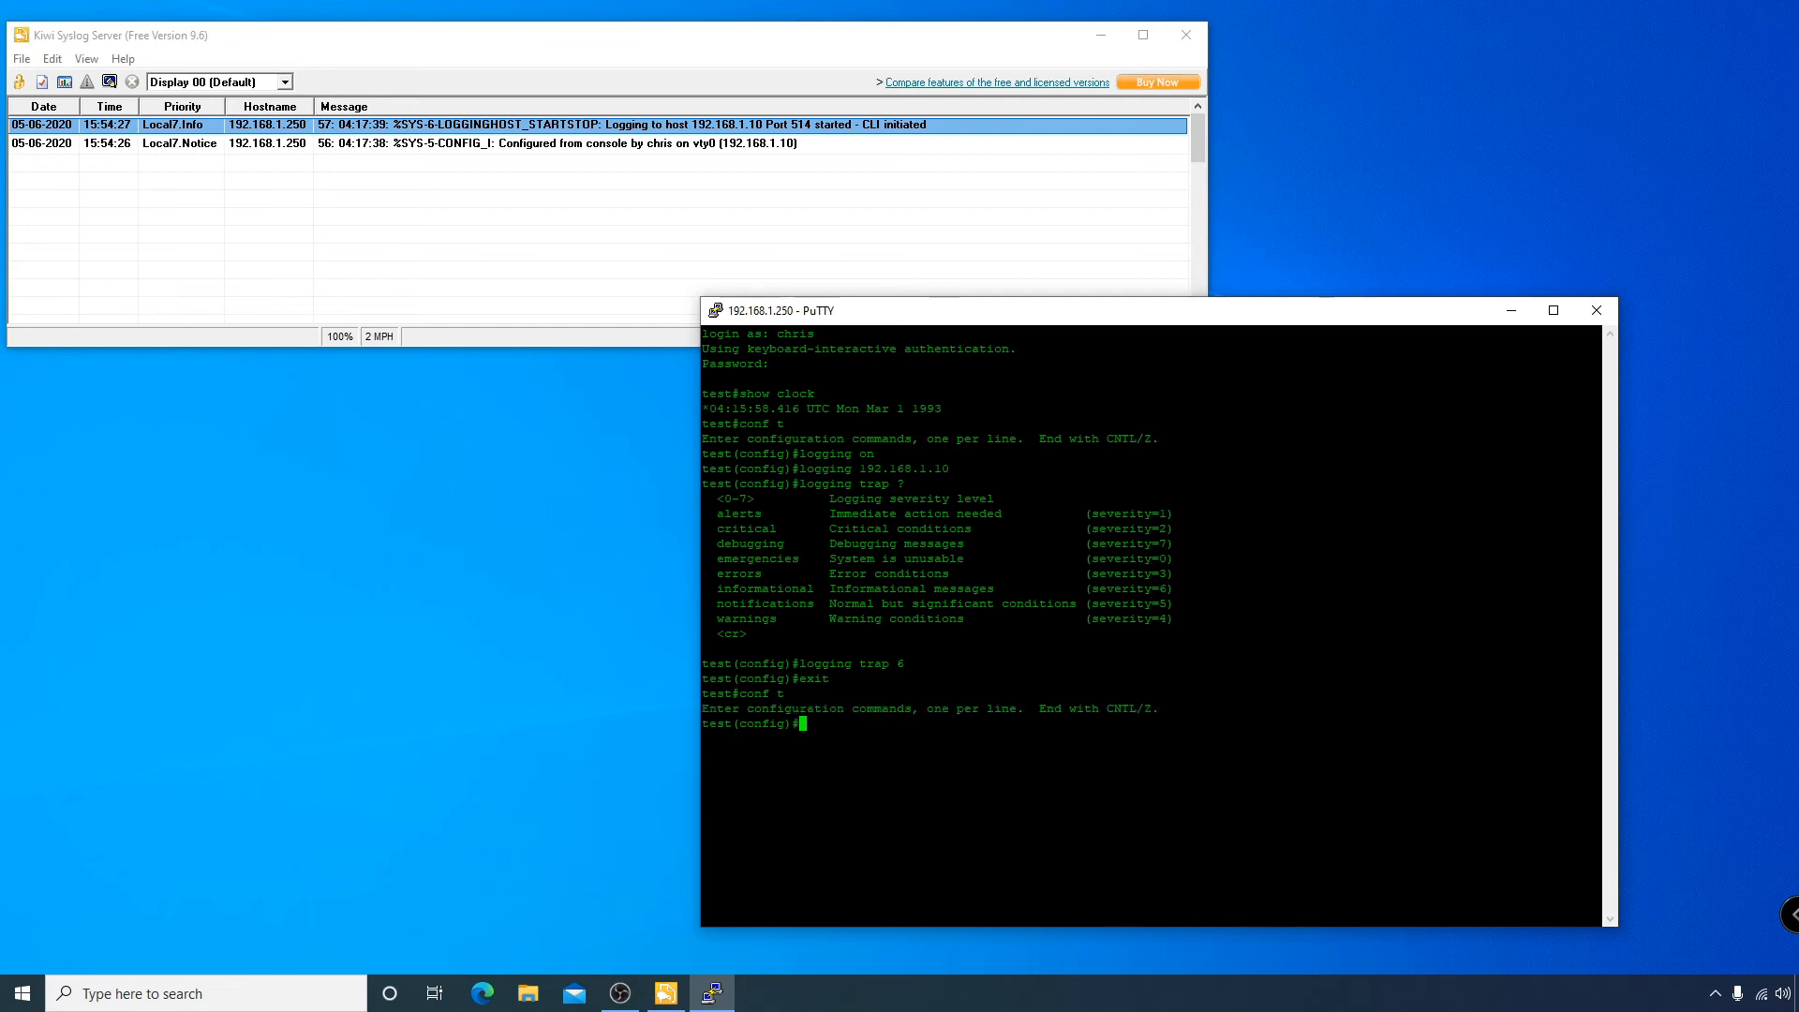
text(int)
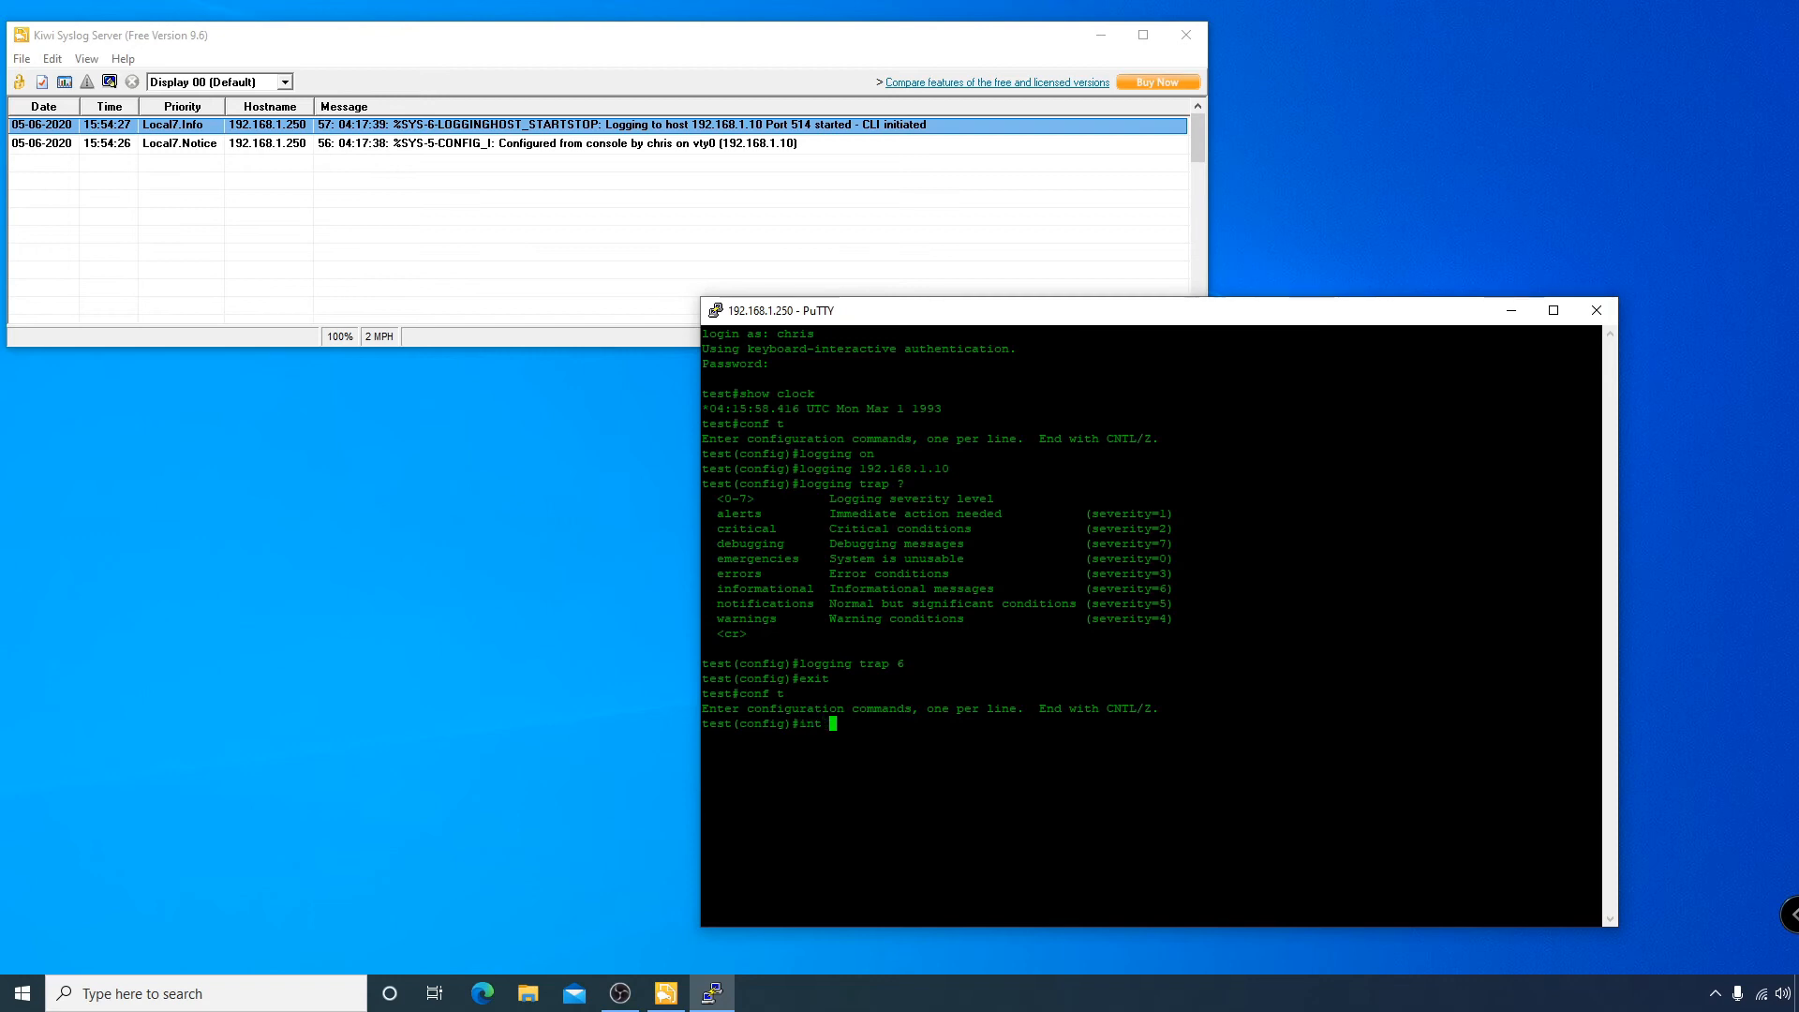
text(fa0/48)
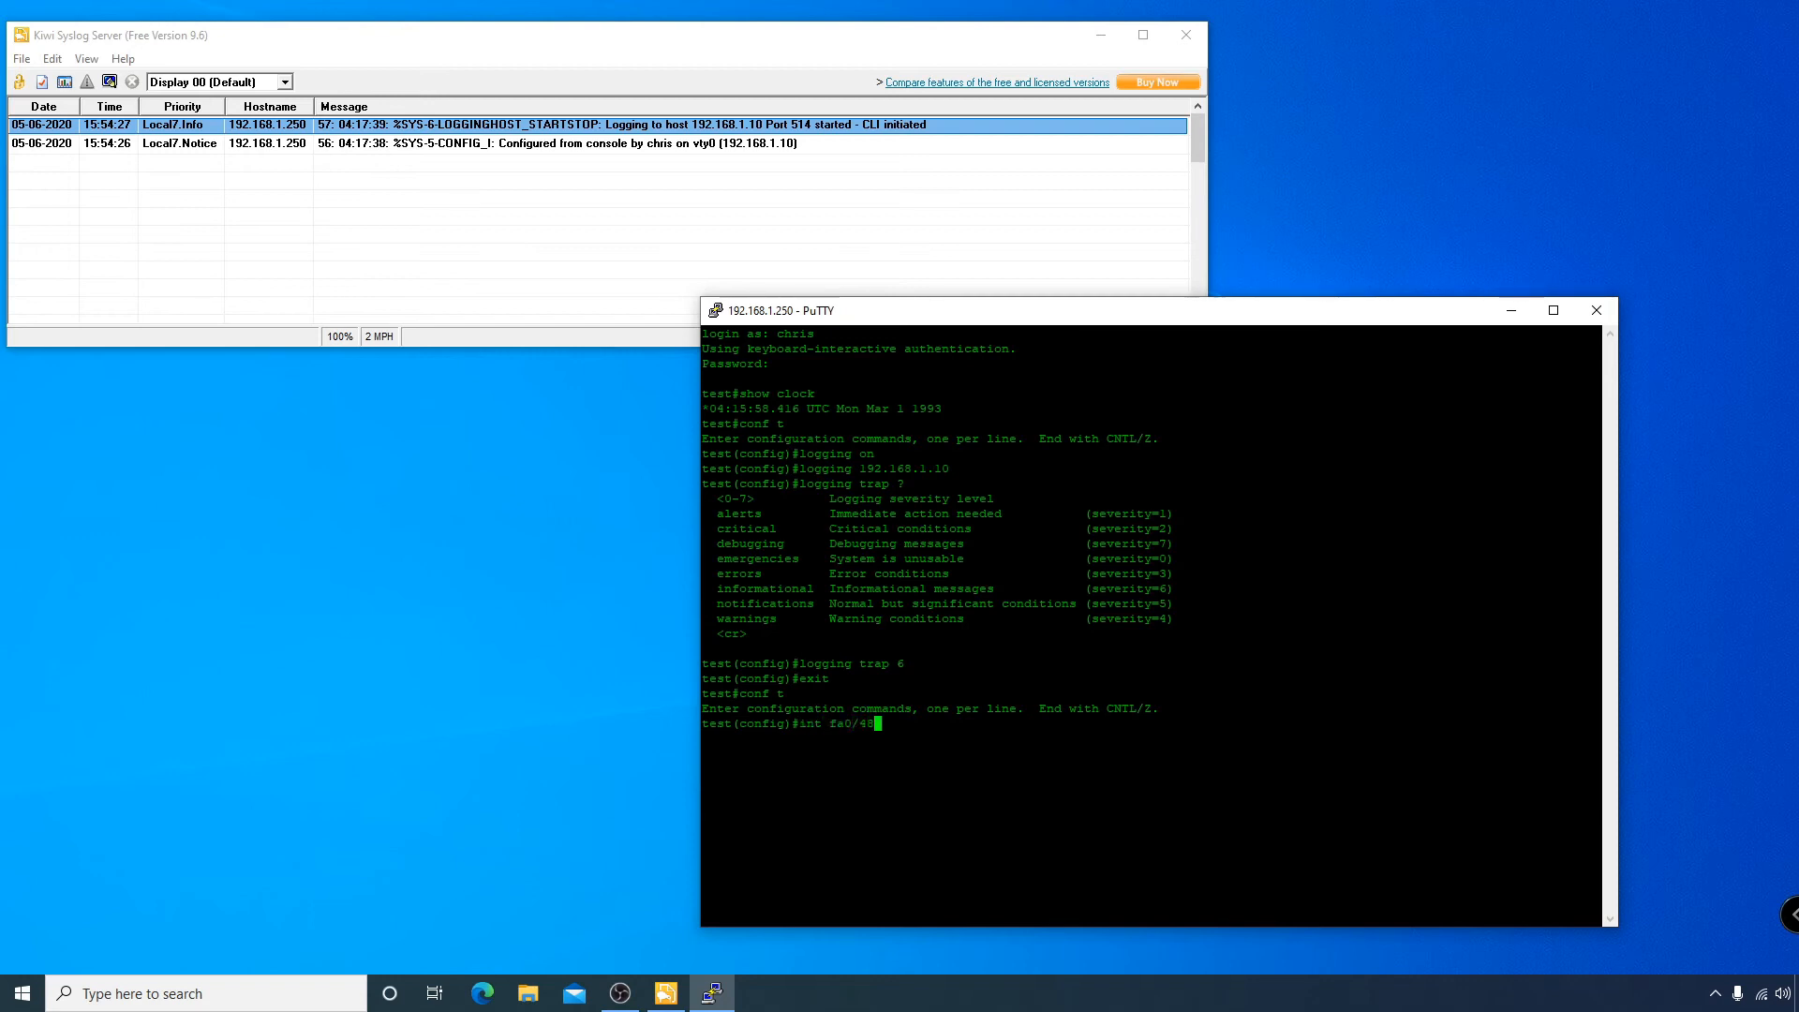
text(no shut)
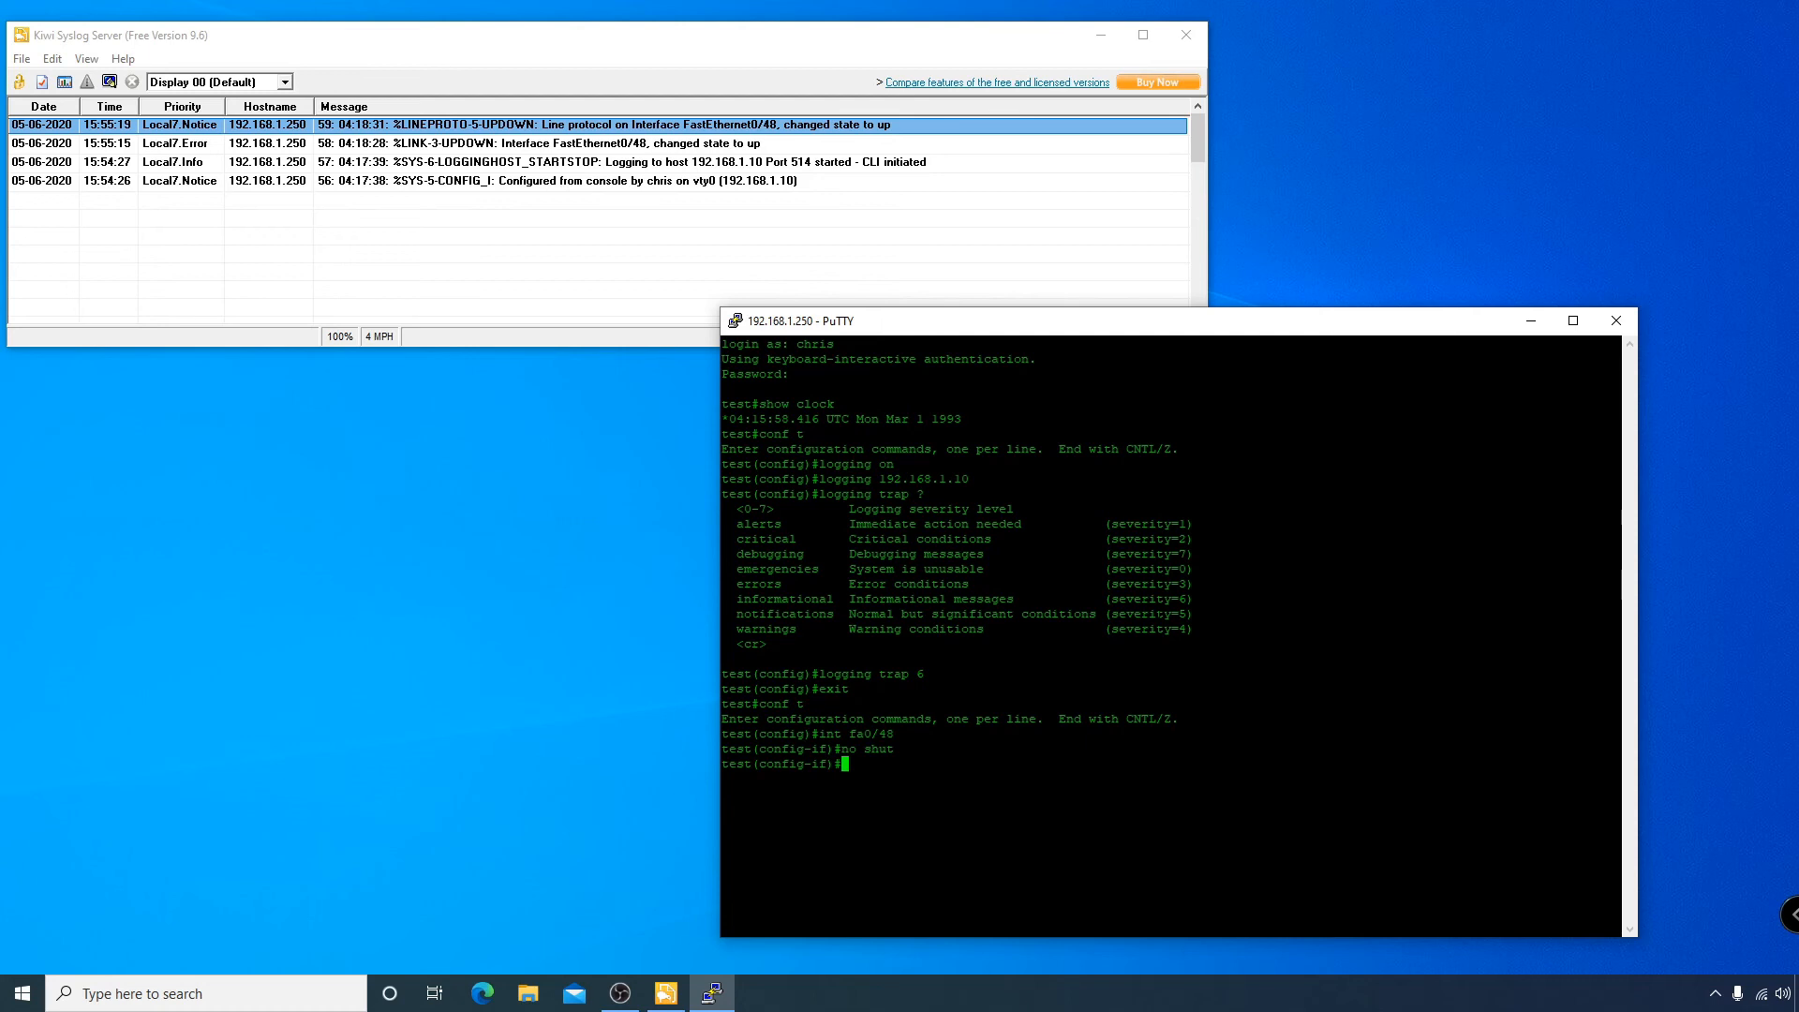
Exit back to the main prompt and begin the sh logging command.
text(exit)
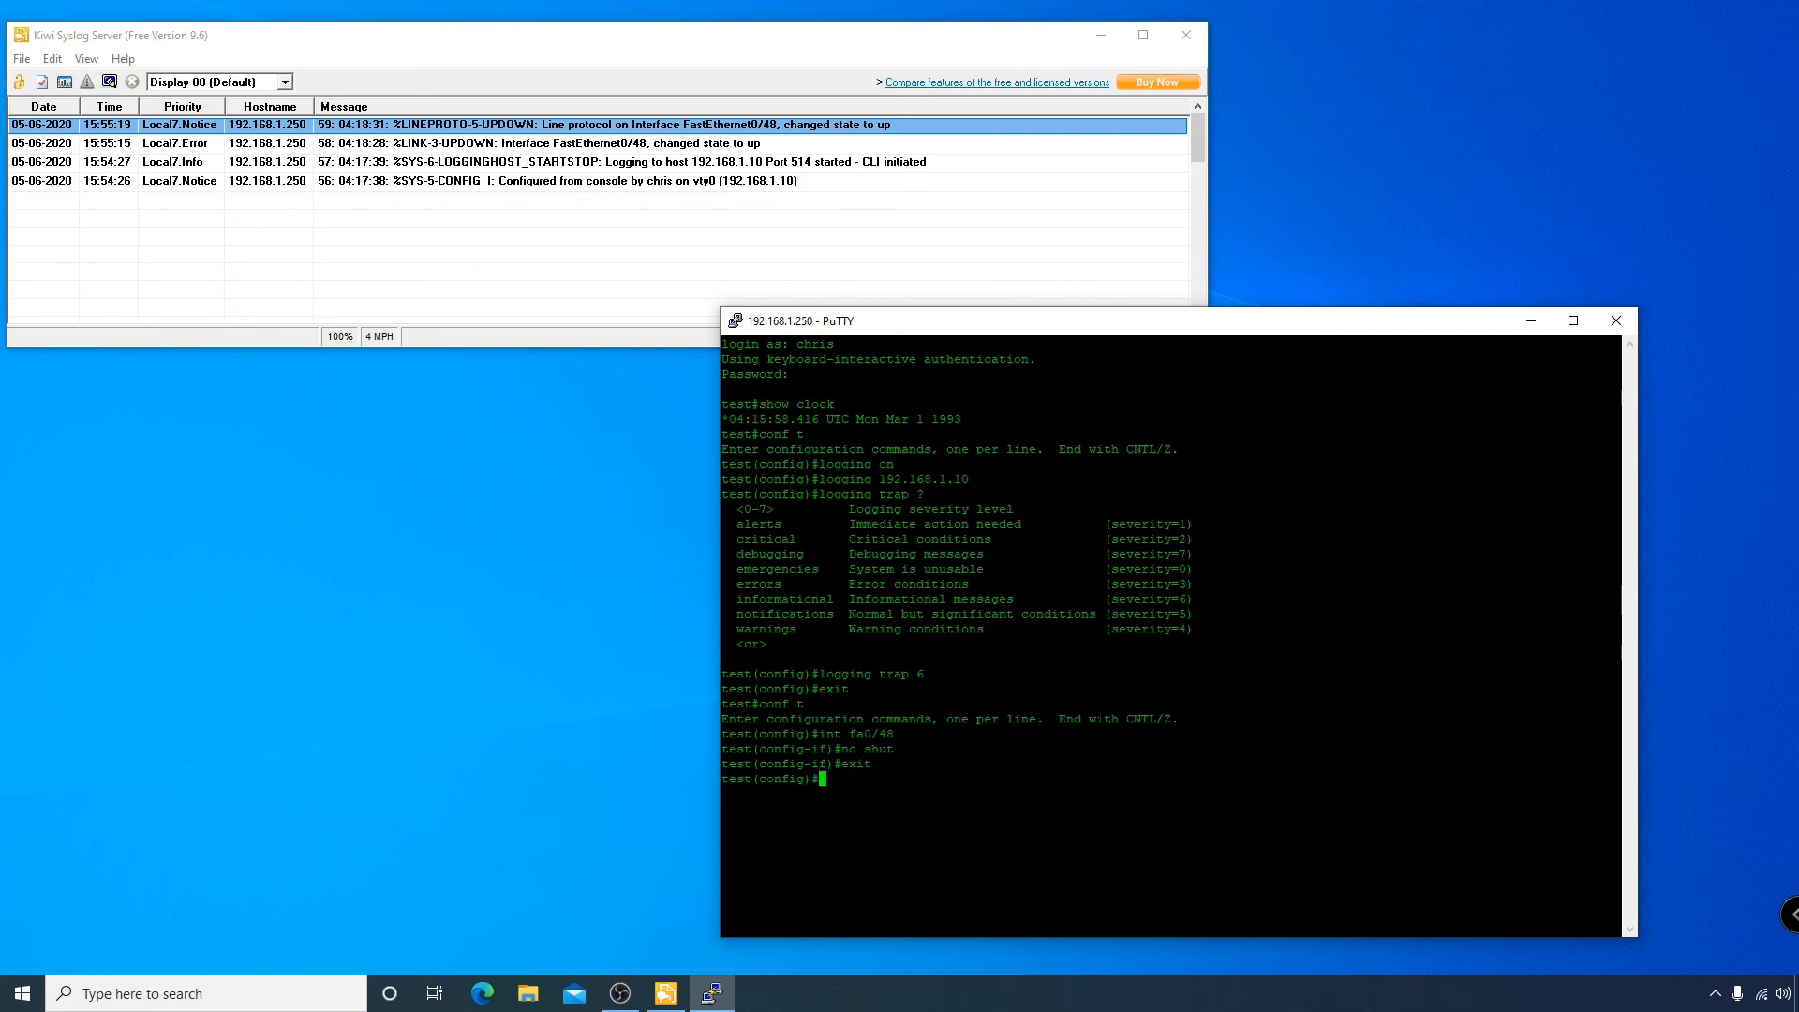
text(exit)
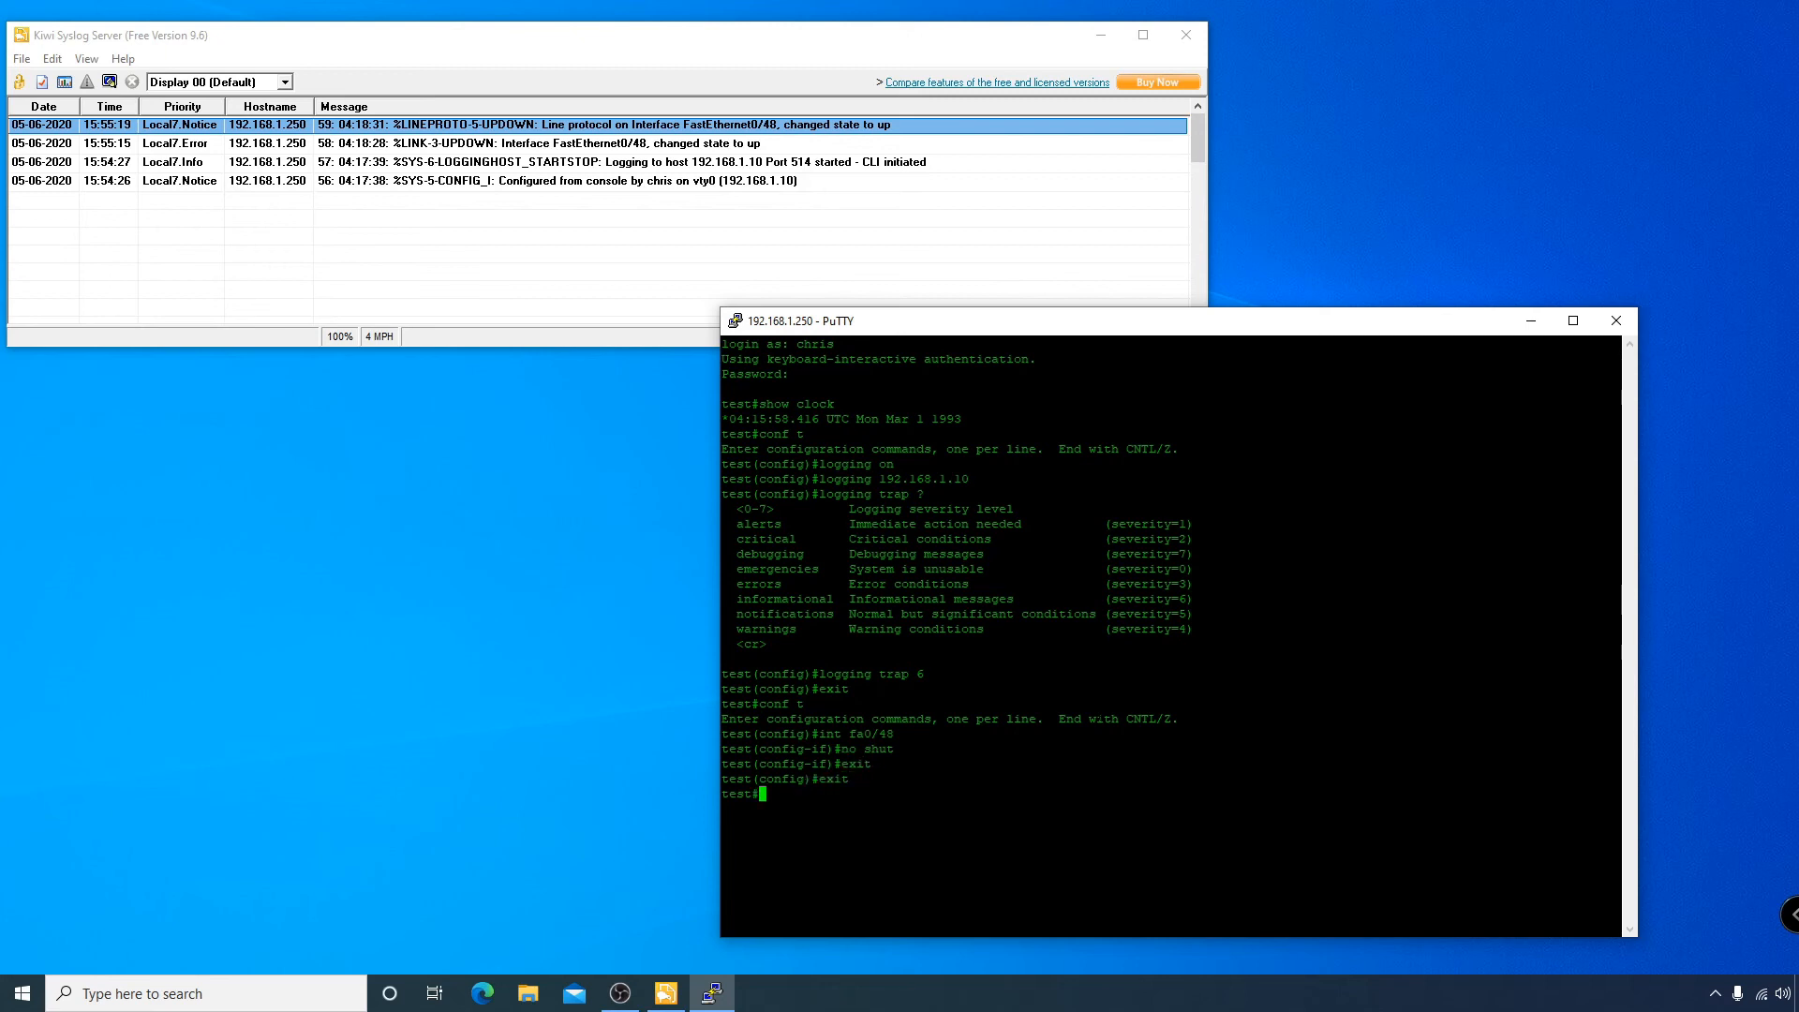
text(sh logging)
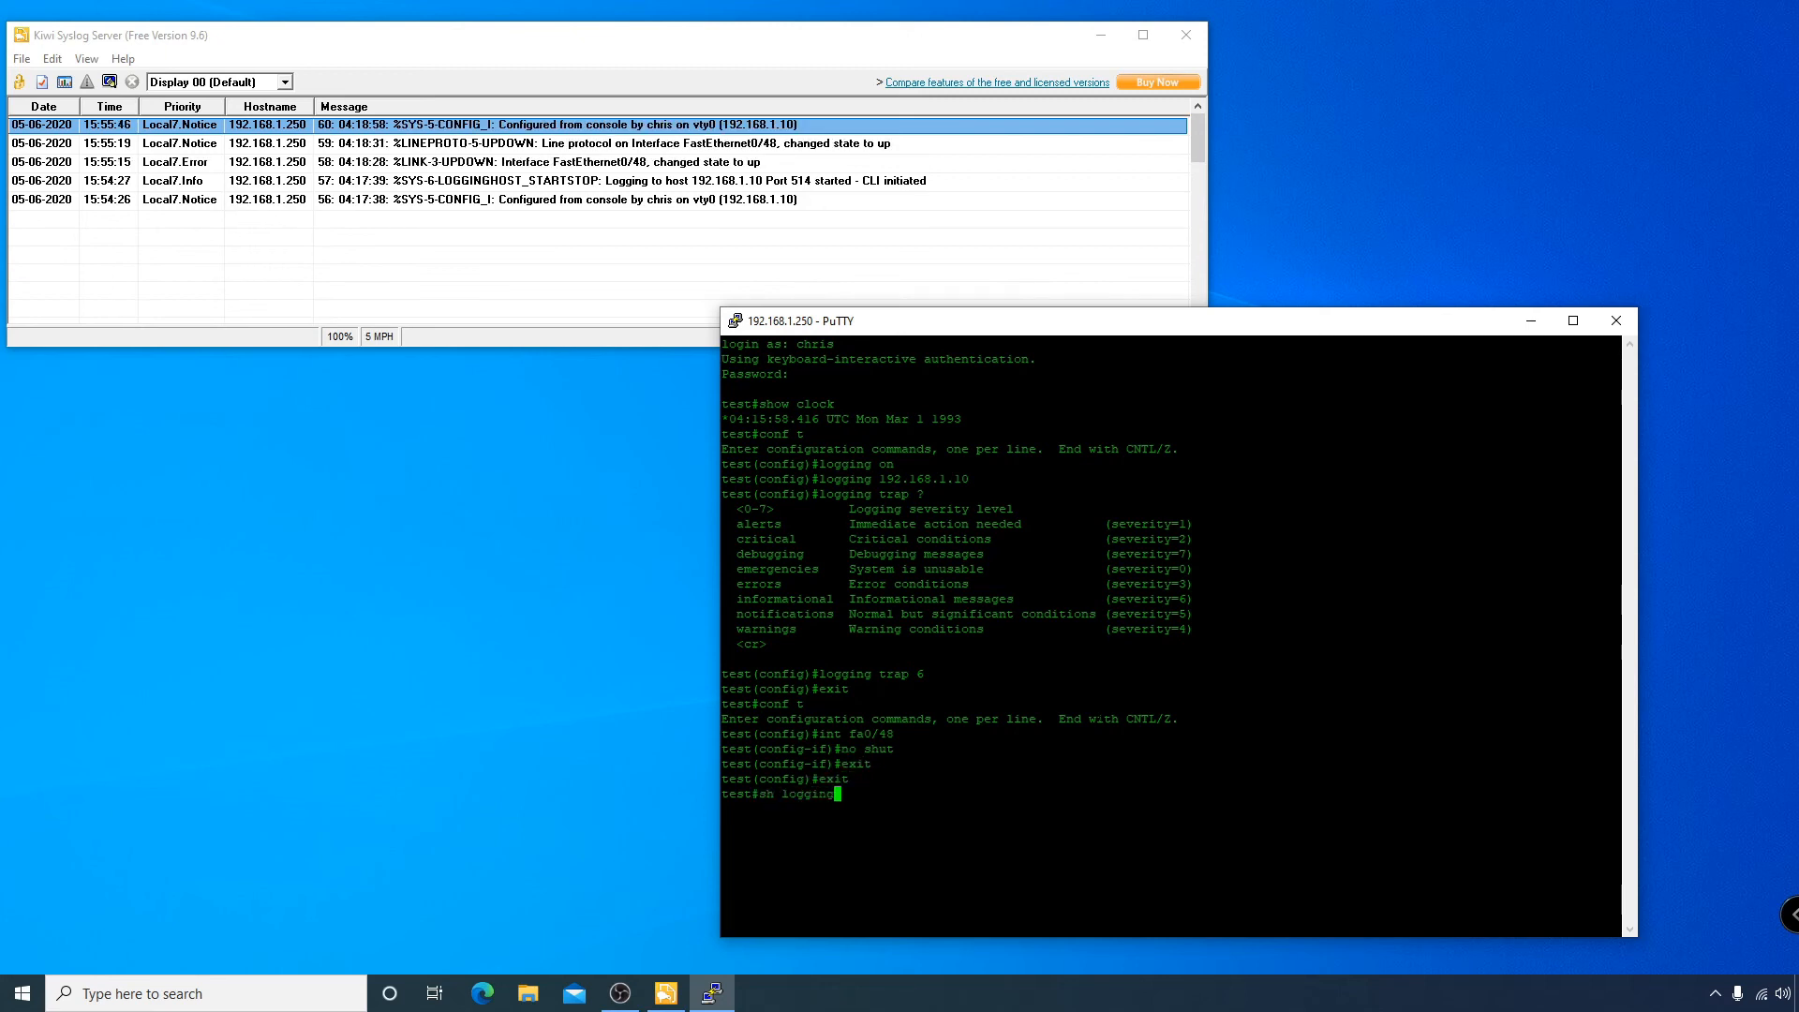
Run sh logging and page through it, confirming trap logging to 192.168.1.10 on UDP 514.
key(Return)
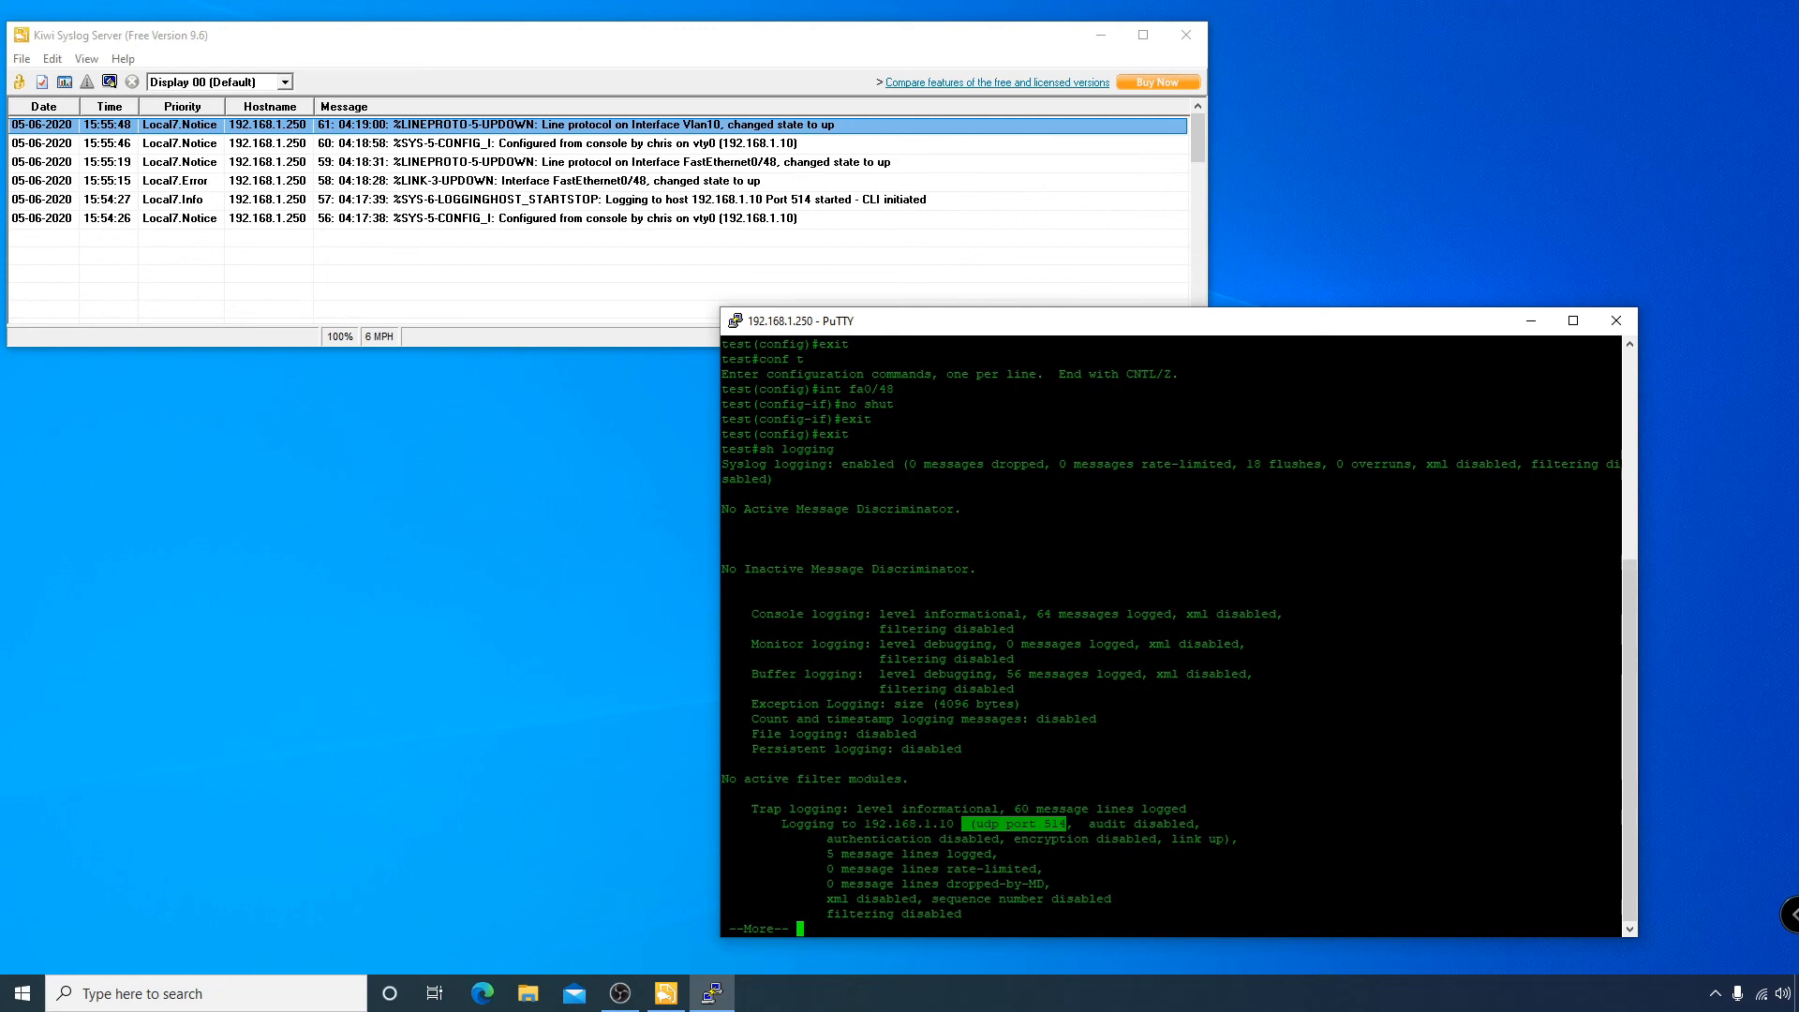
key(space)
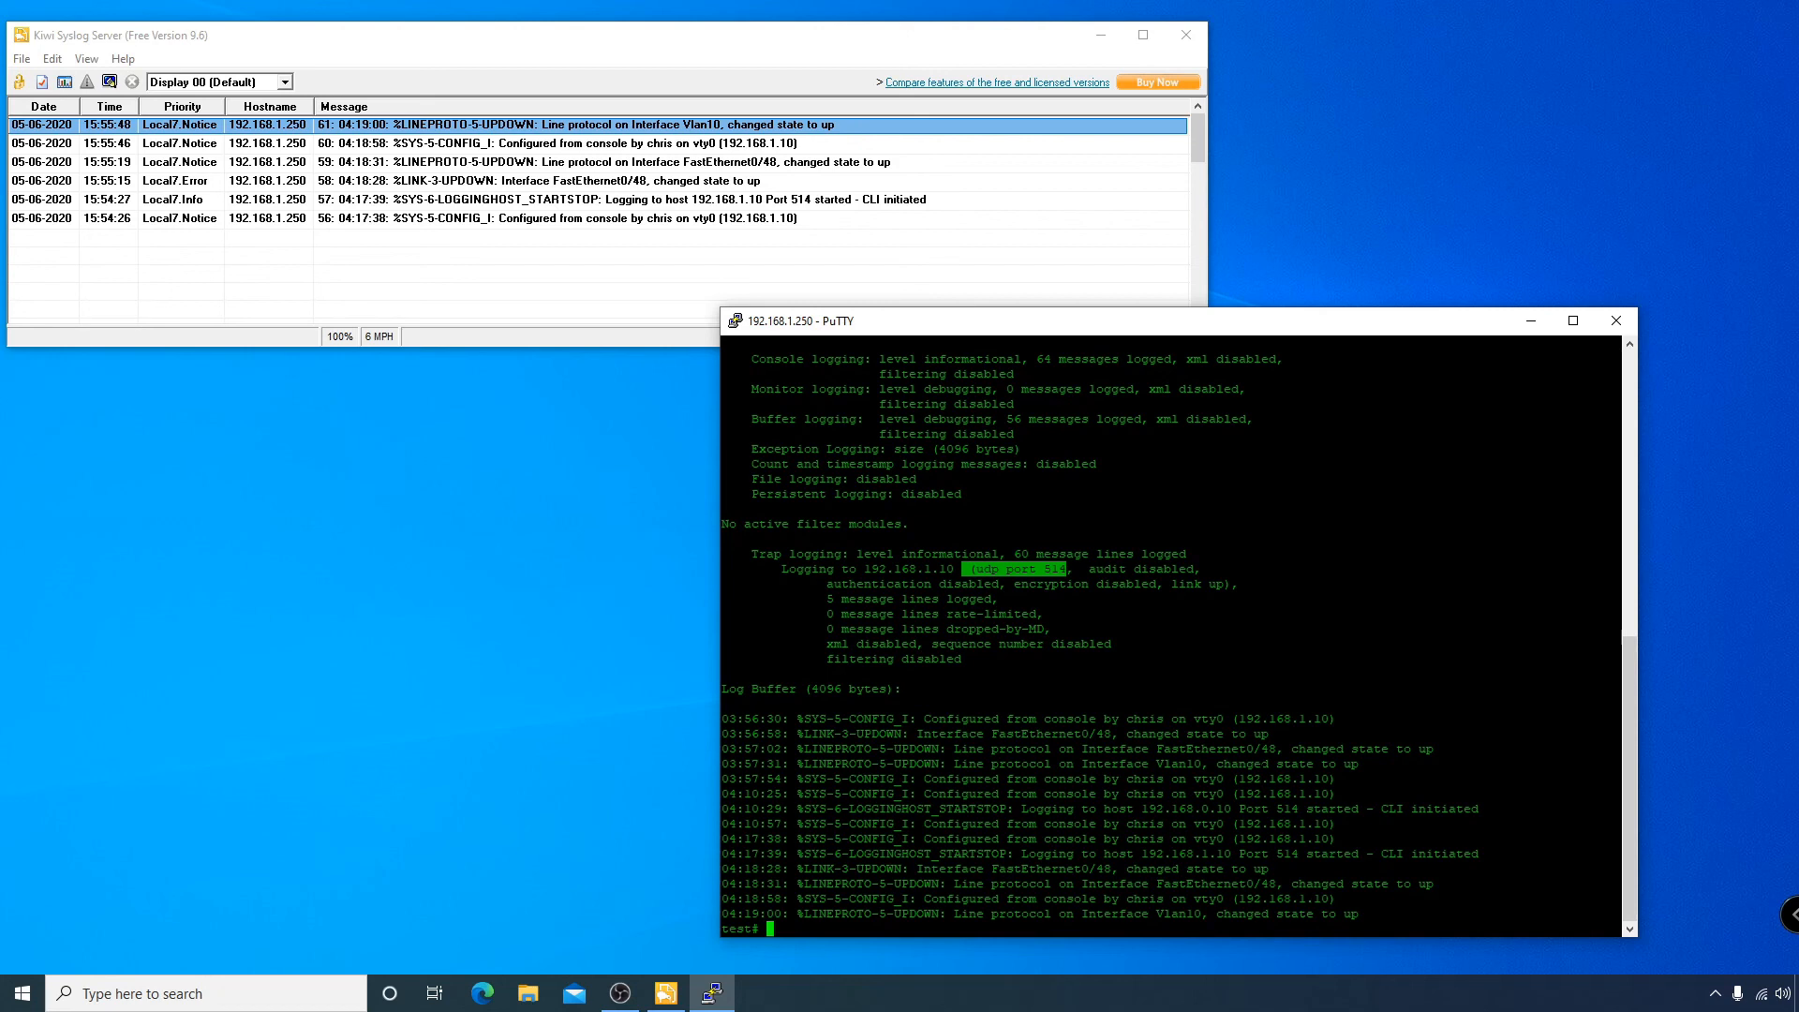
Run sh run | inc logging to show logging to 192.168.1.10 in the running config.
text(sh run |)
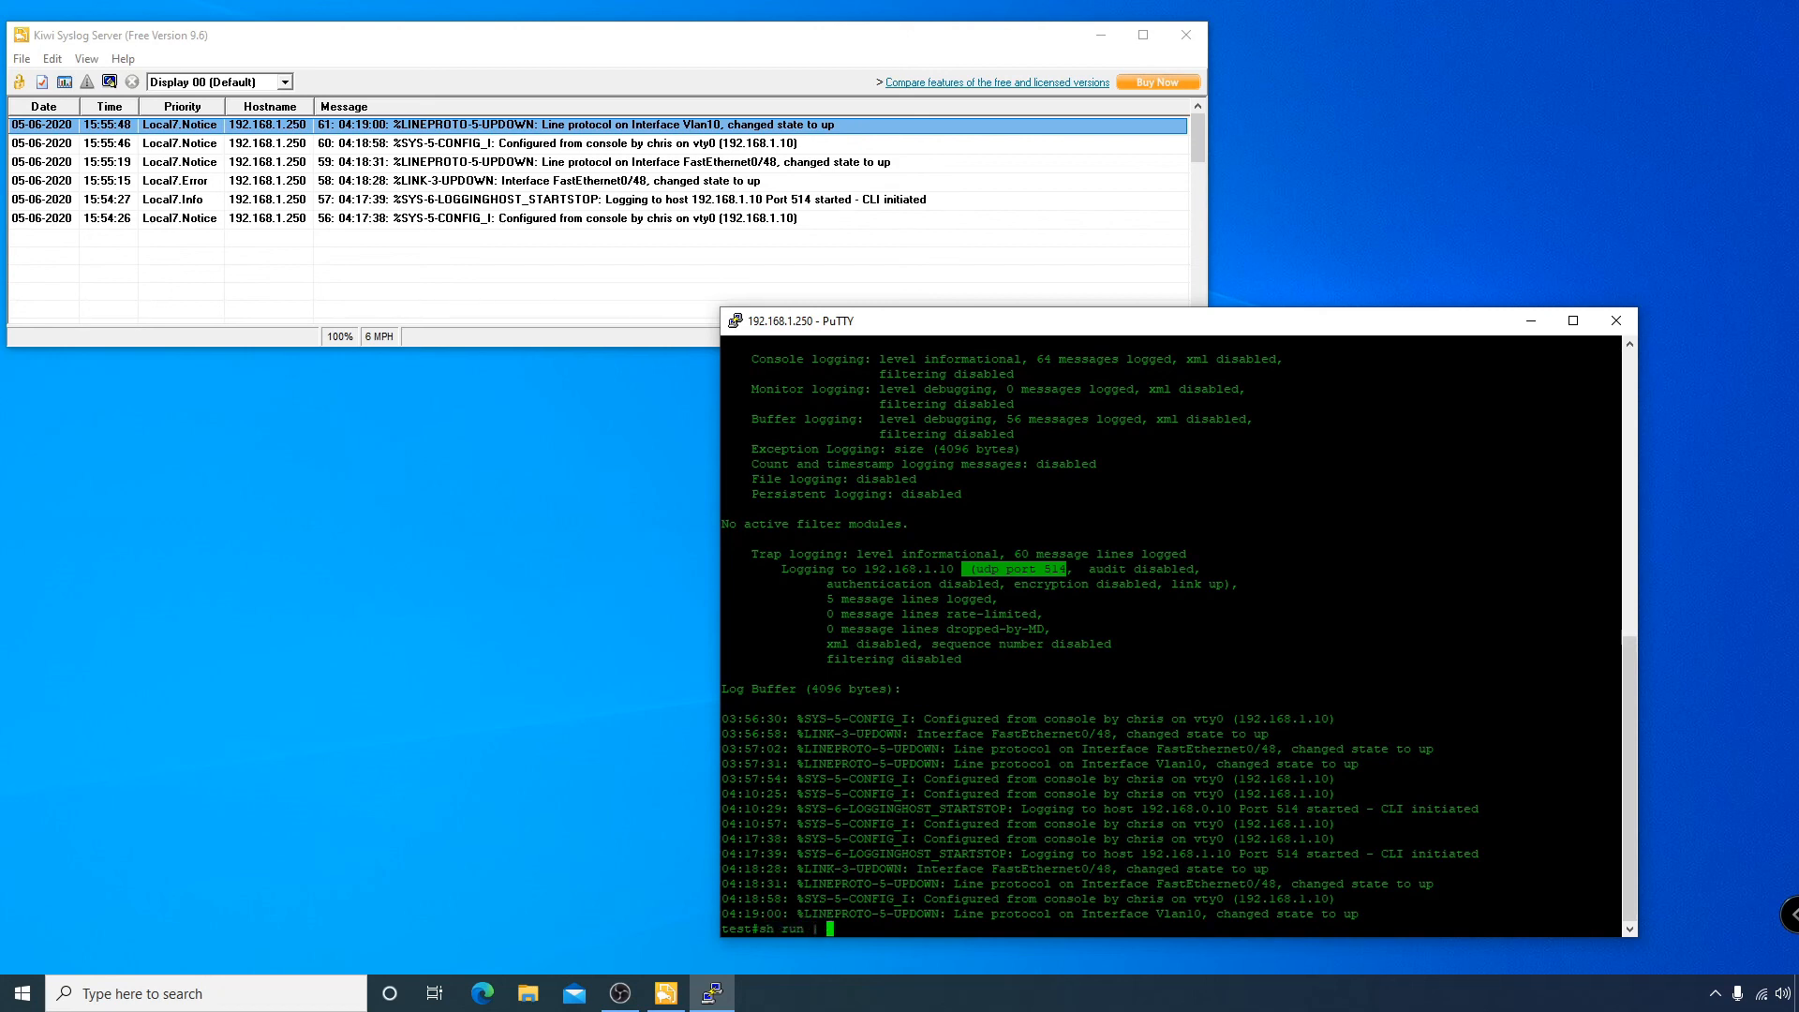
text(in)
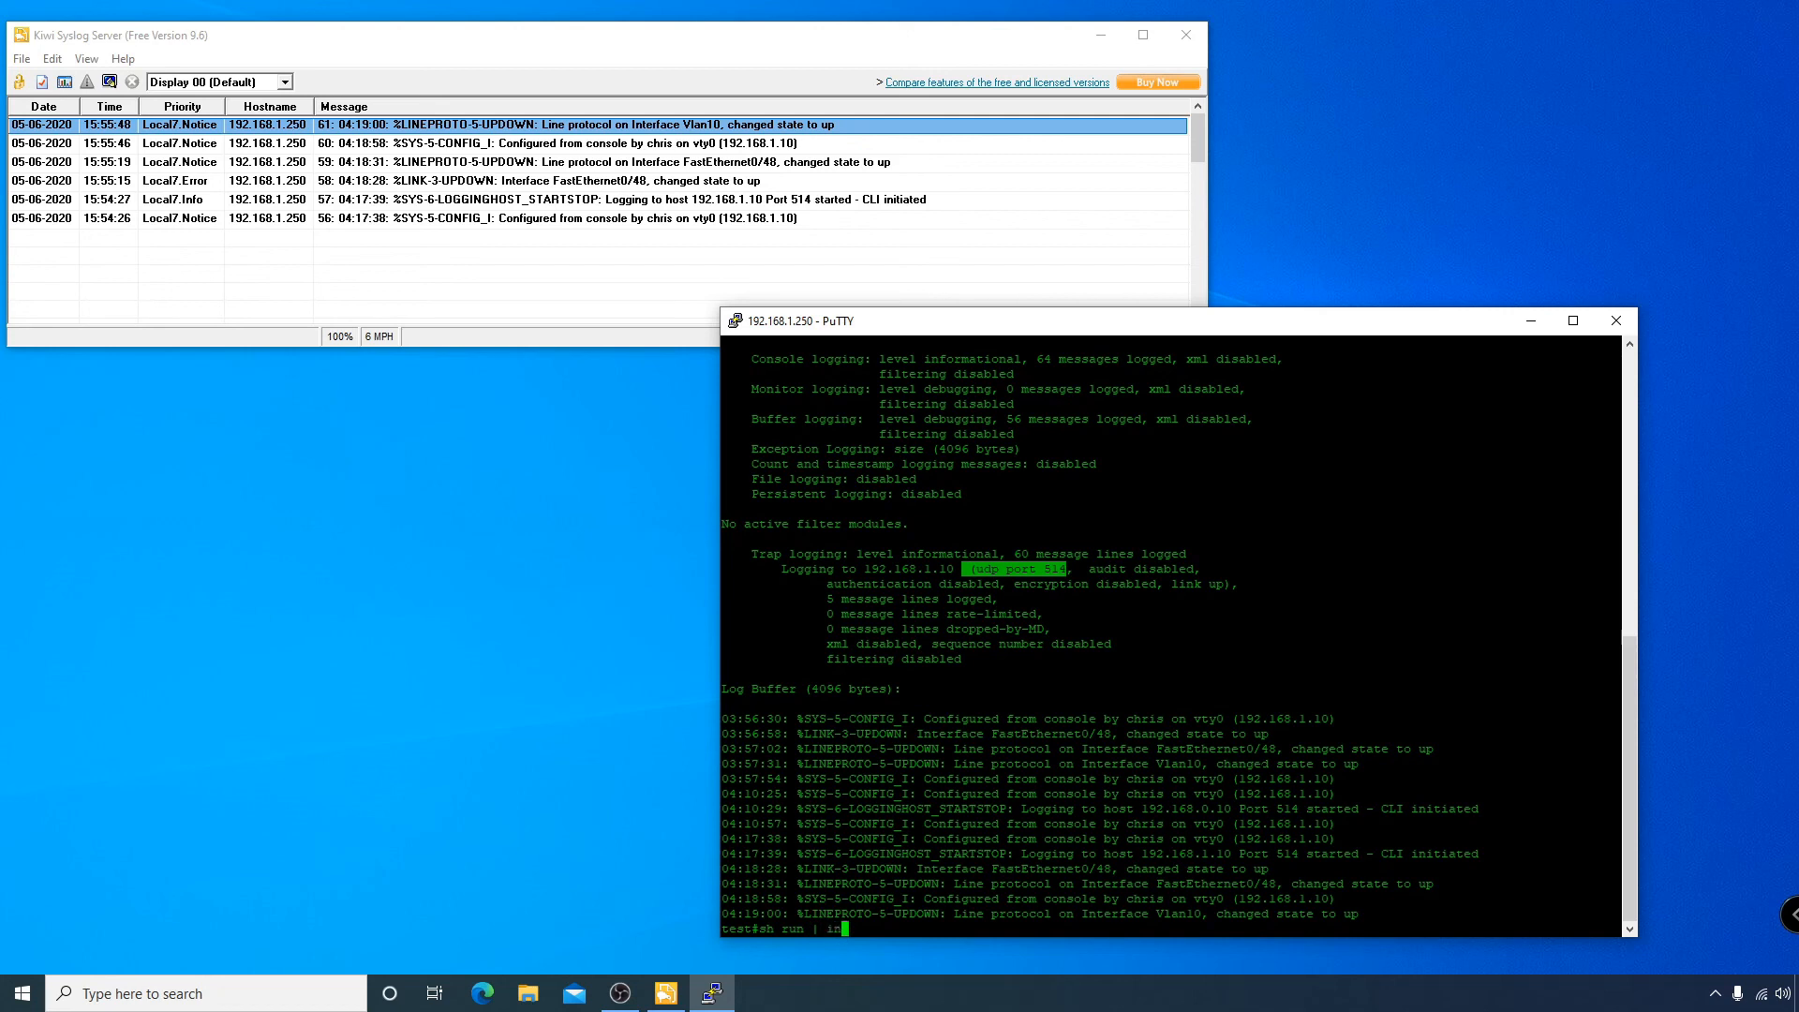
text(c)
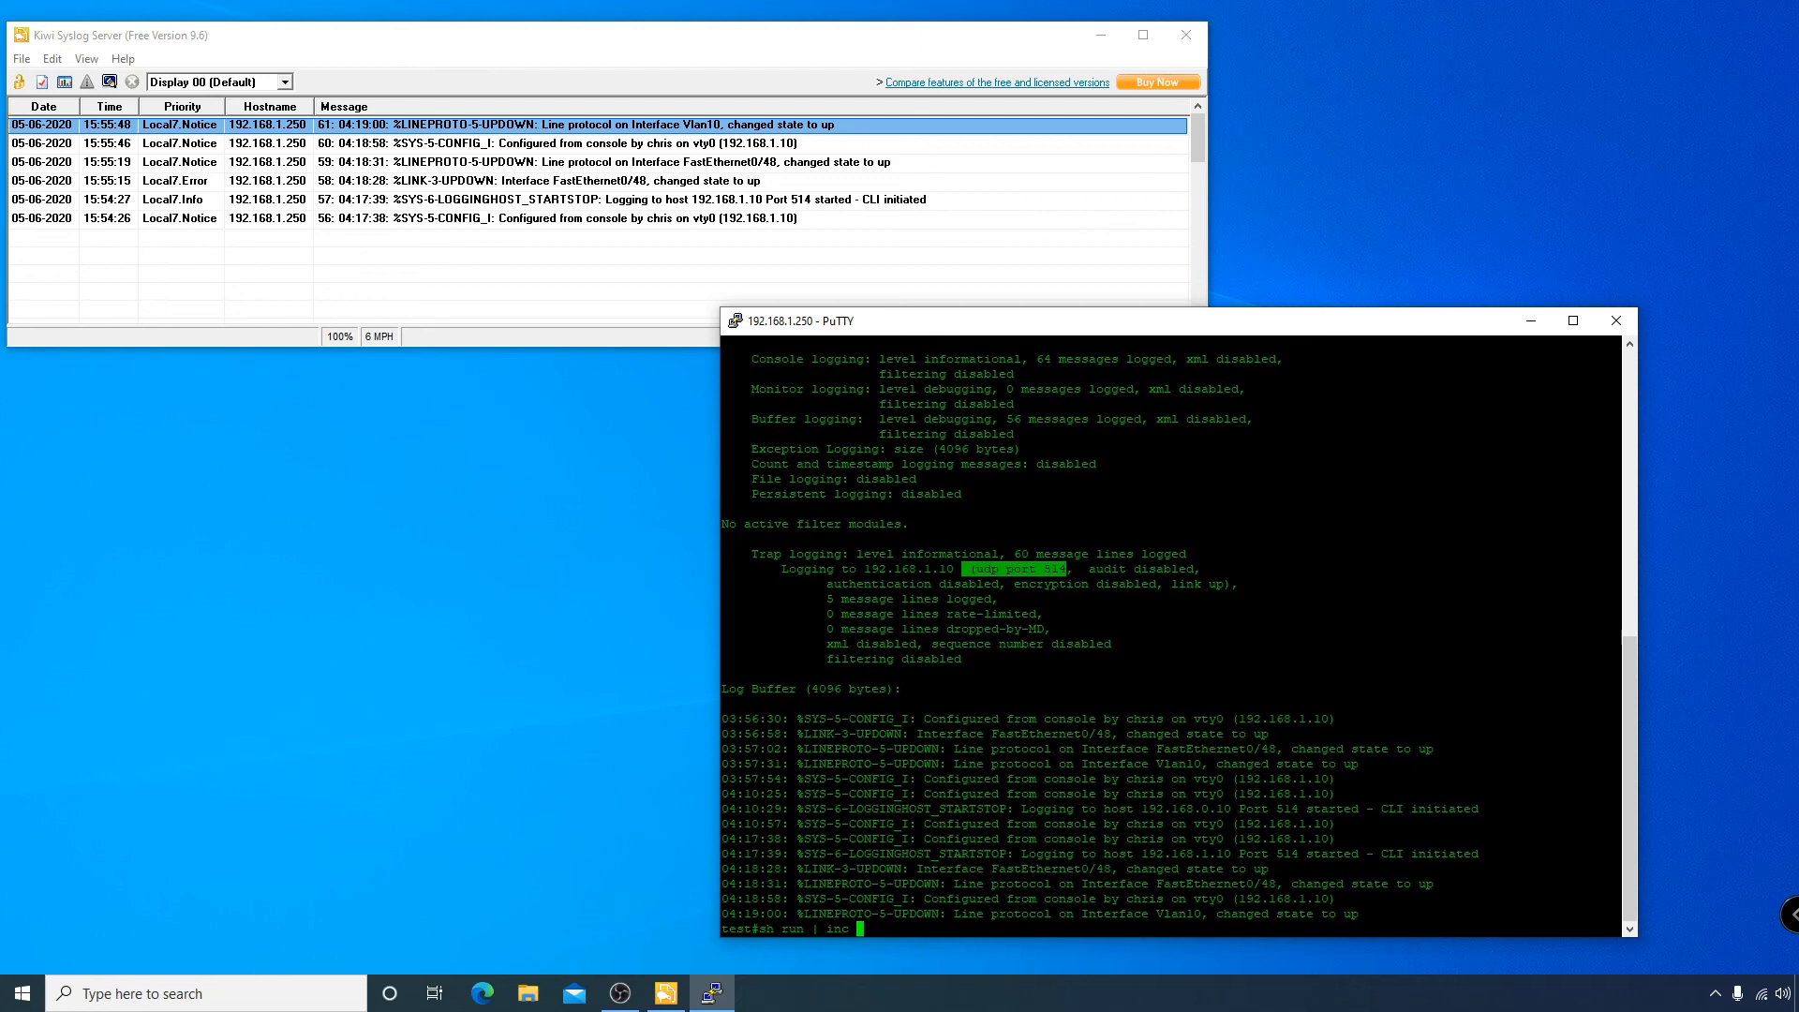
text(logging)
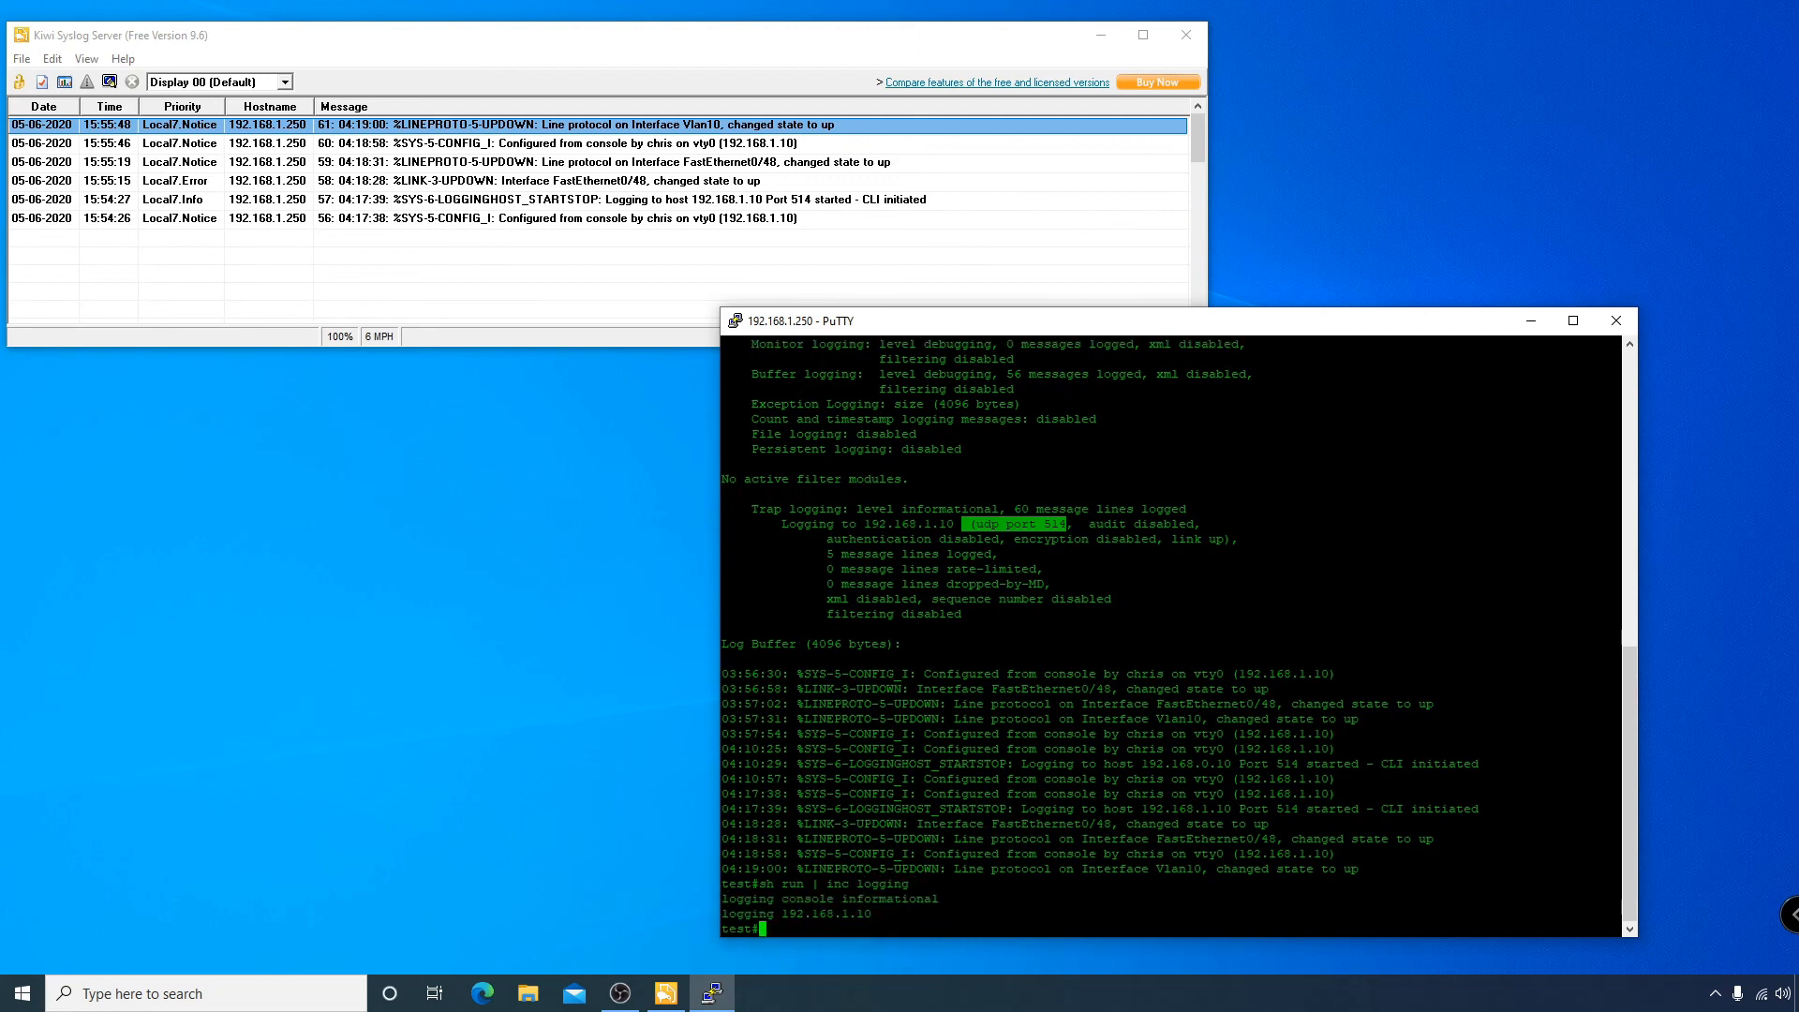
In config mode, add a second syslog host 192.168.1.11 and exit.
text(conf t)
text(loggi)
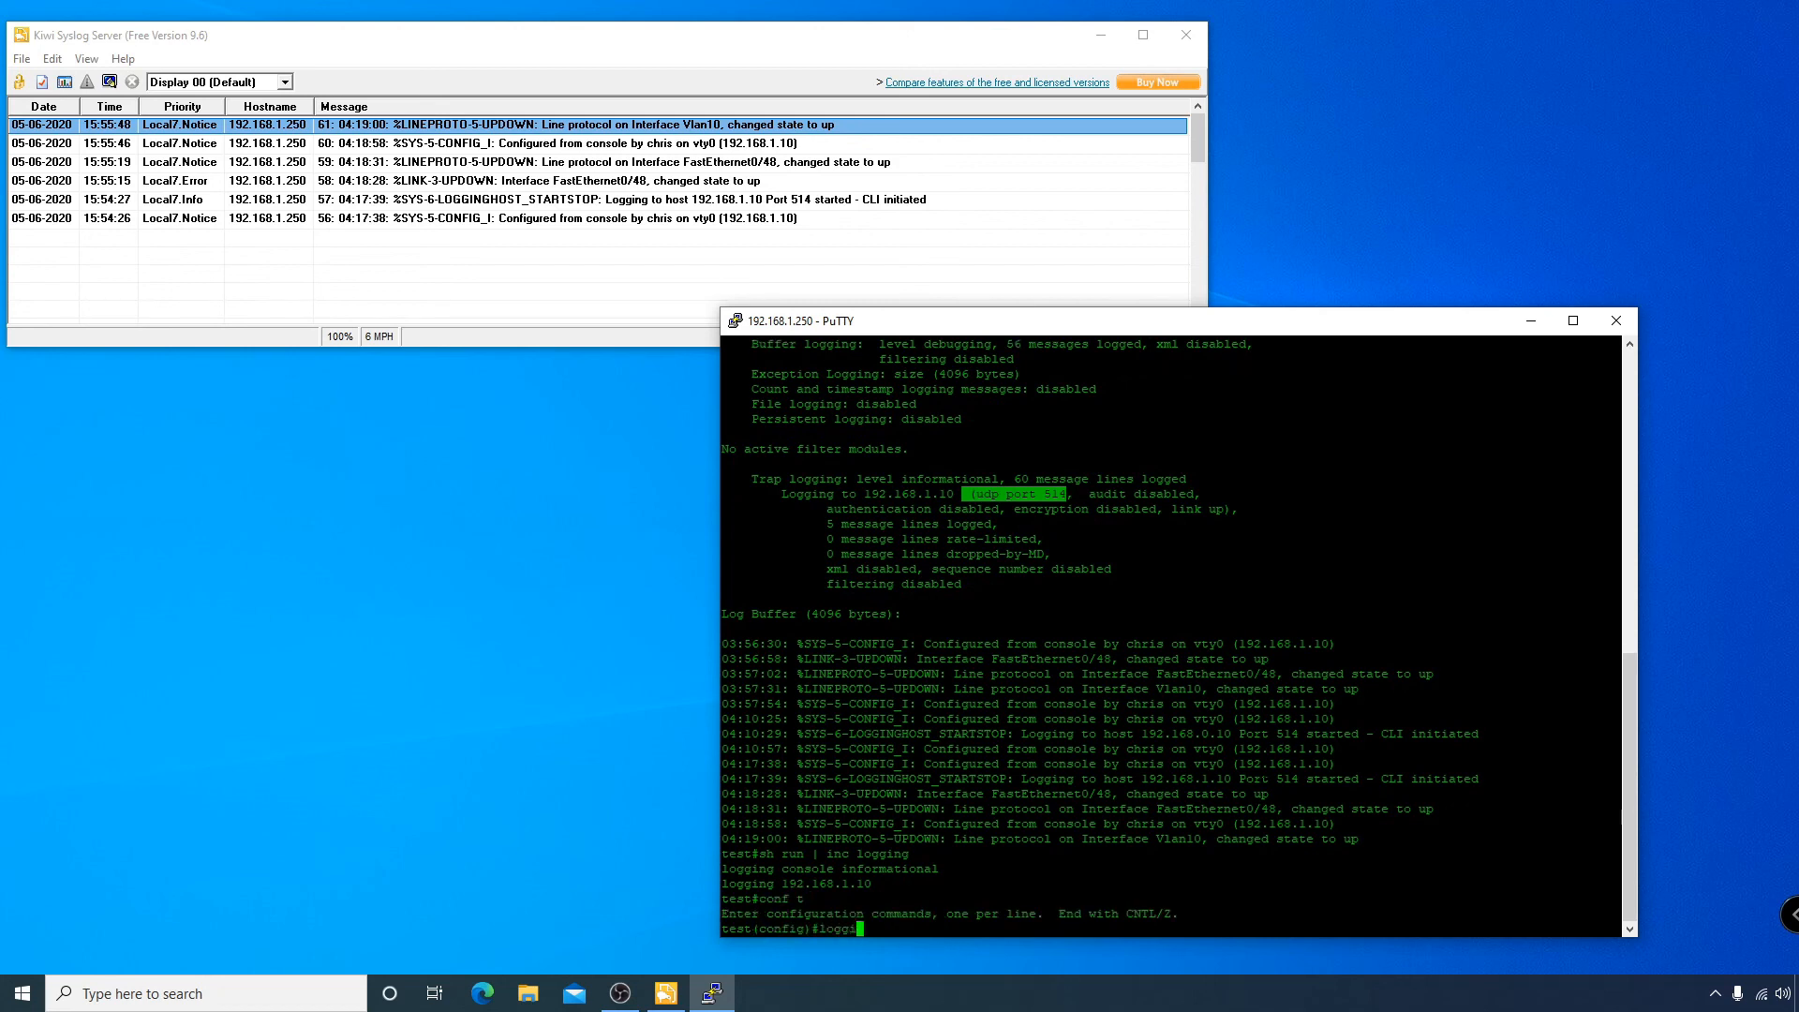
text(192)
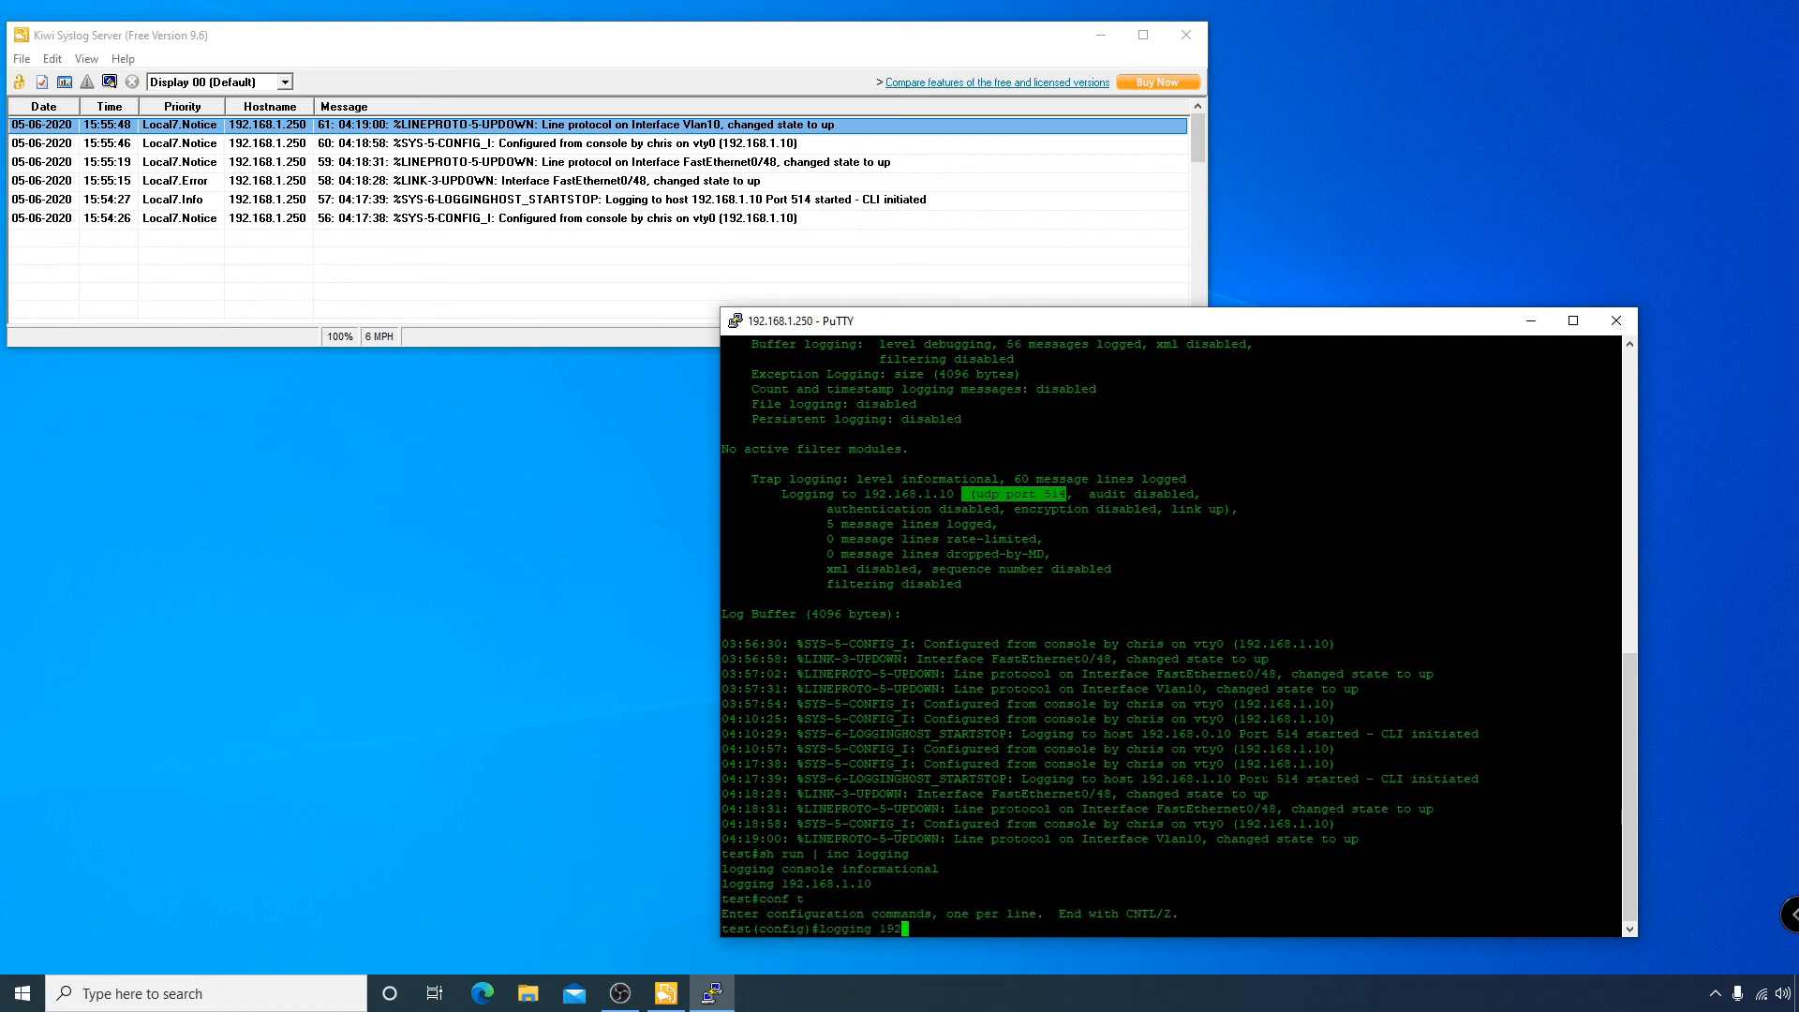
text(.168.1.11)
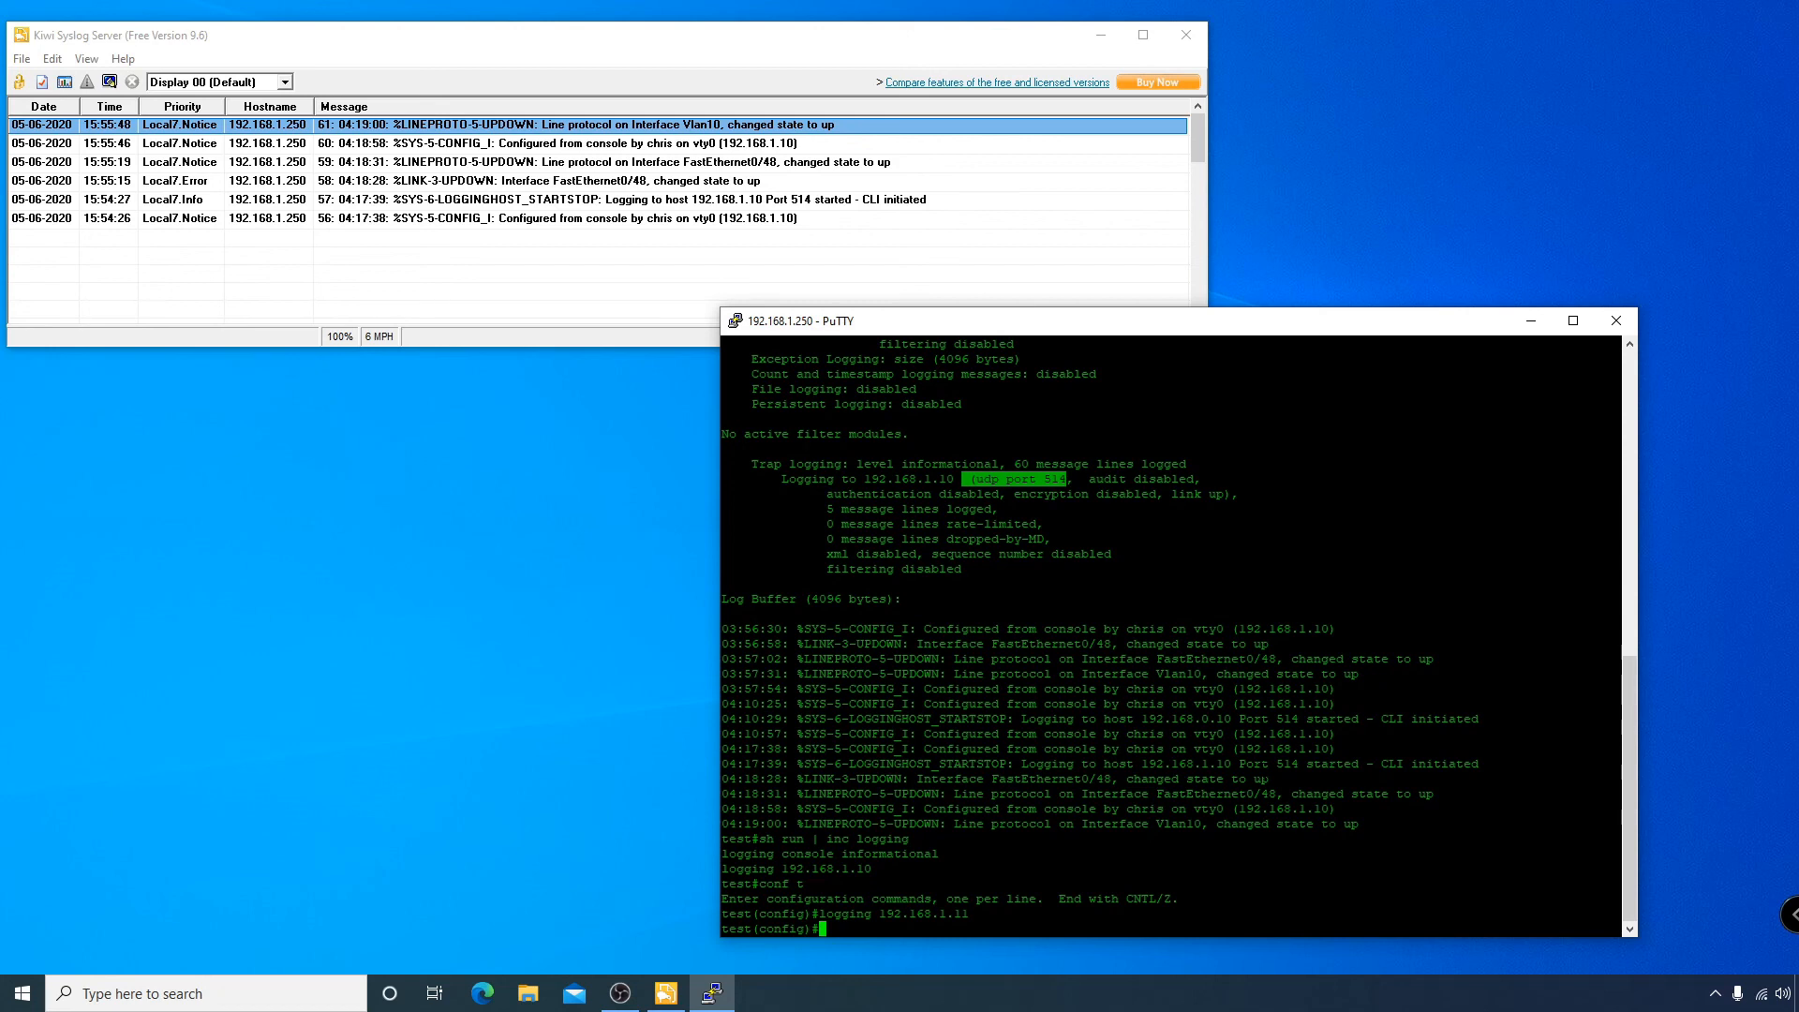
text(exit)
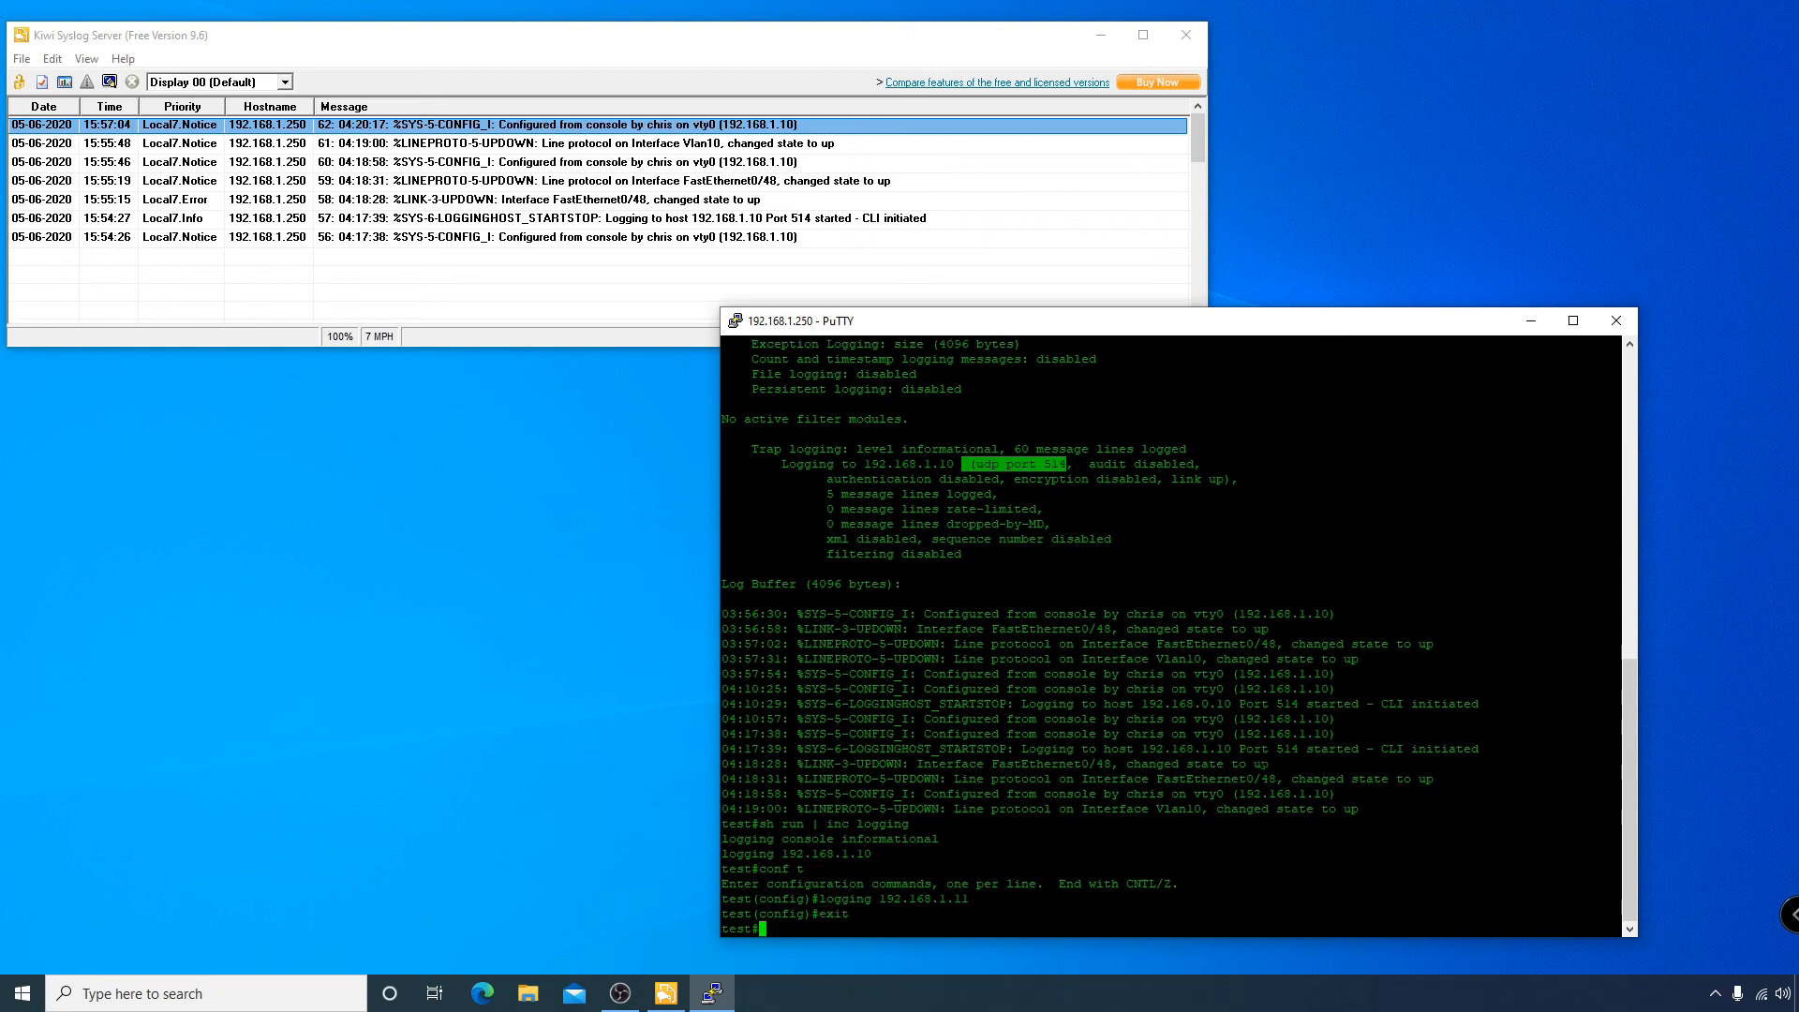